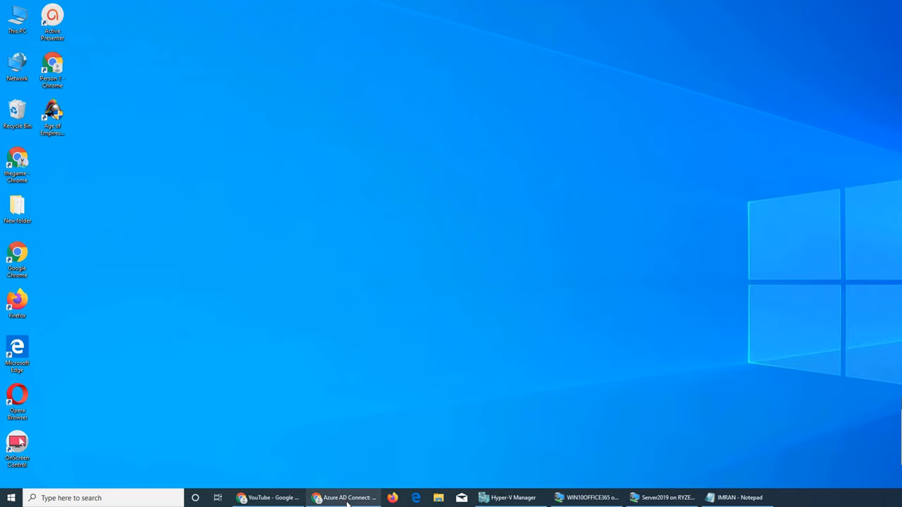
Step: Bring up Chrome's Azure AD Connect prerequisites article, set YouTube aside, and show the Server2019 VM
{"action": "left_click", "coordinate": [345, 497]}
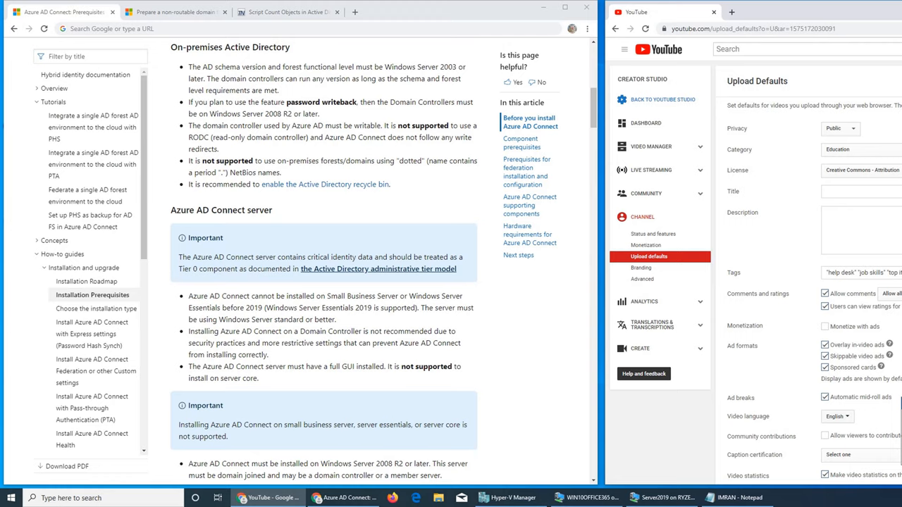
{"action": "left_click", "coordinate": [712, 12]}
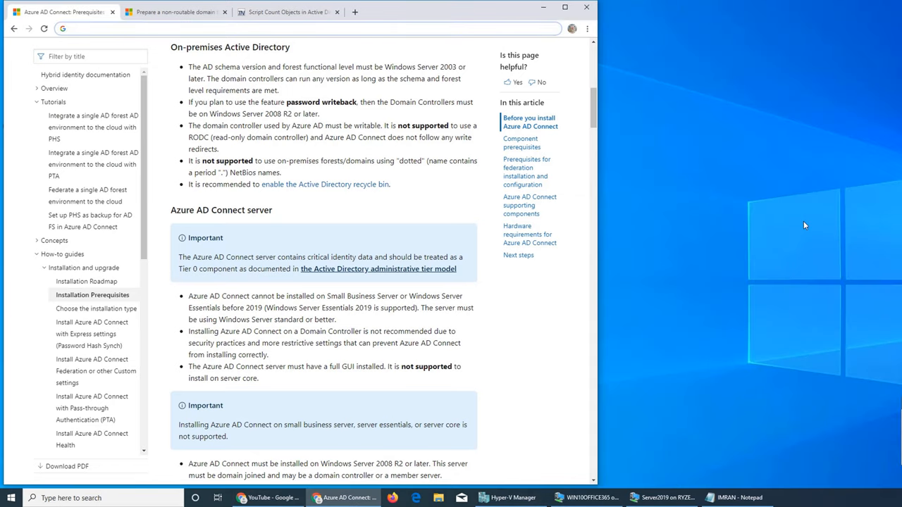
{"action": "mouse_move", "coordinate": [774, 217]}
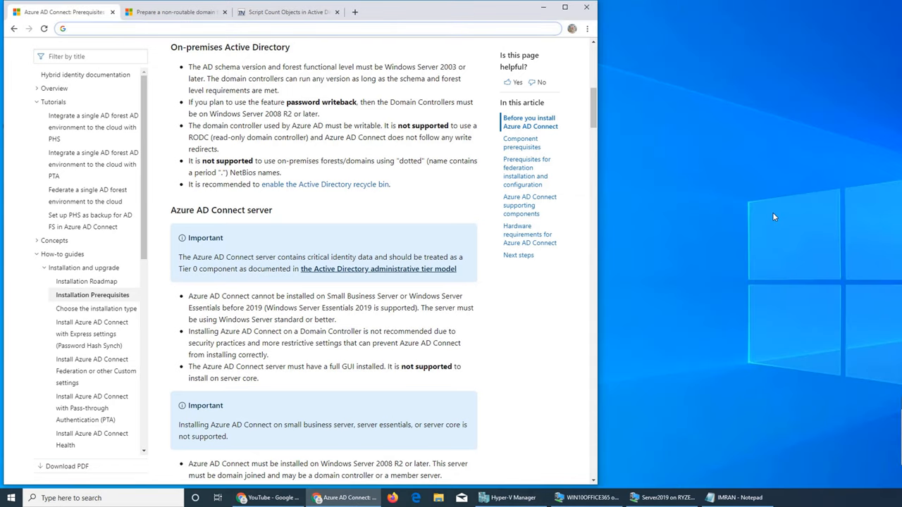
{"action": "mouse_move", "coordinate": [771, 203]}
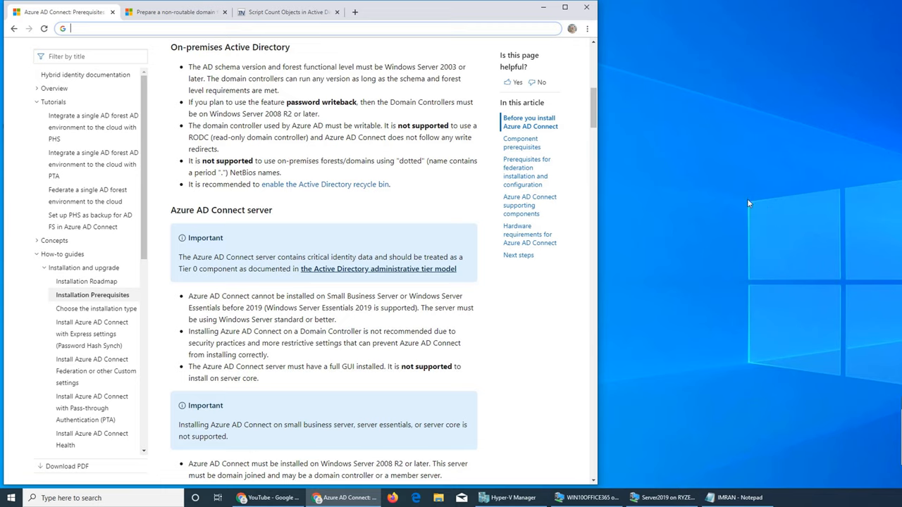
{"action": "mouse_move", "coordinate": [724, 296]}
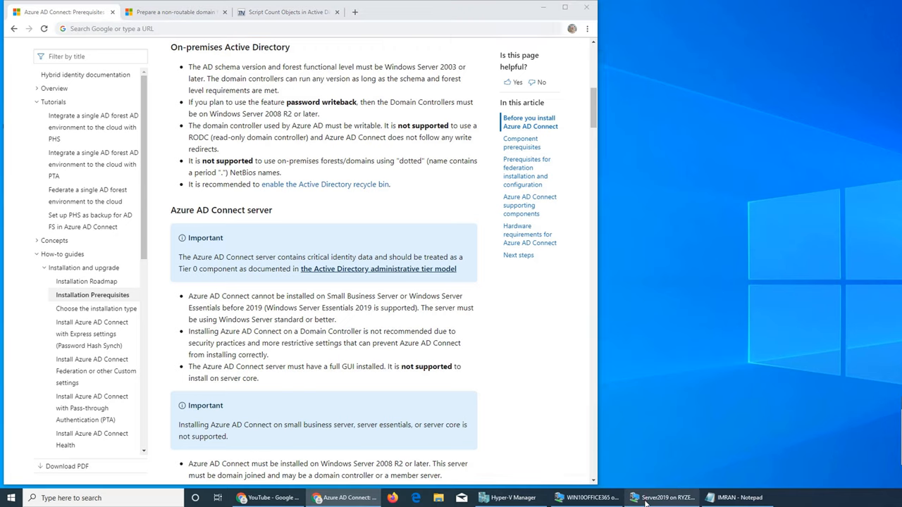
{"action": "left_click", "coordinate": [661, 497]}
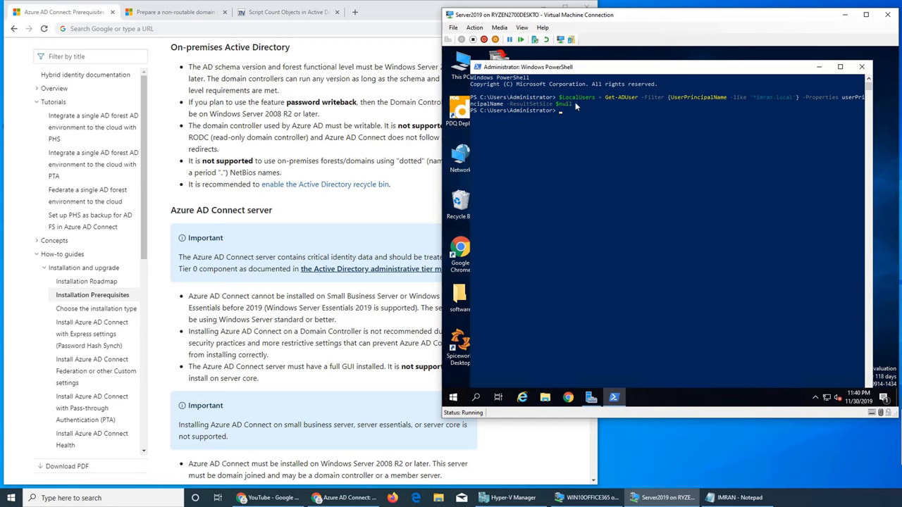
{"action": "mouse_move", "coordinate": [563, 117]}
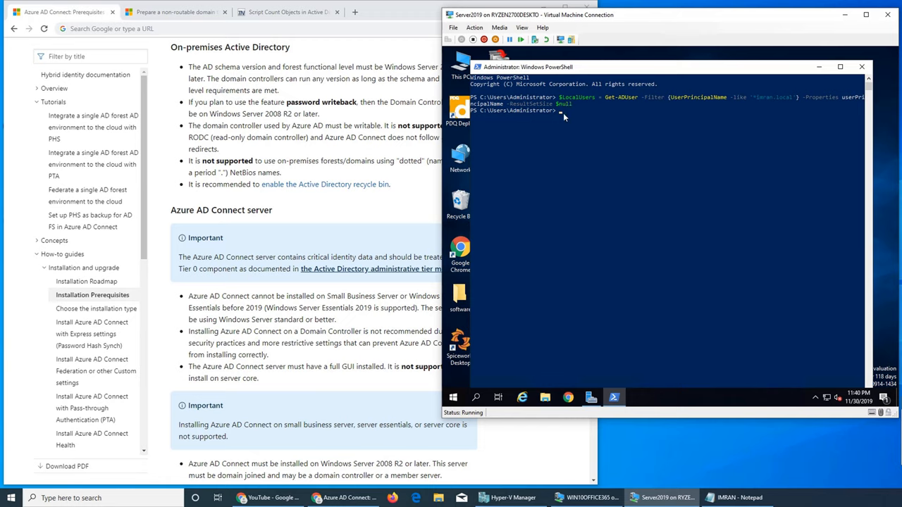
{"action": "mouse_move", "coordinate": [570, 238]}
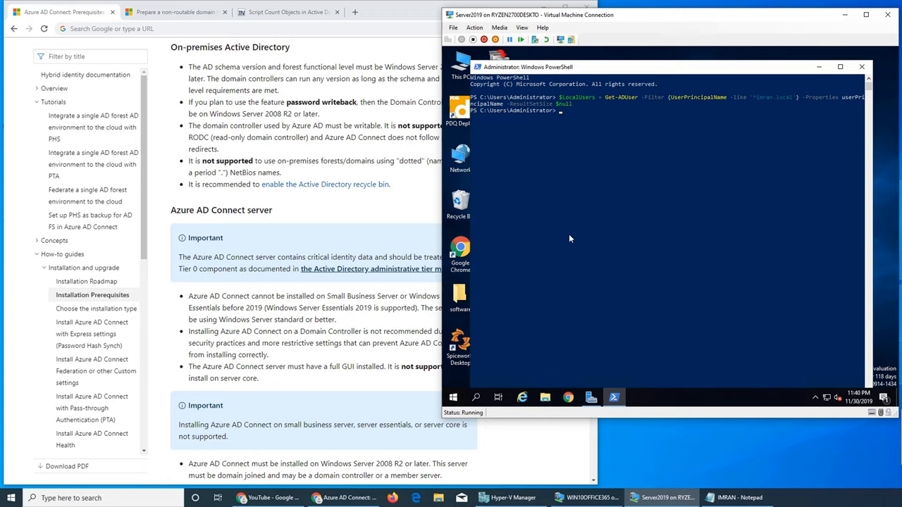
{"action": "mouse_move", "coordinate": [519, 123]}
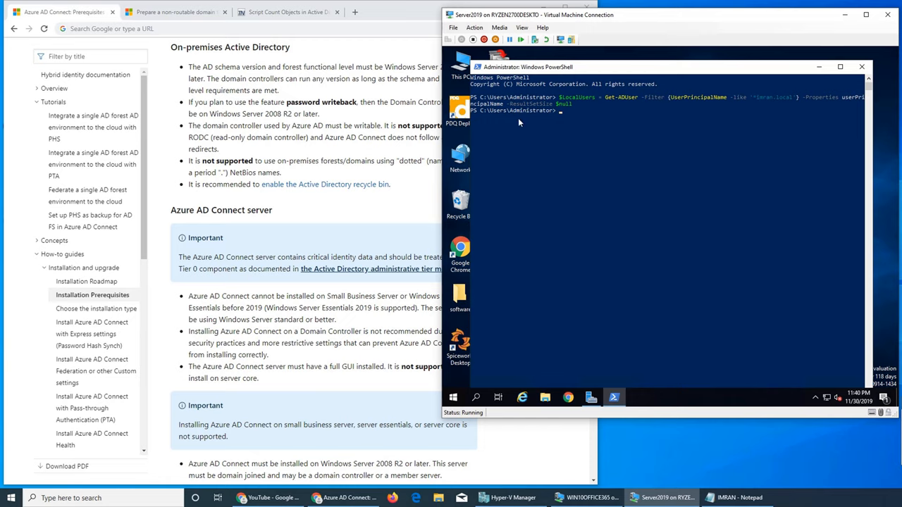
{"action": "mouse_move", "coordinate": [557, 114]}
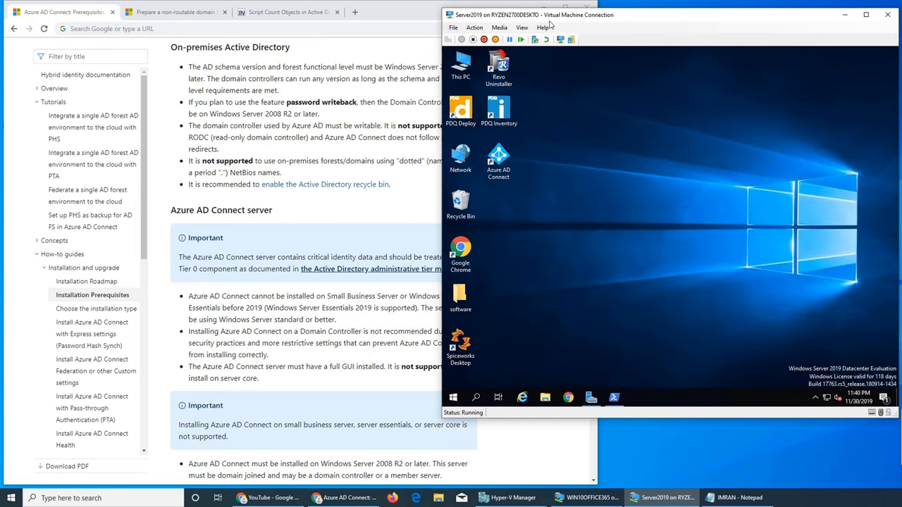
Step: Launch Windows PowerShell as Administrator from the server's Start menu
{"action": "right_click", "coordinate": [453, 397]}
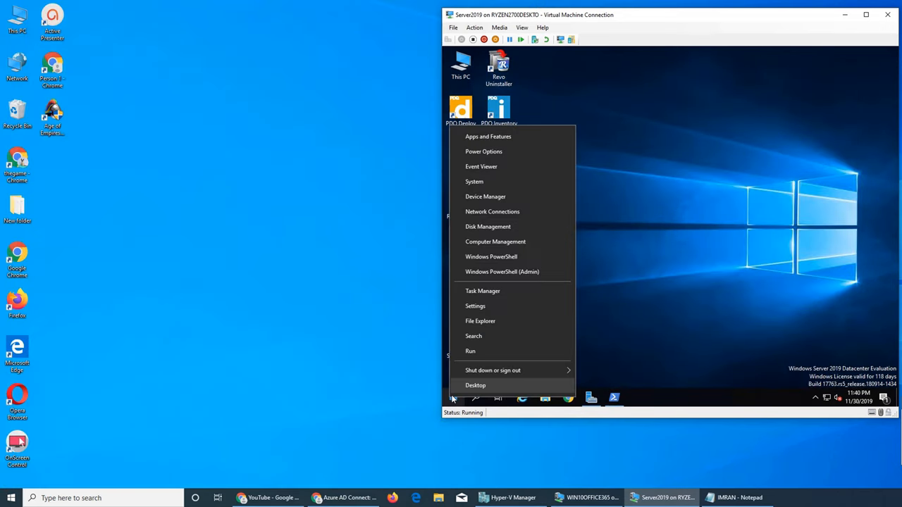
{"action": "mouse_move", "coordinate": [502, 271]}
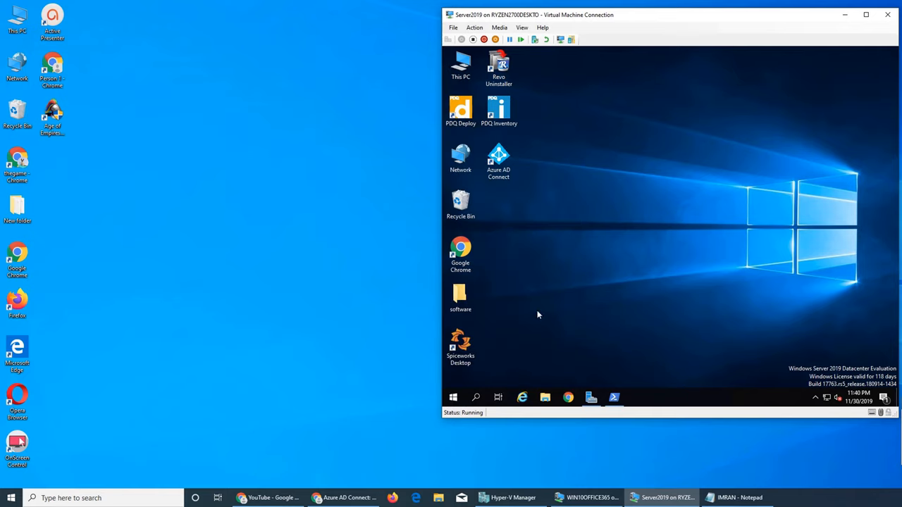
{"action": "left_click", "coordinate": [453, 396]}
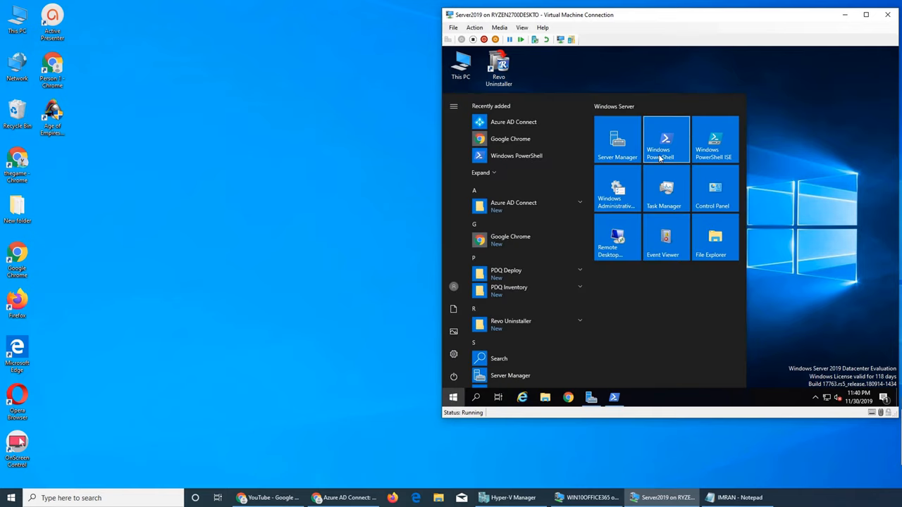
{"action": "right_click", "coordinate": [666, 141]}
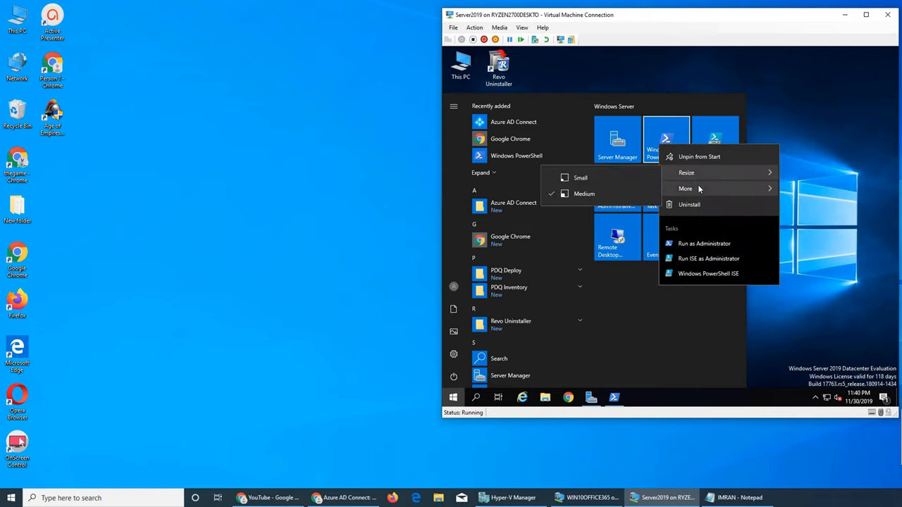
{"action": "left_click", "coordinate": [684, 188]}
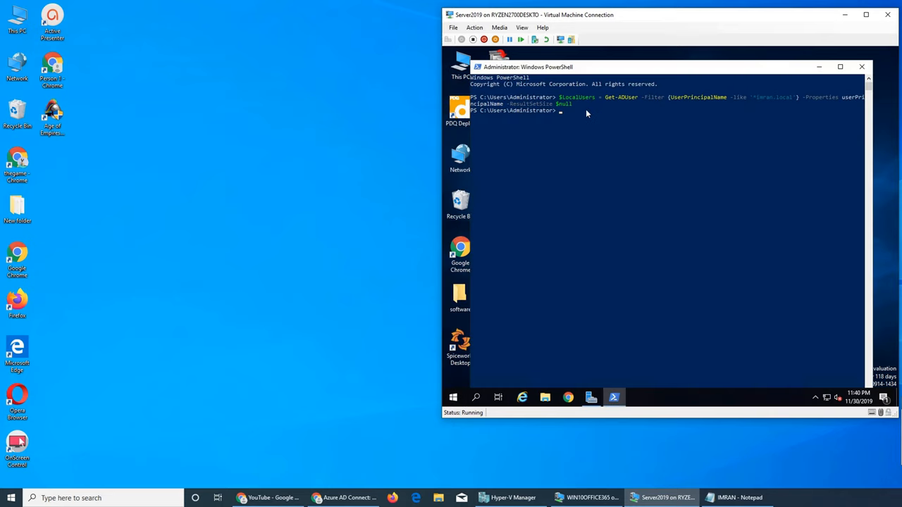
{"action": "mouse_move", "coordinate": [594, 114]}
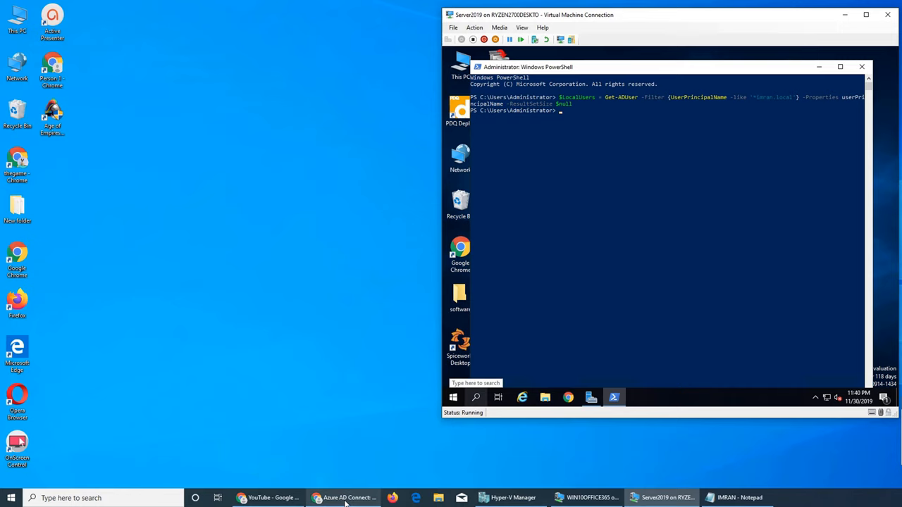
Step: Switch to the 'Prepare a non-routable domain' article and select its UPN-suffix foreach command
{"action": "left_click", "coordinate": [344, 497]}
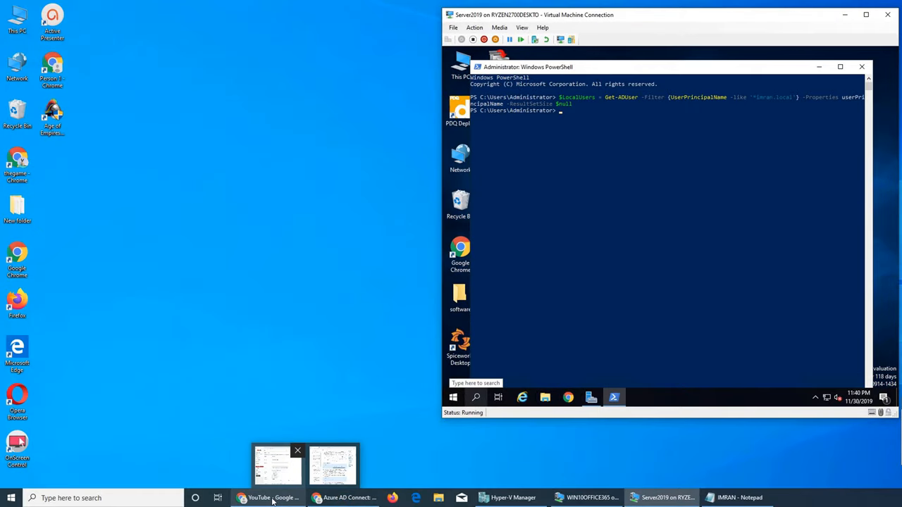
{"action": "left_click", "coordinate": [276, 464]}
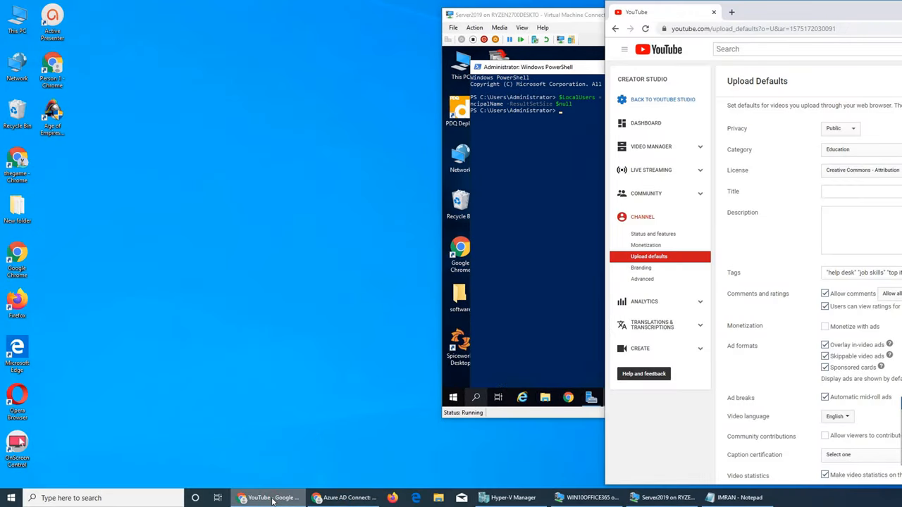
{"action": "left_click", "coordinate": [661, 498]}
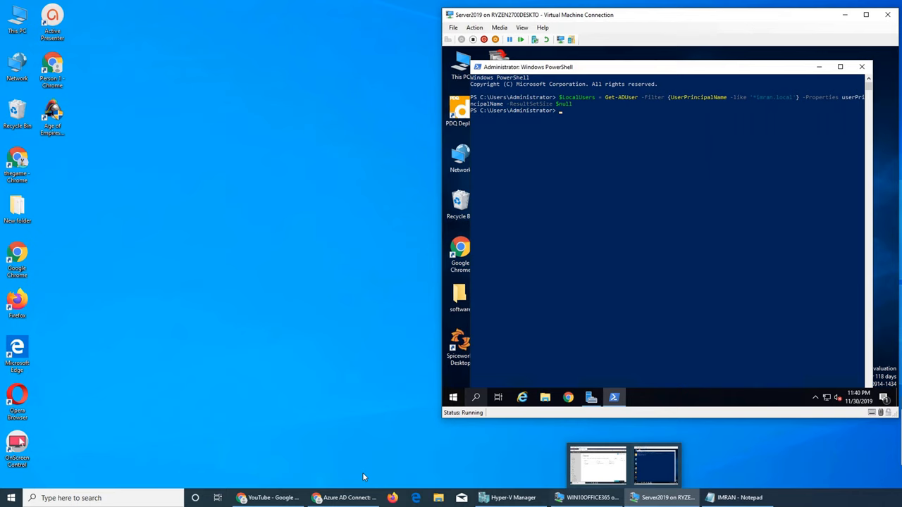
{"action": "left_click", "coordinate": [345, 497]}
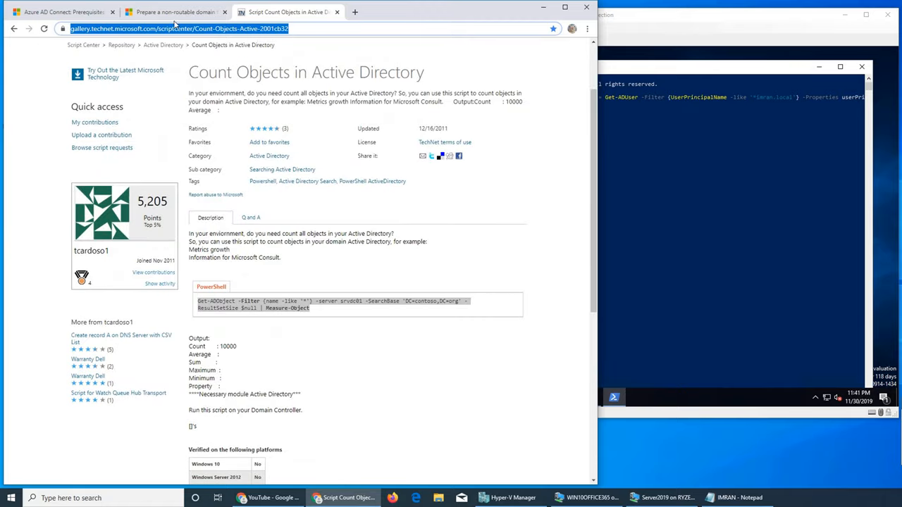
{"action": "left_click", "coordinate": [175, 12]}
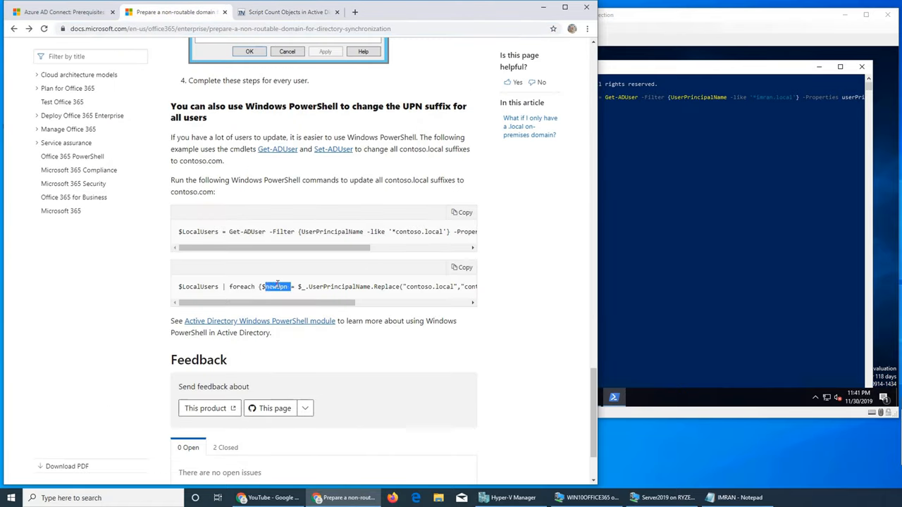
{"action": "triple_click", "coordinate": [326, 286]}
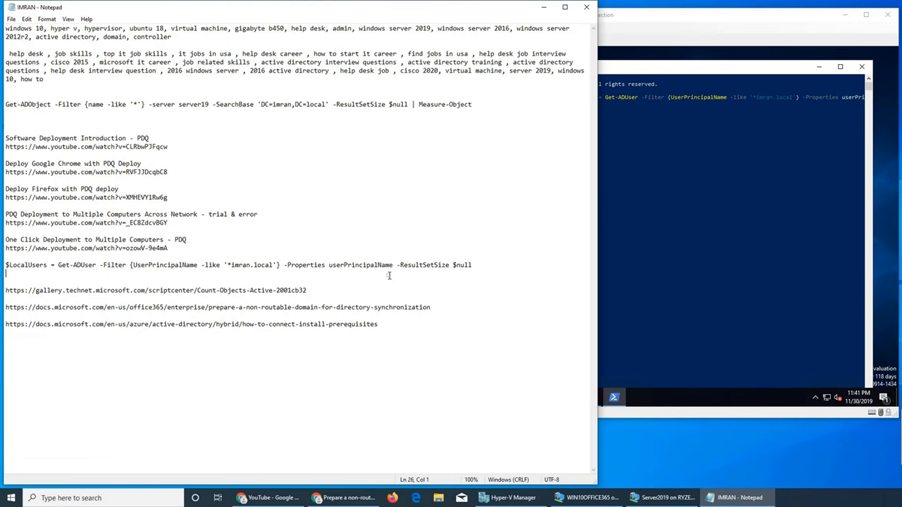
{"action": "mouse_move", "coordinate": [496, 329]}
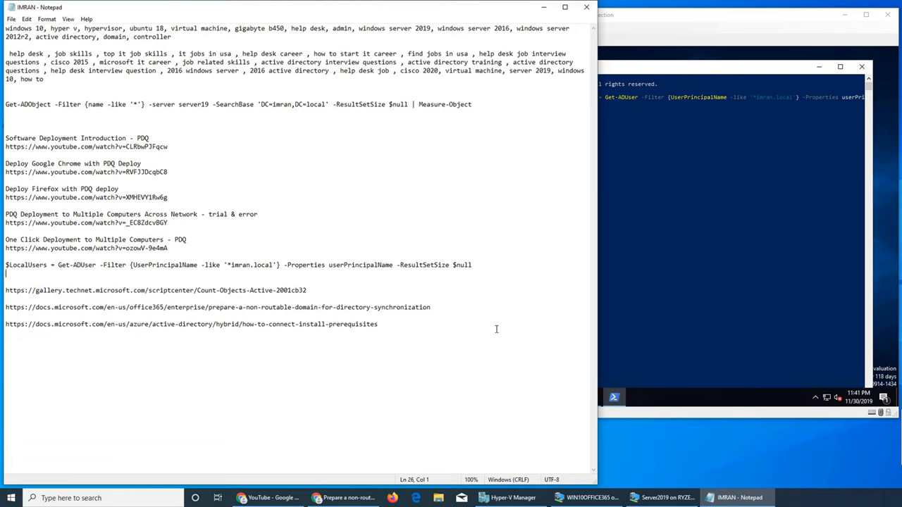
Step: Add the foreach Set-ADUser line to the notes, replacing imran.local with ihameed.org
{"action": "type", "text": "$LocalUsers | foreach {$newUpn = $_.UserPrincipalName.Replace(\"contoso.local\",\"contoso.com\"); $_ | Set-ADUser -UserPrincipalName $newUpn}"}
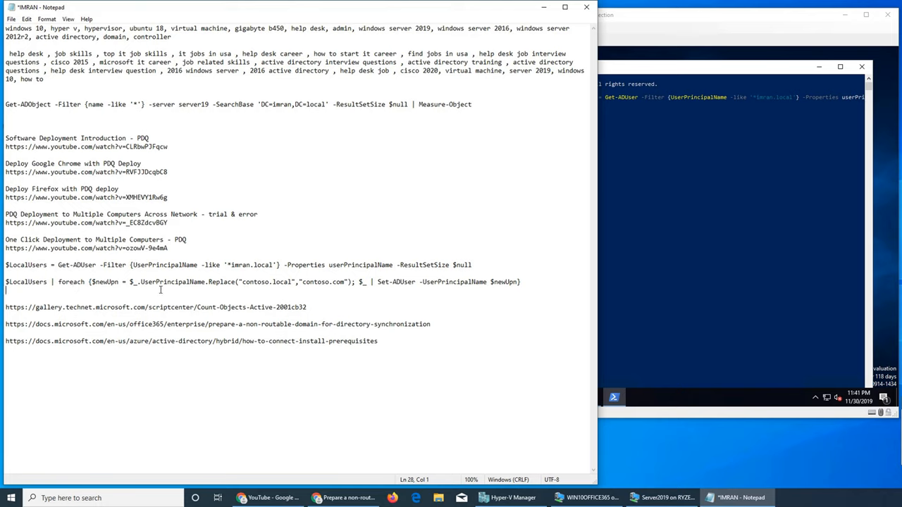
{"action": "mouse_move", "coordinate": [264, 287]}
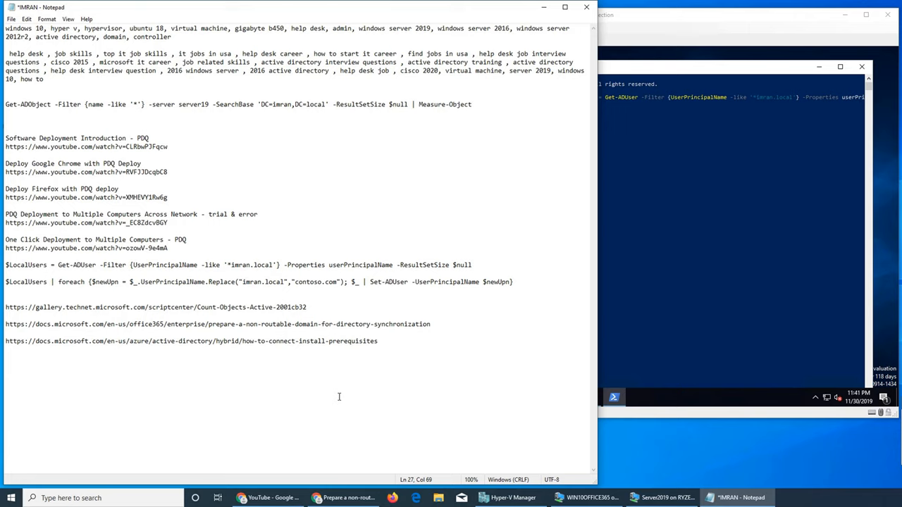
{"action": "mouse_move", "coordinate": [295, 299]}
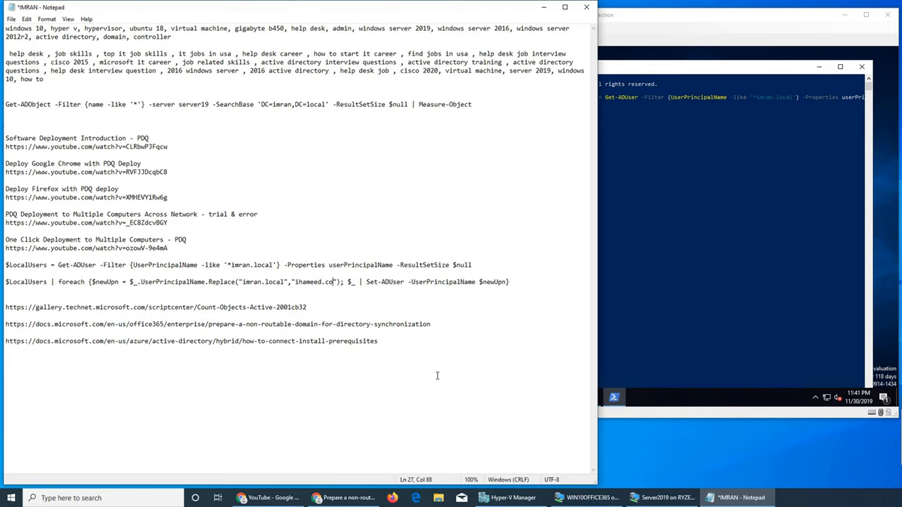
{"action": "type", "text": "rg"}
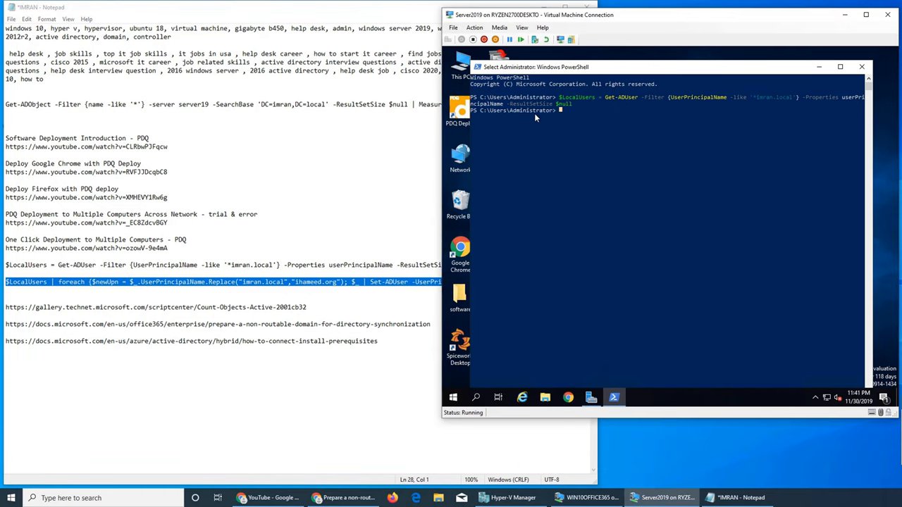
Step: Run the foreach Set-ADUser command in server PowerShell, rewriting imran.local UPNs to ihameed.org
{"action": "key", "text": "Return"}
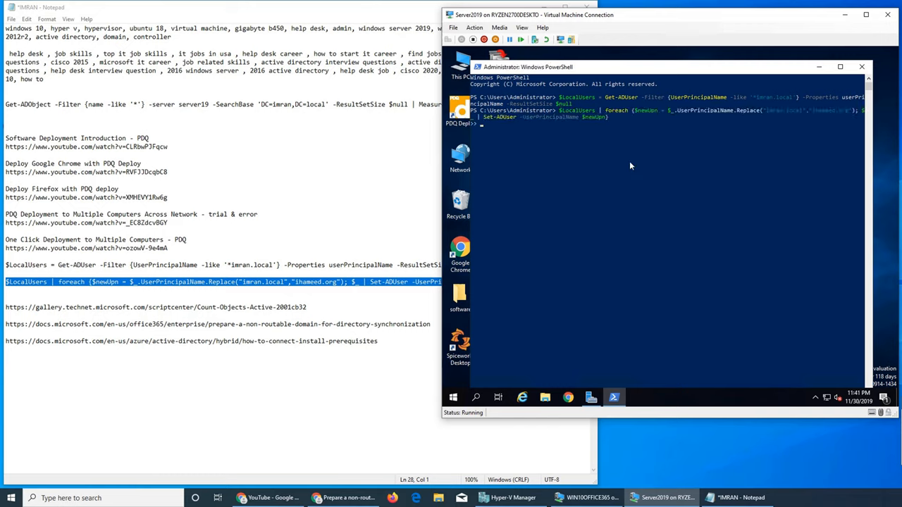
{"action": "key", "text": "Return"}
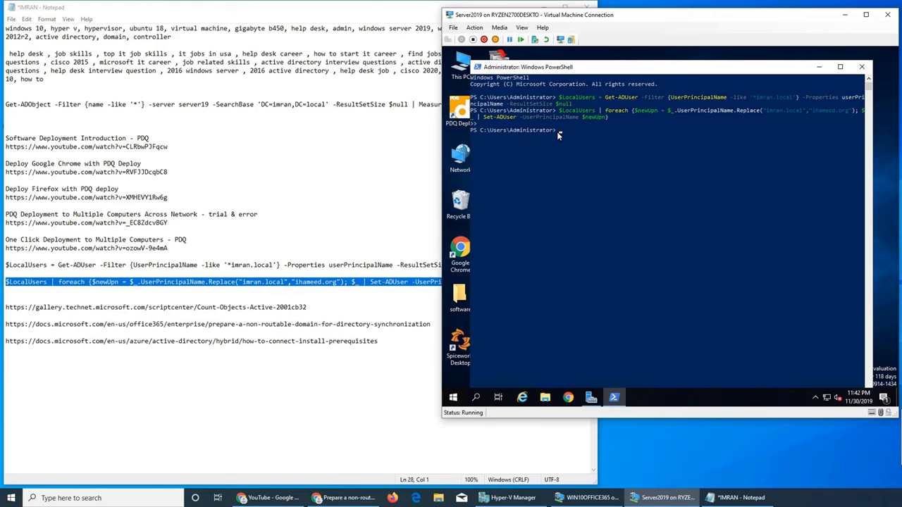
{"action": "mouse_move", "coordinate": [887, 14]}
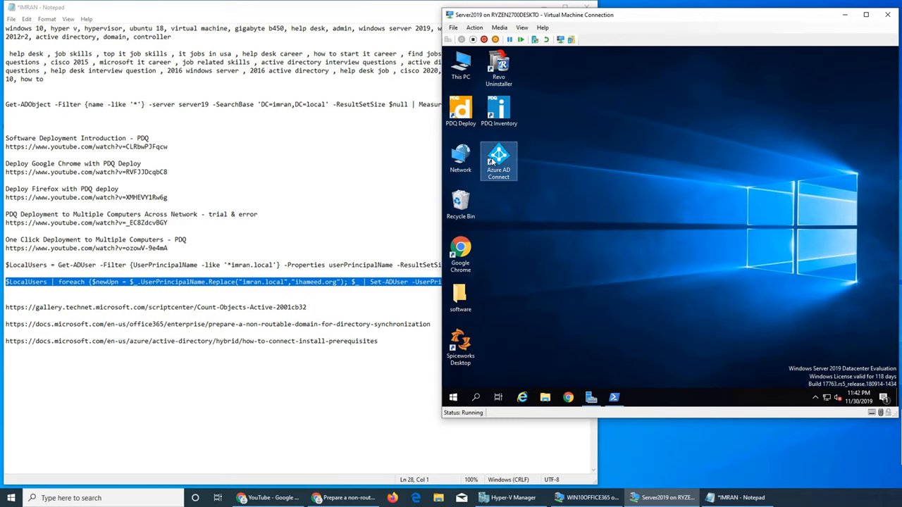
Step: Launch Azure AD Connect from the desktop and choose Use express settings
{"action": "double_click", "coordinate": [498, 160]}
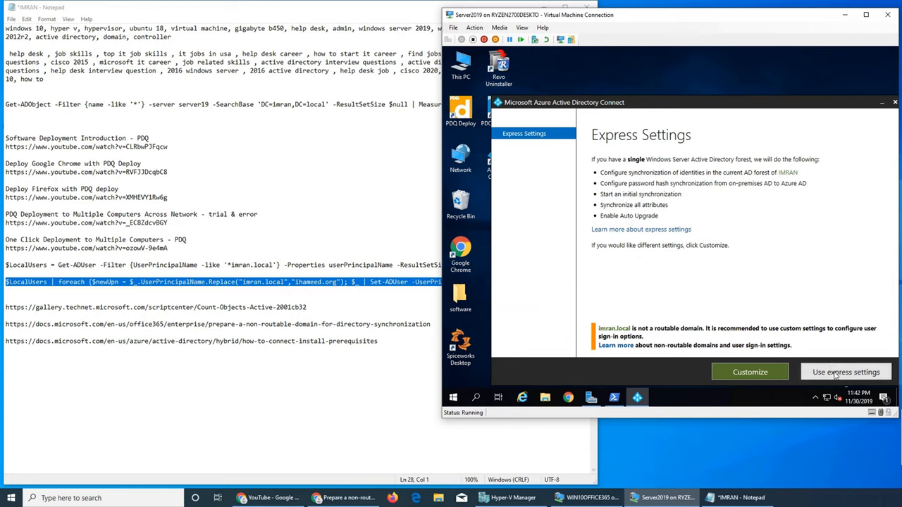
{"action": "mouse_move", "coordinate": [679, 108]}
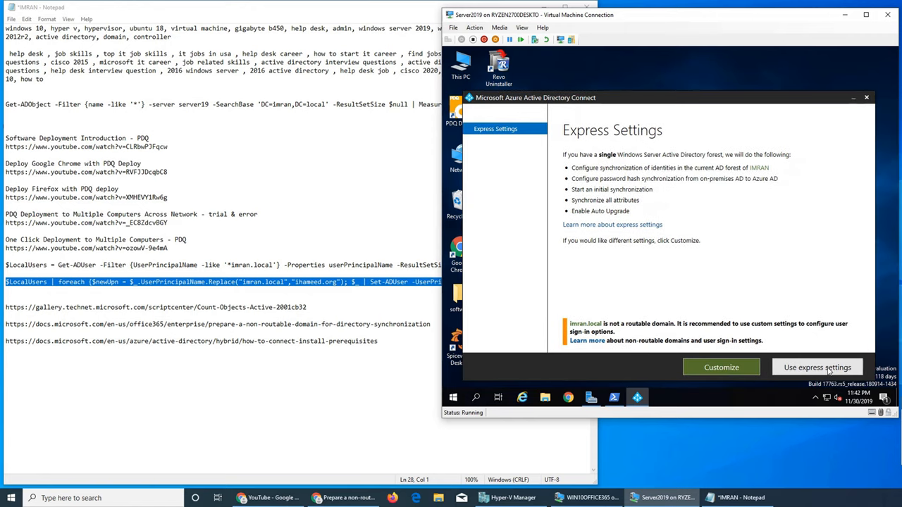
{"action": "left_click", "coordinate": [816, 367]}
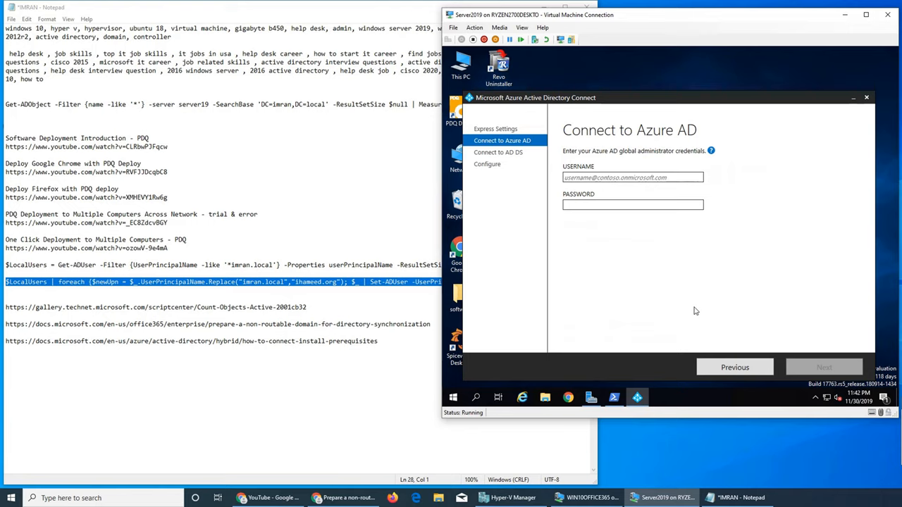
{"action": "mouse_move", "coordinate": [635, 167]}
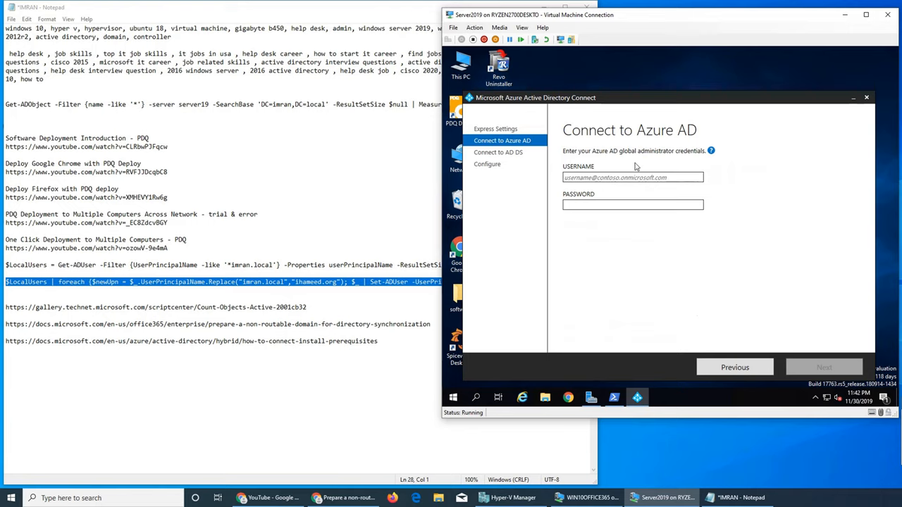
{"action": "mouse_move", "coordinate": [638, 159]}
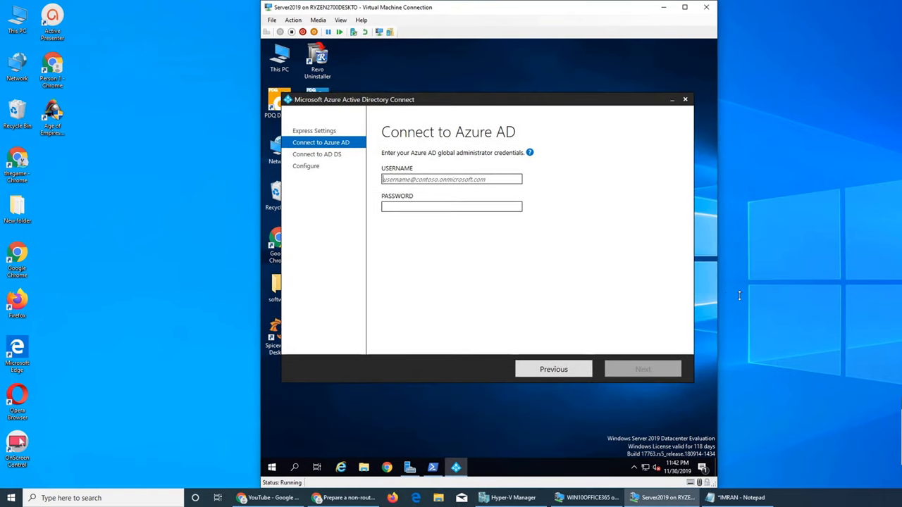
{"action": "mouse_move", "coordinate": [716, 282]}
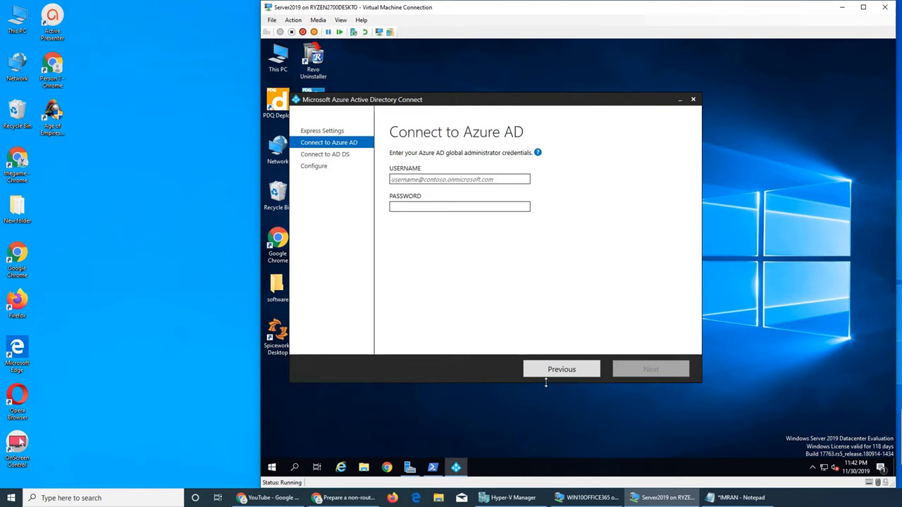
Step: Step back in the wizard and open Active Directory Users and Computers from Server Manager
{"action": "left_click", "coordinate": [561, 369]}
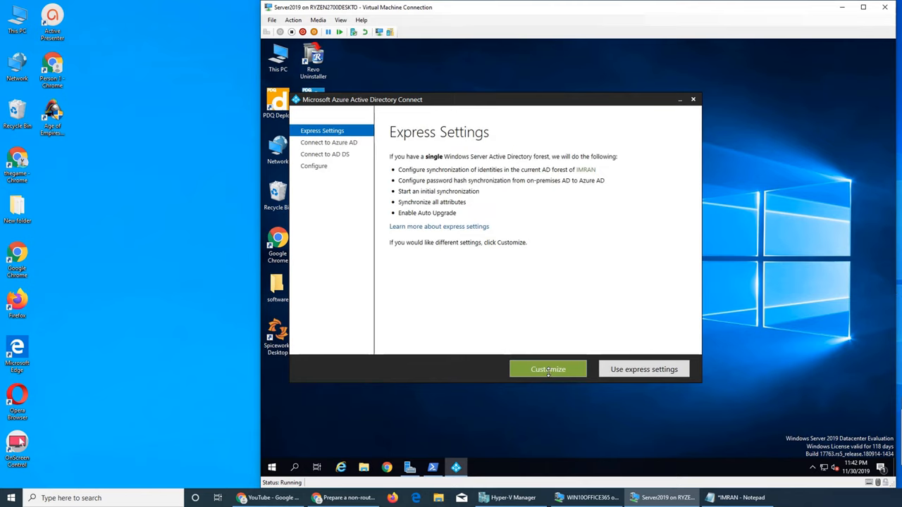
{"action": "mouse_move", "coordinate": [433, 467]}
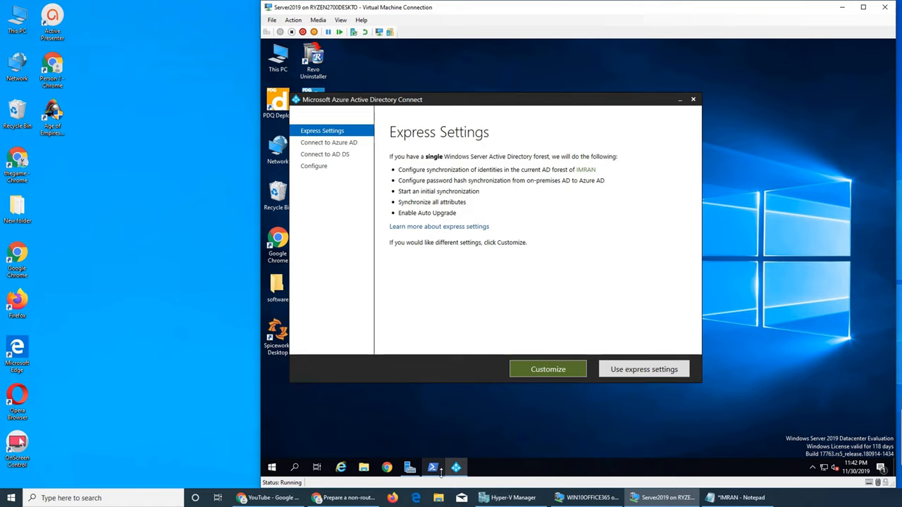
{"action": "left_click", "coordinate": [409, 467]}
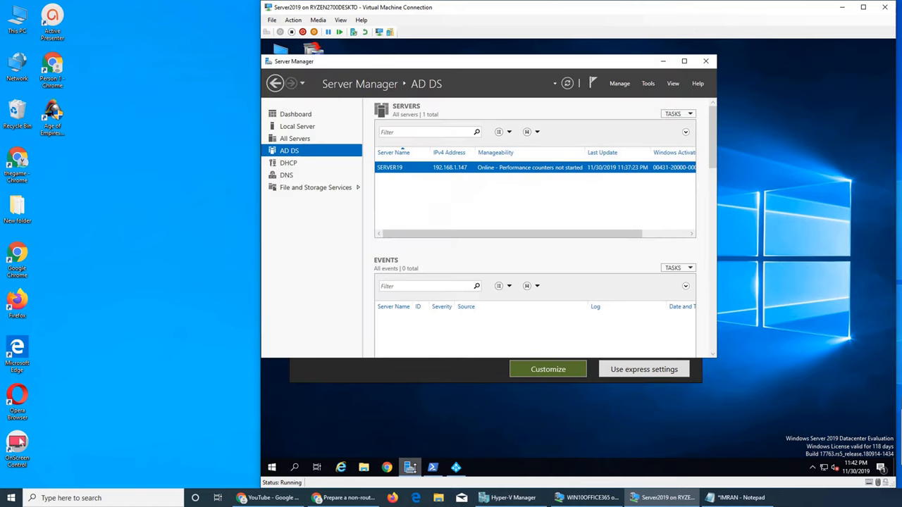
{"action": "left_click", "coordinate": [646, 83]}
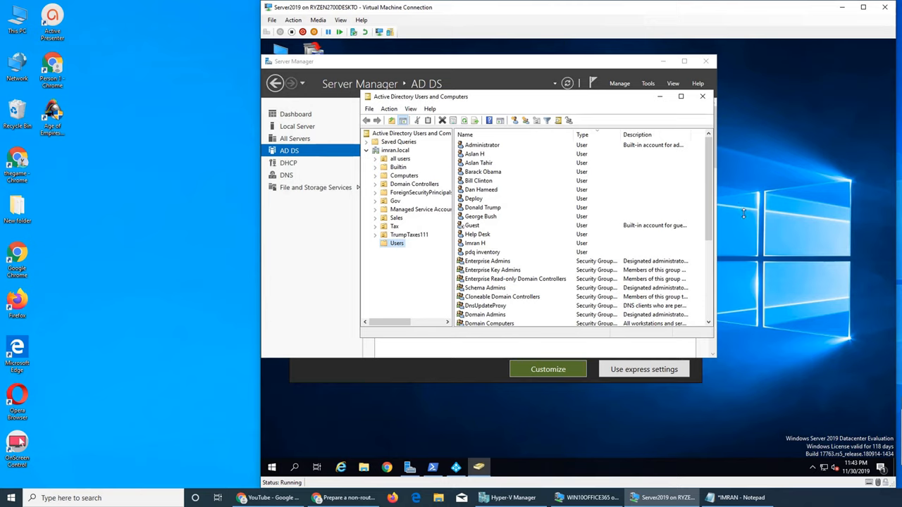
{"action": "mouse_move", "coordinate": [467, 166]}
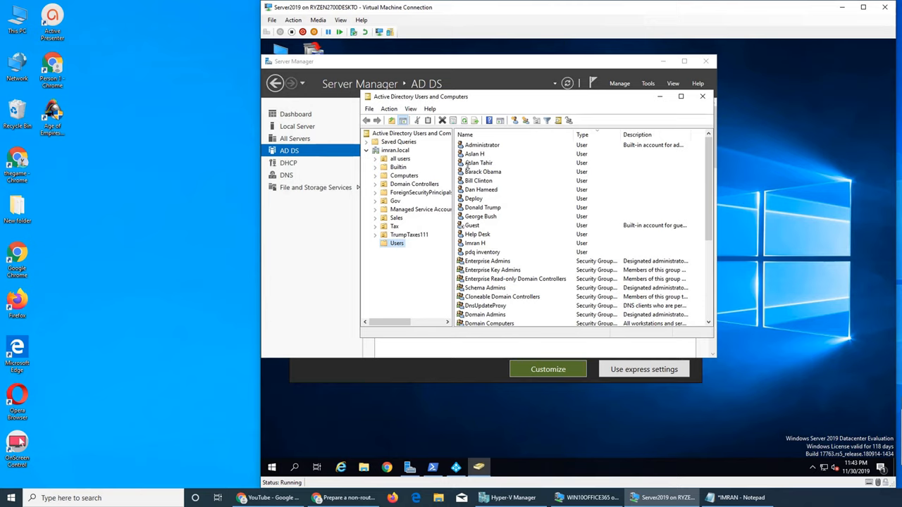
{"action": "left_click", "coordinate": [400, 159]}
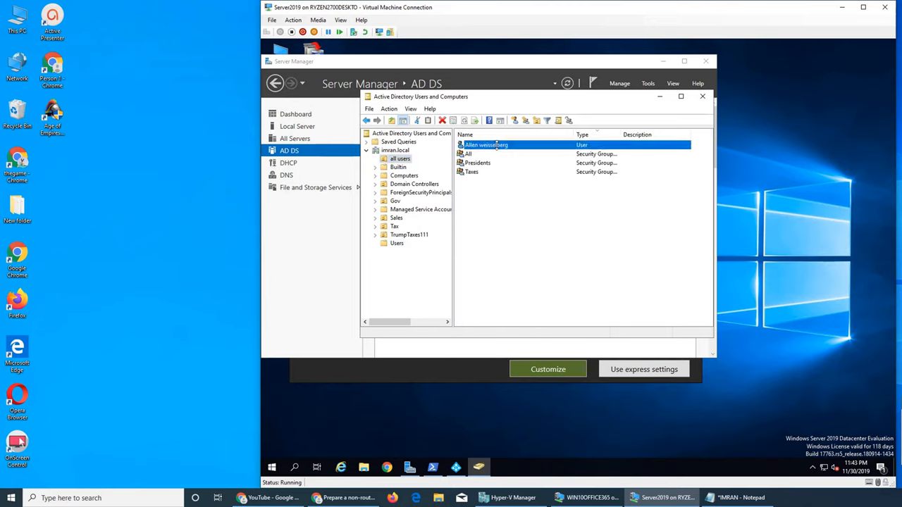
{"action": "right_click", "coordinate": [485, 144]}
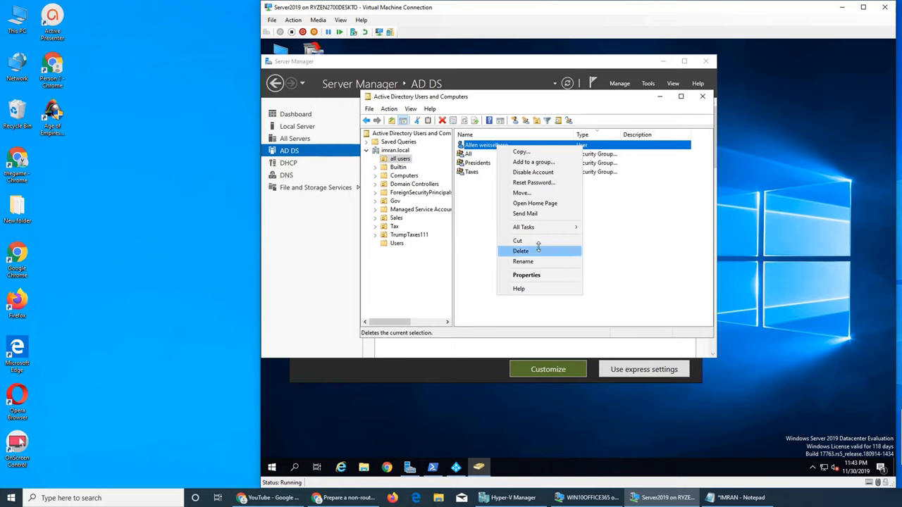
{"action": "left_click", "coordinate": [526, 275]}
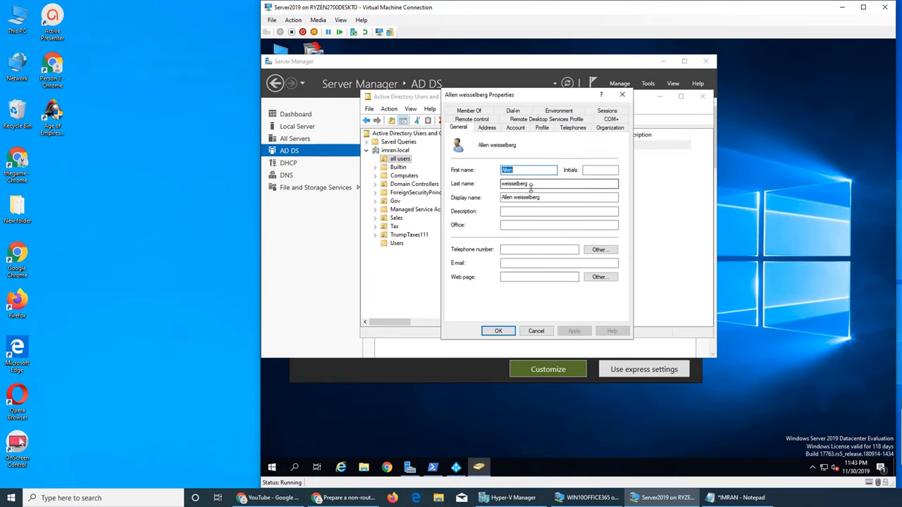
{"action": "left_click", "coordinate": [515, 128]}
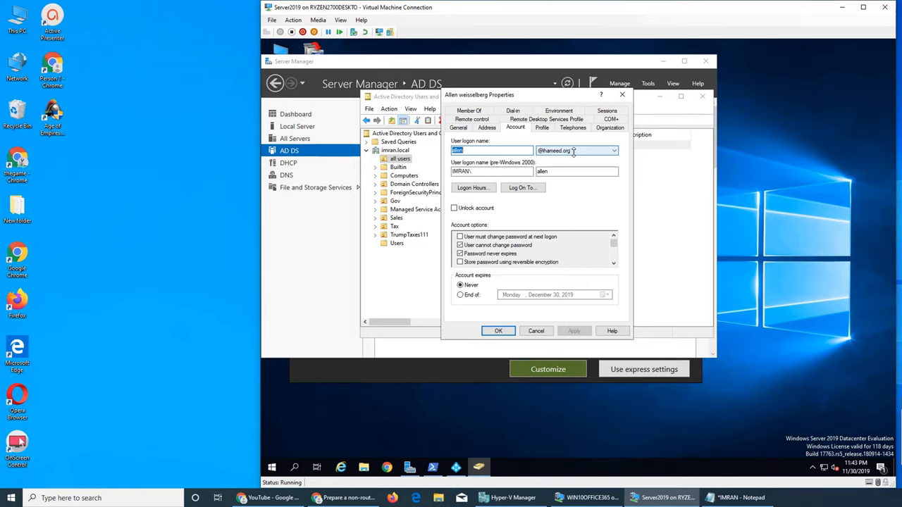
{"action": "left_click", "coordinate": [612, 150]}
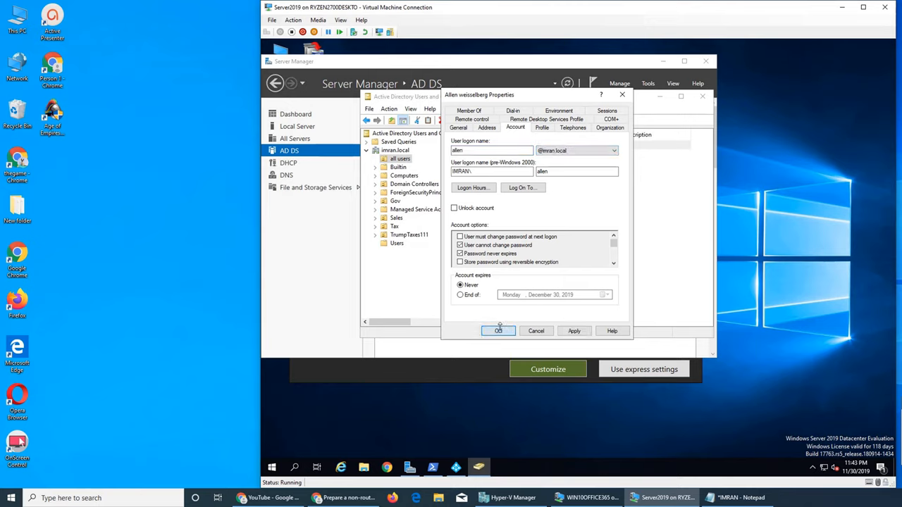
{"action": "left_click", "coordinate": [498, 332]}
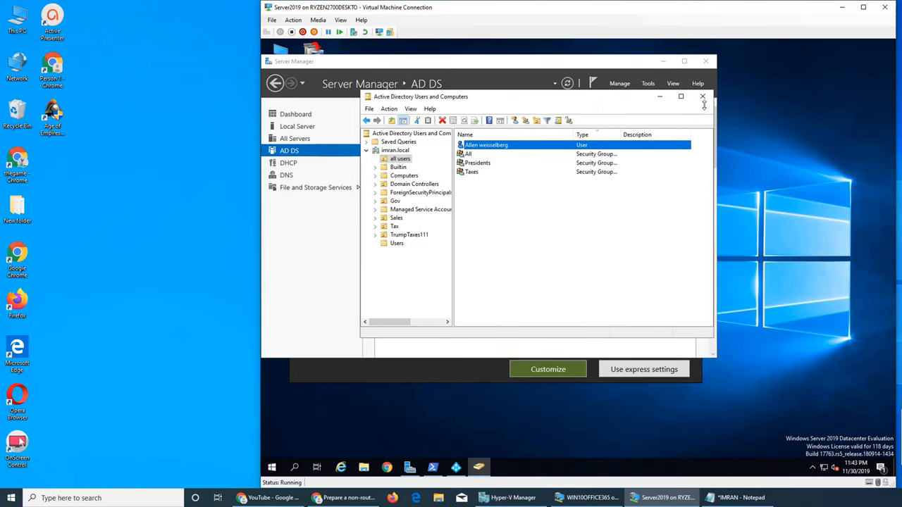
{"action": "left_click", "coordinate": [702, 96]}
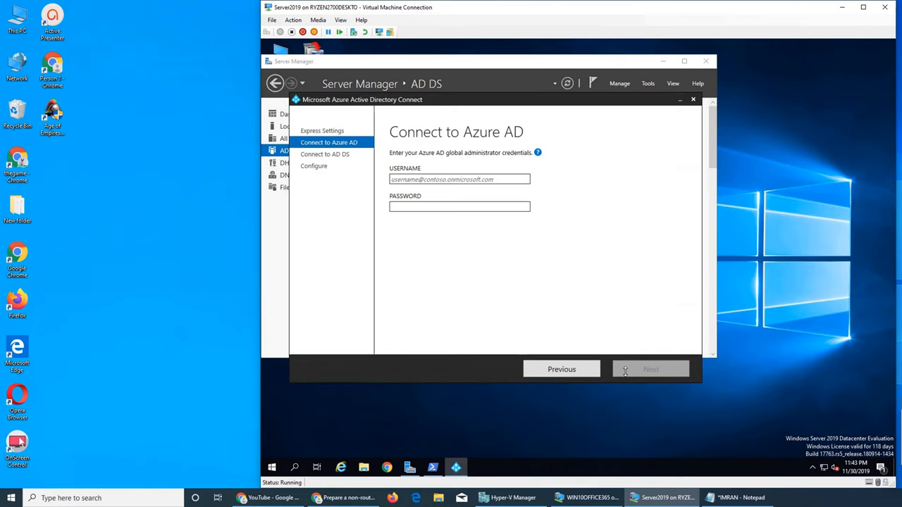
{"action": "mouse_move", "coordinate": [425, 185]}
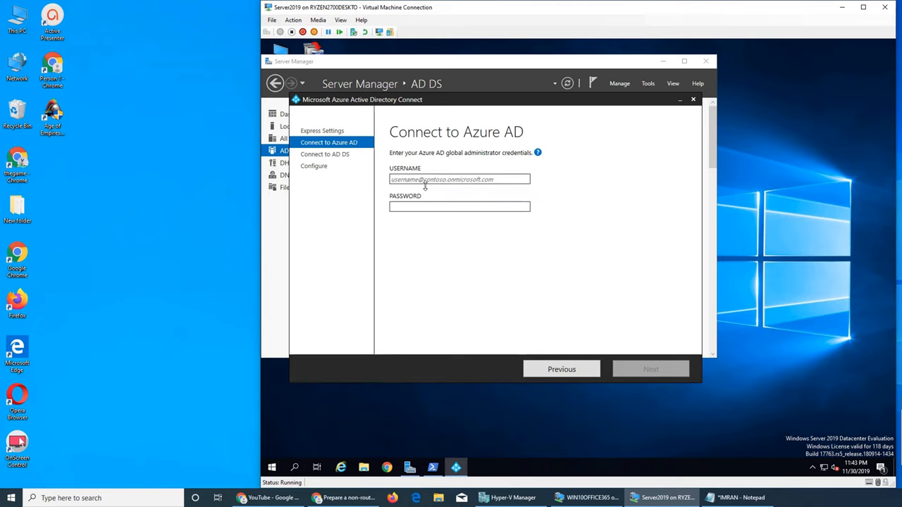
Step: Start entering the global administrator username on Azure AD Connect's Connect to Azure AD page
{"action": "left_click", "coordinate": [693, 98]}
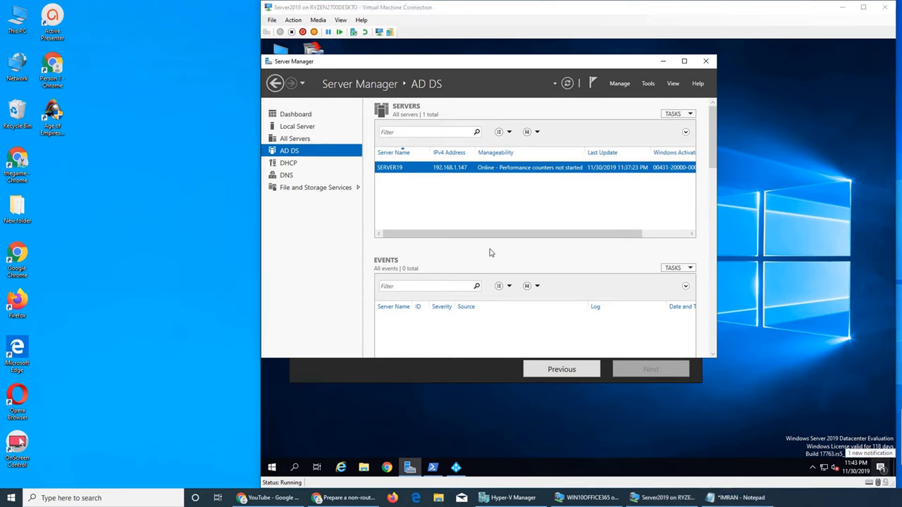
{"action": "mouse_move", "coordinate": [537, 202]}
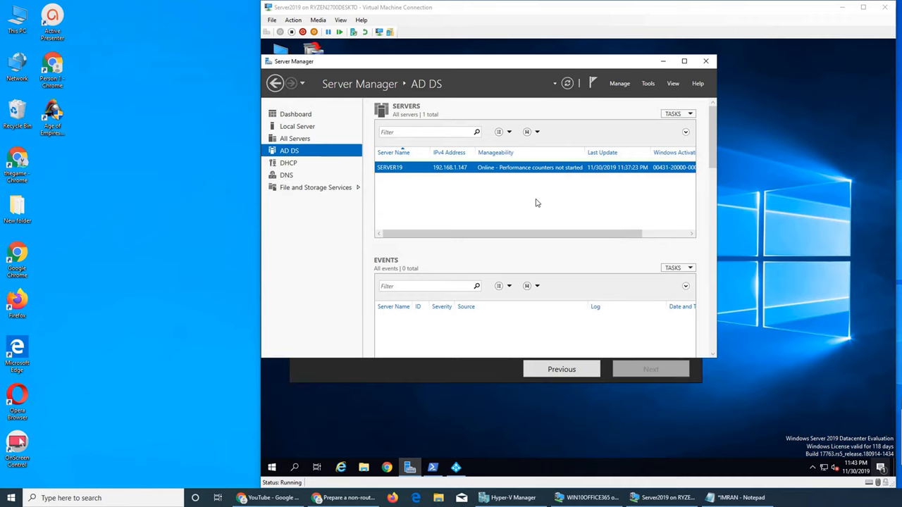
{"action": "mouse_move", "coordinate": [672, 92]}
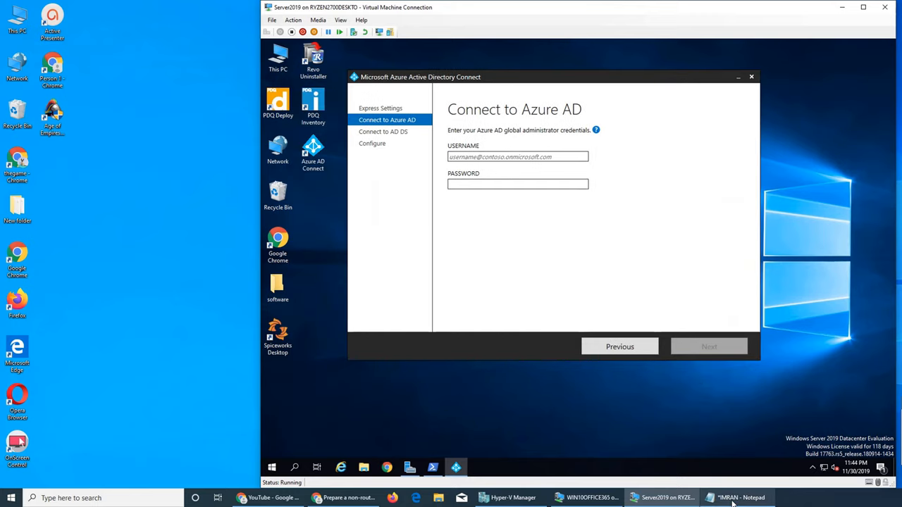
Step: Review Active users in the Windows 10 VM's Microsoft 365 admin center, then minimize it
{"action": "left_click", "coordinate": [587, 497]}
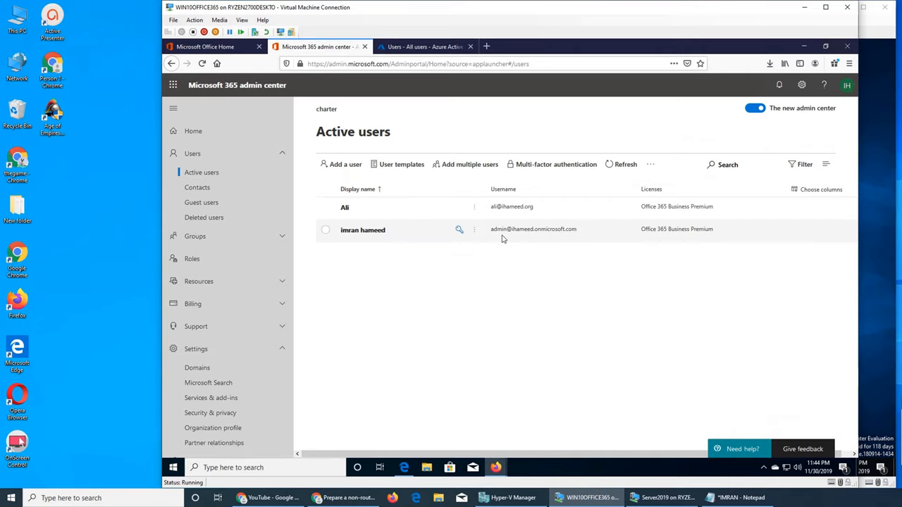
{"action": "mouse_move", "coordinate": [575, 234]}
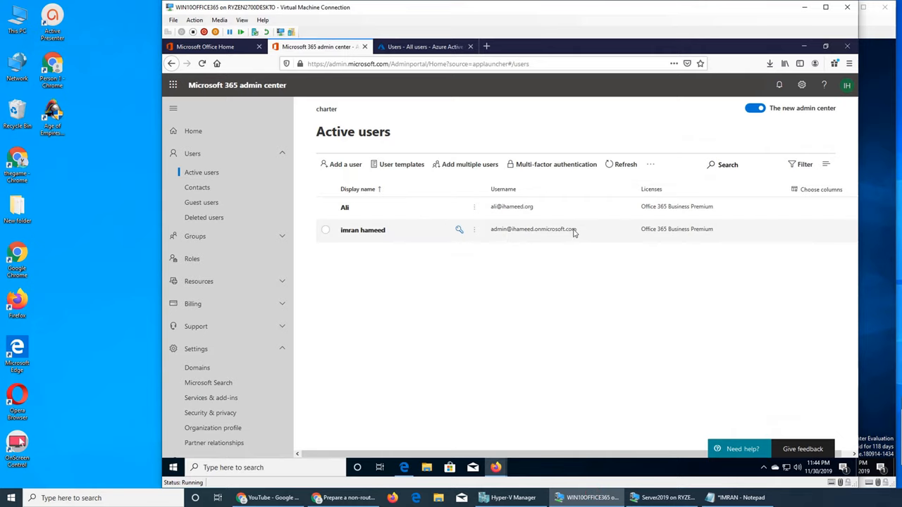
{"action": "mouse_move", "coordinate": [504, 236]}
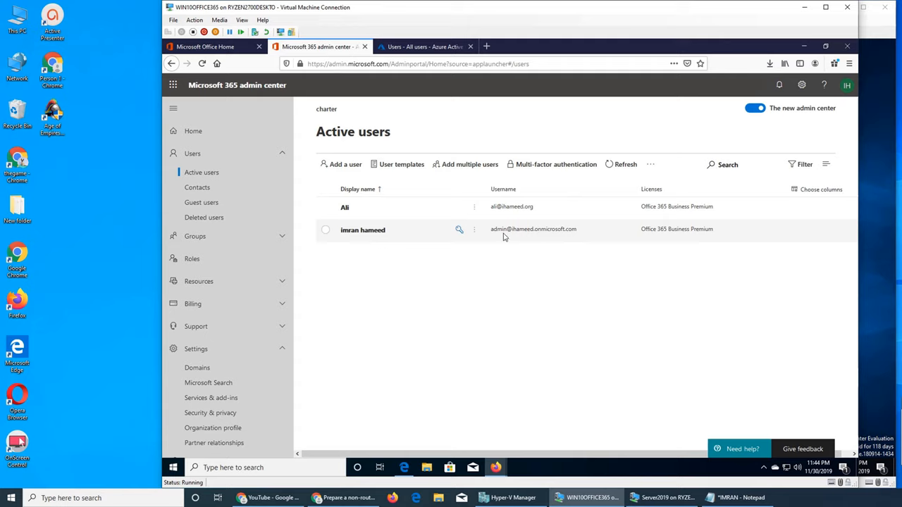
{"action": "mouse_move", "coordinate": [578, 233]}
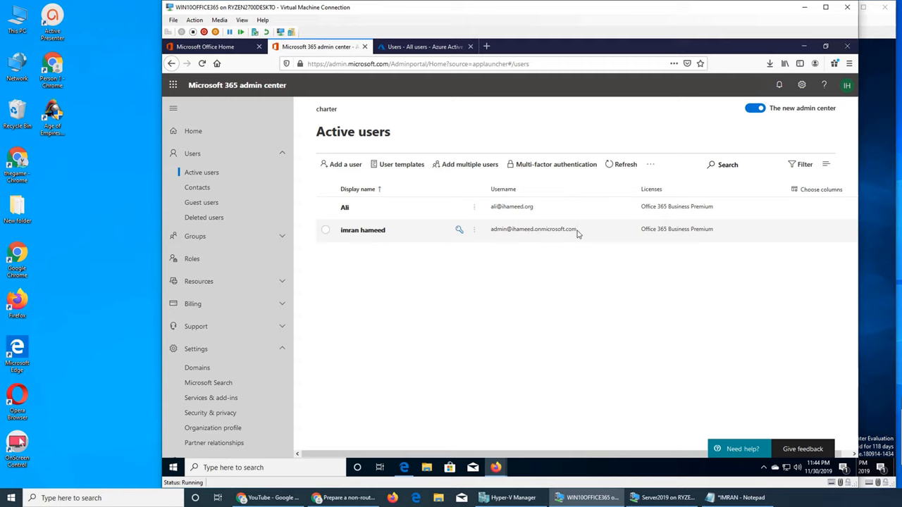
{"action": "left_click", "coordinate": [325, 229]}
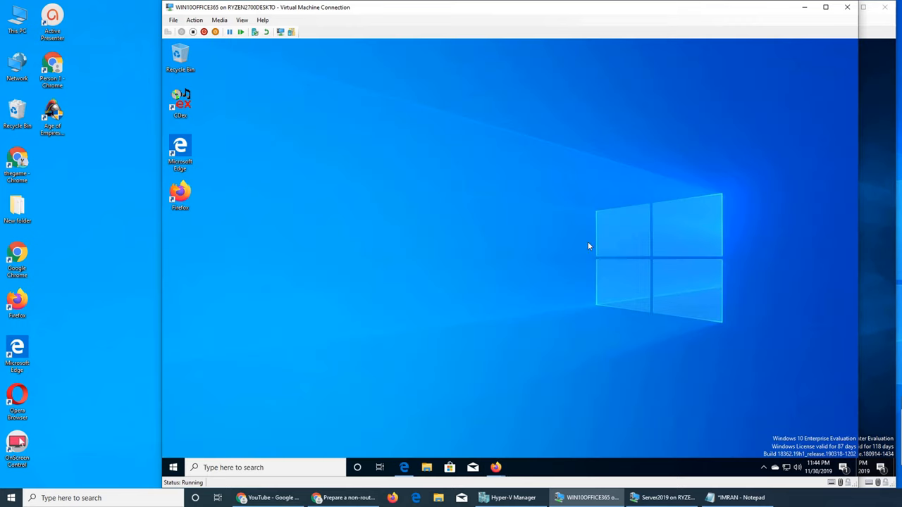
{"action": "mouse_move", "coordinate": [662, 497]}
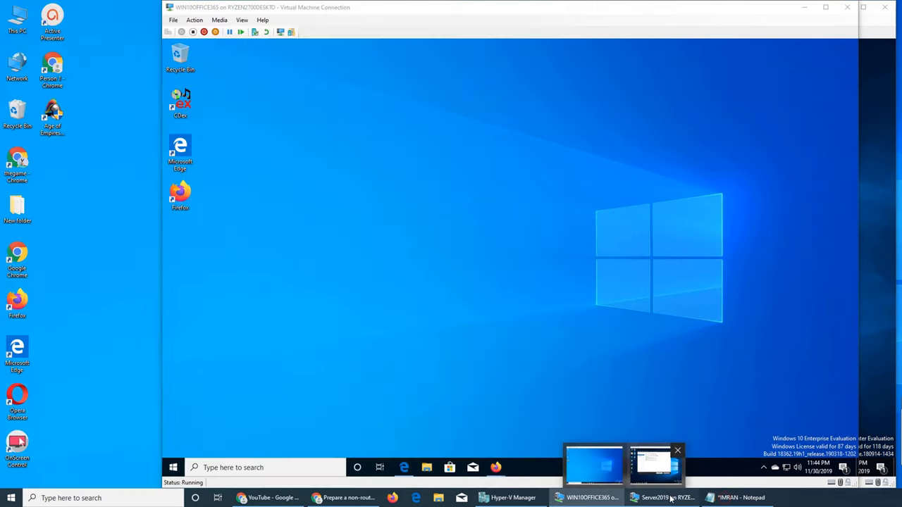
{"action": "left_click", "coordinate": [654, 462]}
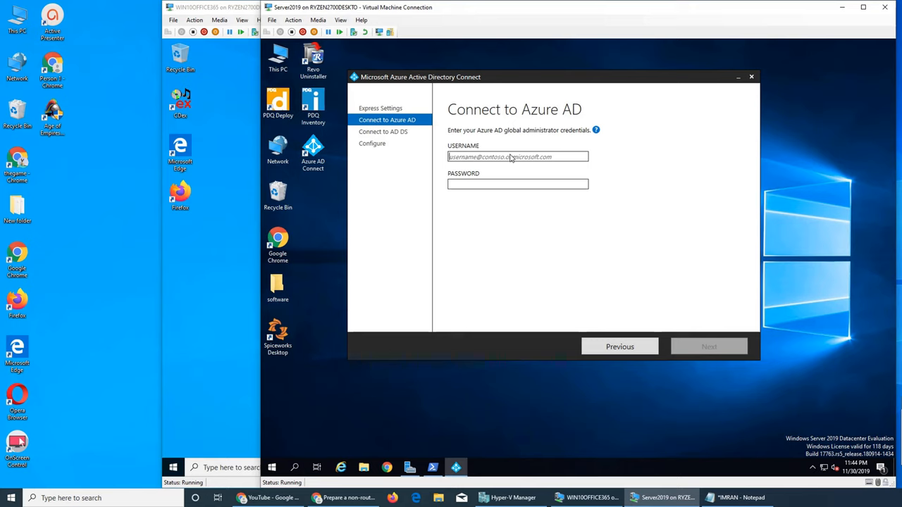
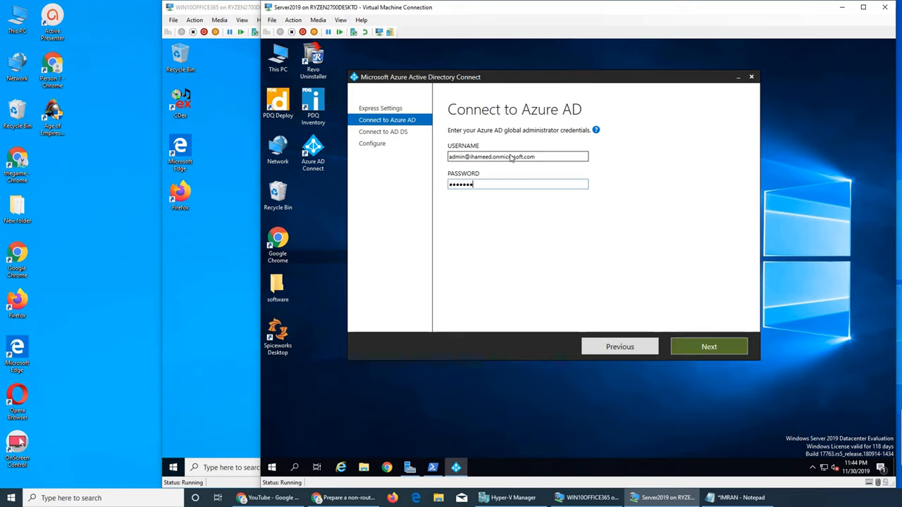
{"action": "type", "text": "••"}
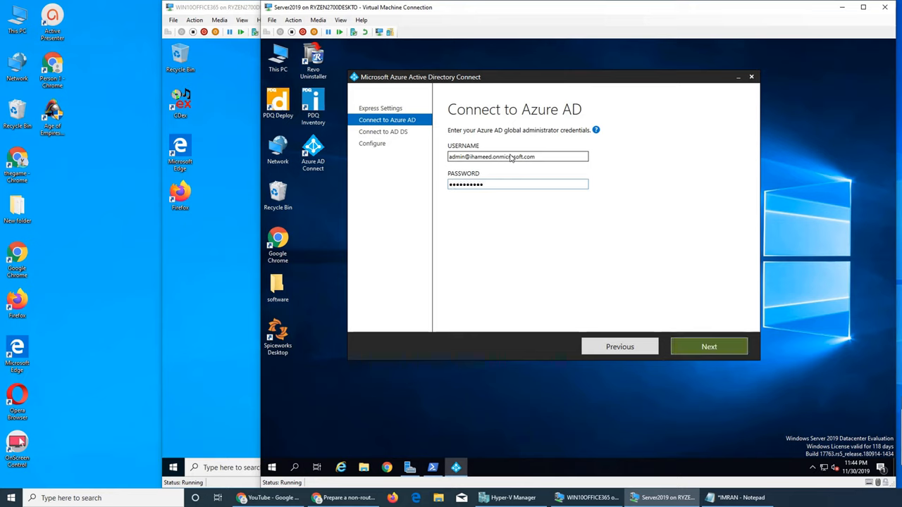
{"action": "left_click", "coordinate": [709, 346]}
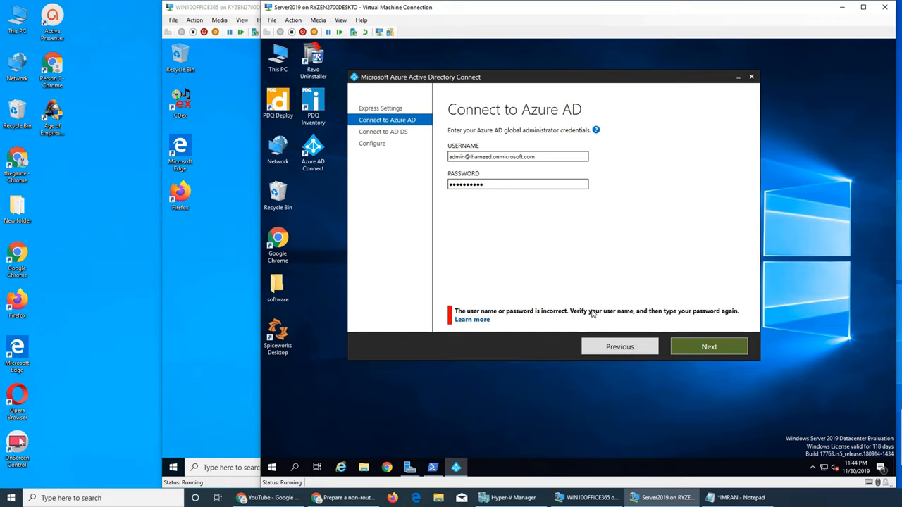
{"action": "left_click", "coordinate": [588, 497]}
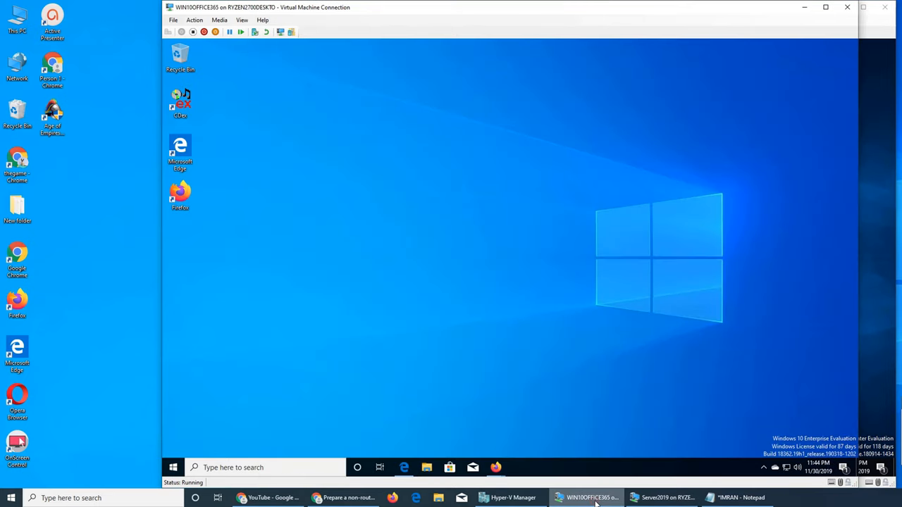
{"action": "mouse_move", "coordinate": [426, 467]}
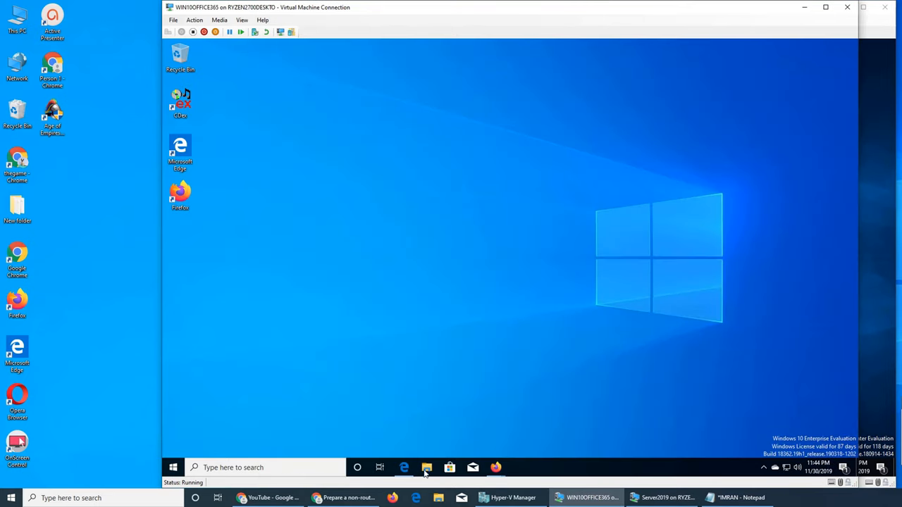
{"action": "mouse_move", "coordinate": [495, 467]}
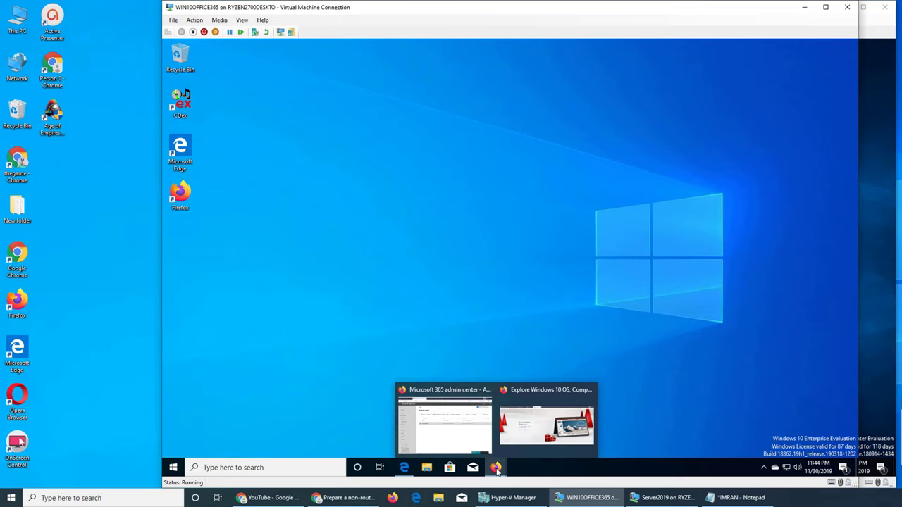
Step: Switch to the Microsoft 365 admin center window to view the Active users list
{"action": "left_click", "coordinate": [444, 419]}
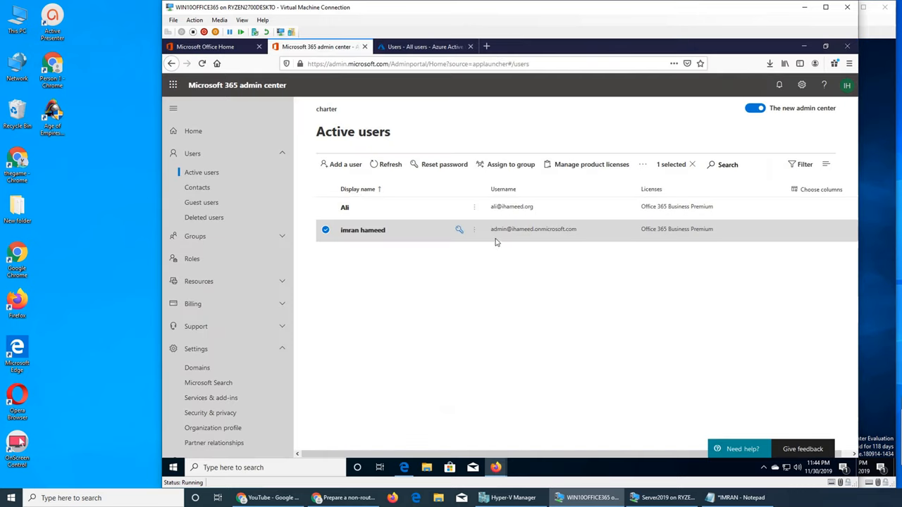
{"action": "mouse_move", "coordinate": [542, 237]}
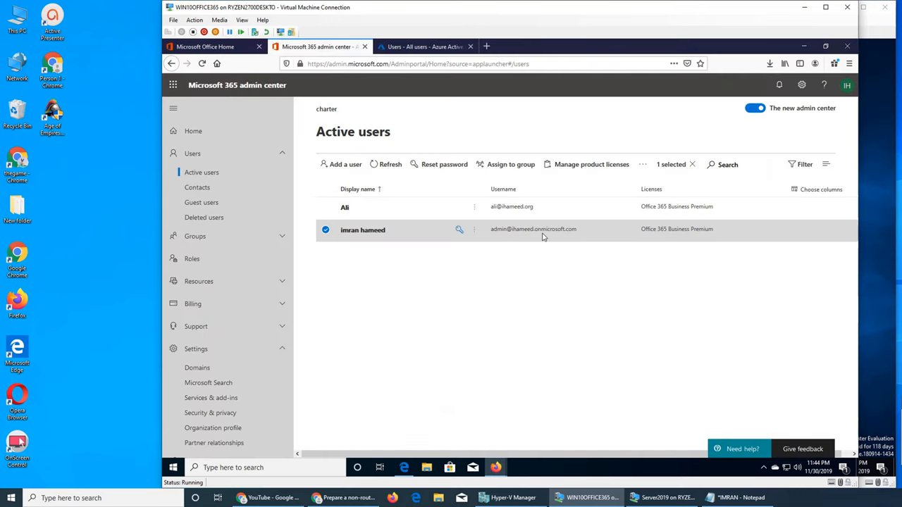
{"action": "mouse_move", "coordinate": [623, 349]}
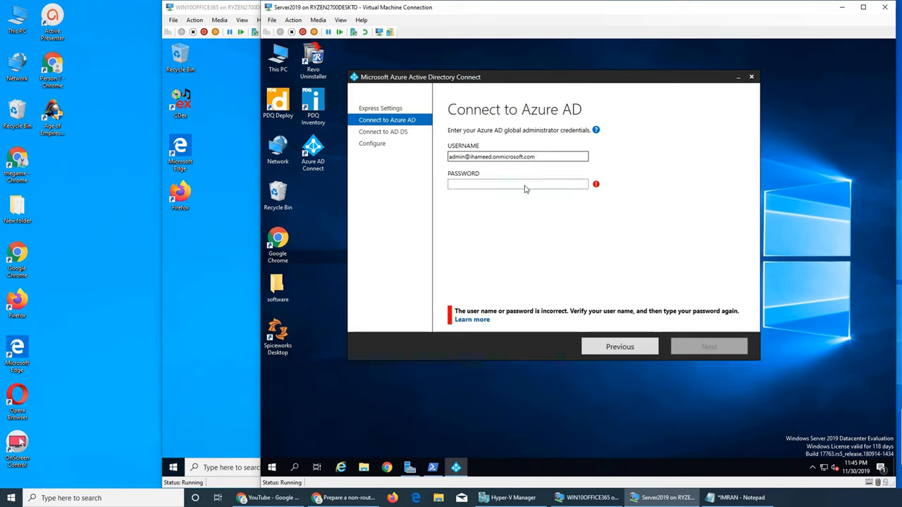
Step: Re-enter the global administrator password and submit the Azure AD credentials
{"action": "type", "text": "••••"}
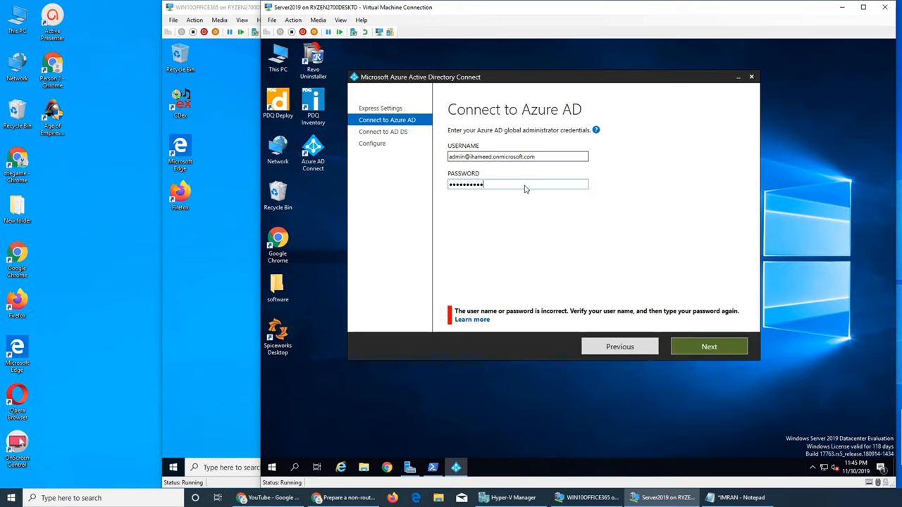
{"action": "mouse_move", "coordinate": [708, 346]}
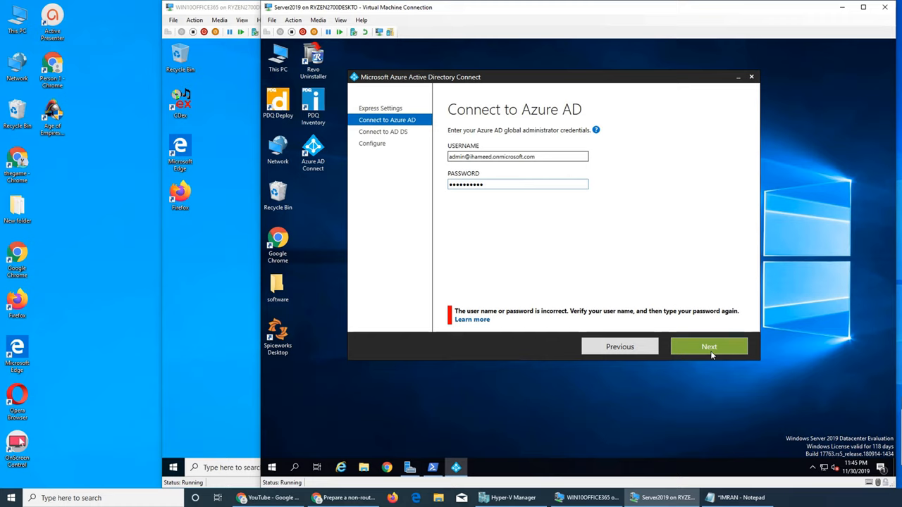
{"action": "mouse_move", "coordinate": [619, 345]}
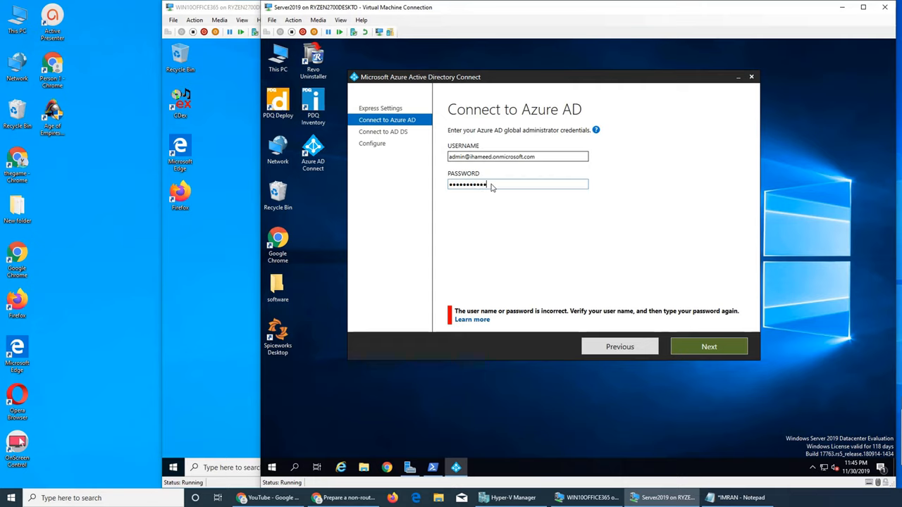
{"action": "left_click", "coordinate": [708, 346]}
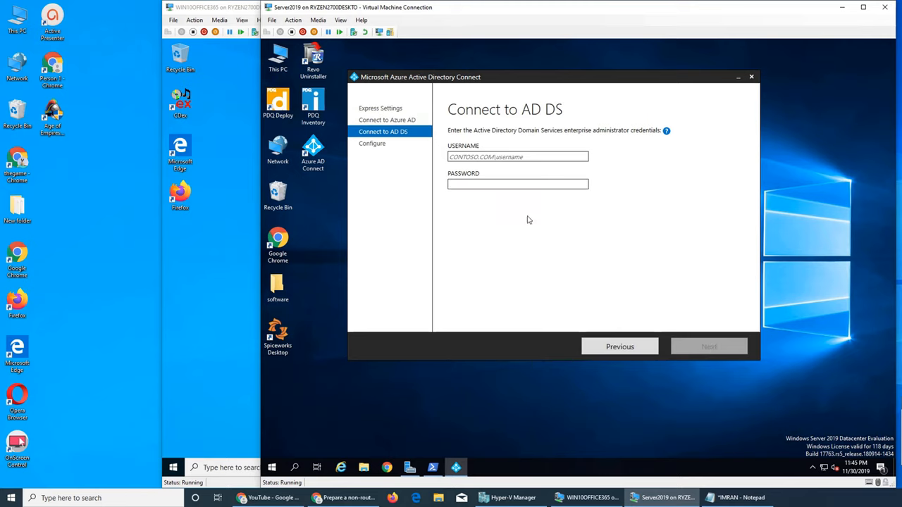
{"action": "mouse_move", "coordinate": [550, 138]}
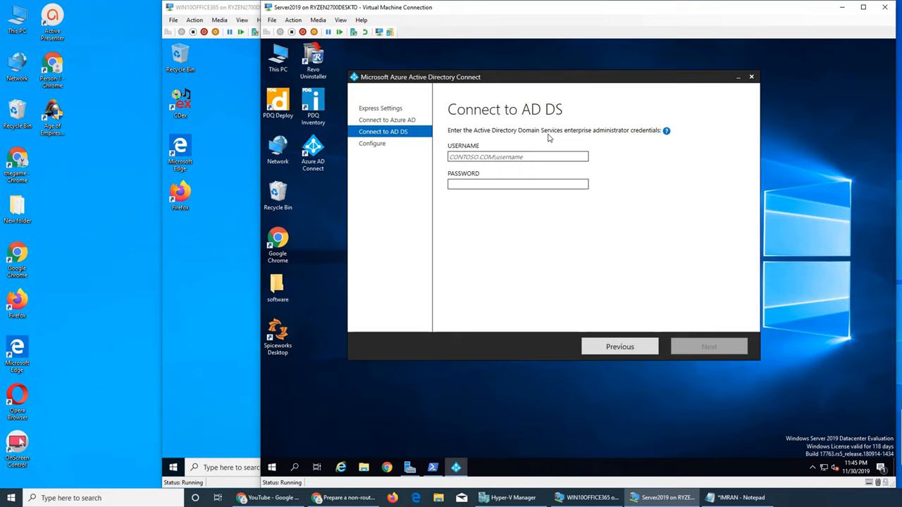
{"action": "mouse_move", "coordinate": [641, 137]}
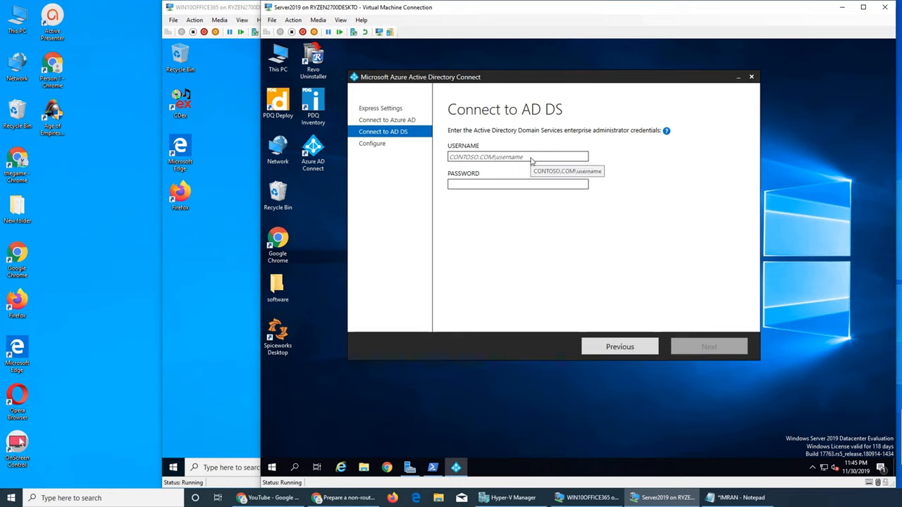
{"action": "mouse_move", "coordinate": [484, 139]}
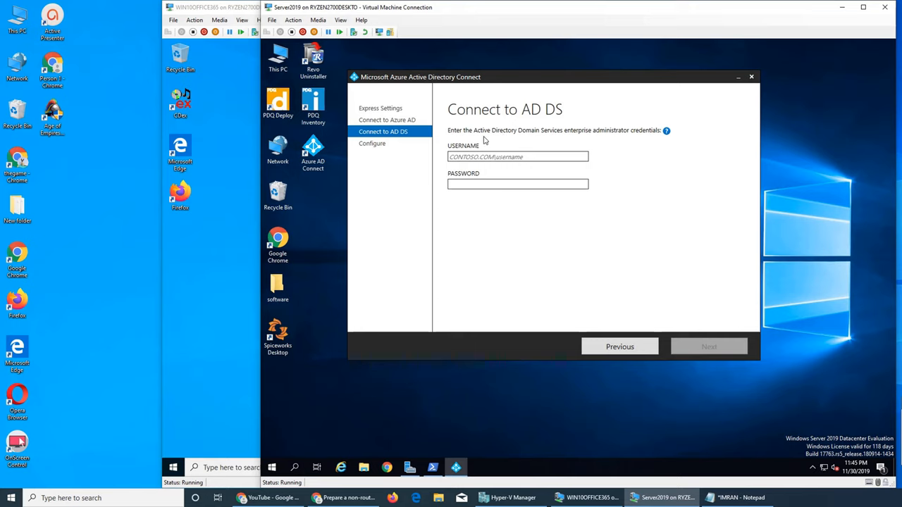
{"action": "mouse_move", "coordinate": [489, 147]}
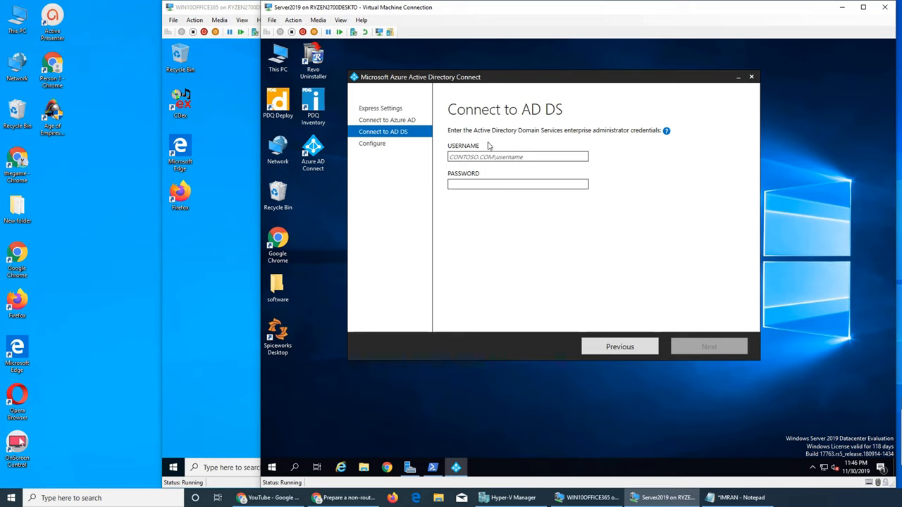
{"action": "mouse_move", "coordinate": [603, 263]}
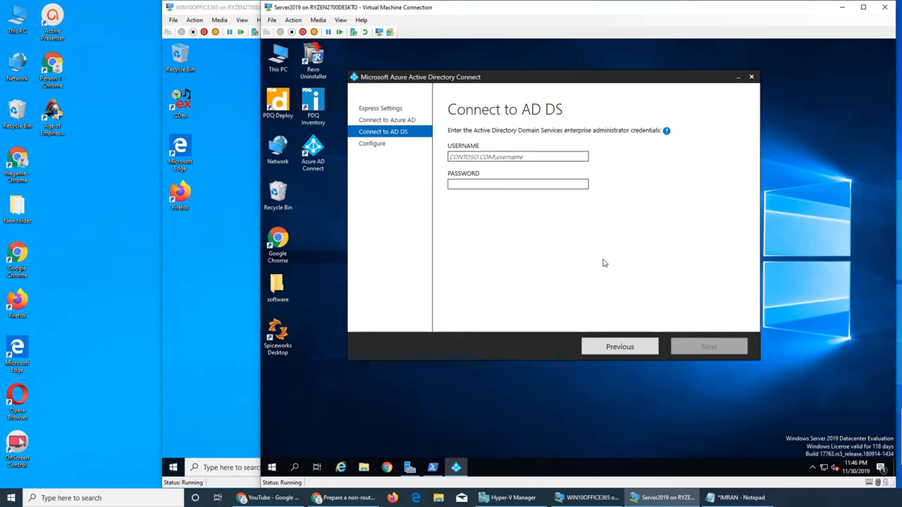
{"action": "mouse_move", "coordinate": [618, 307]}
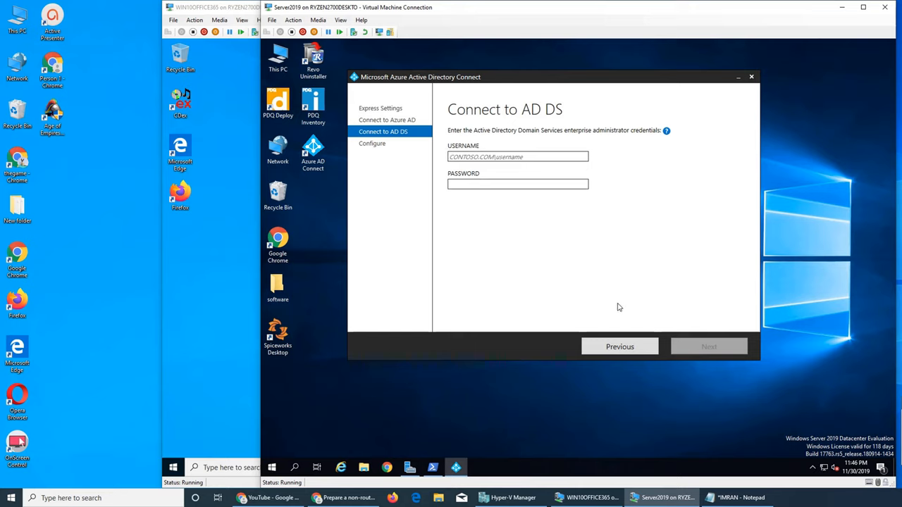
Step: Connect AD DS with the domain administrator account (IHAMEED.ORG\administrator, then imran.local administrator)
{"action": "type", "text": "ihameed"}
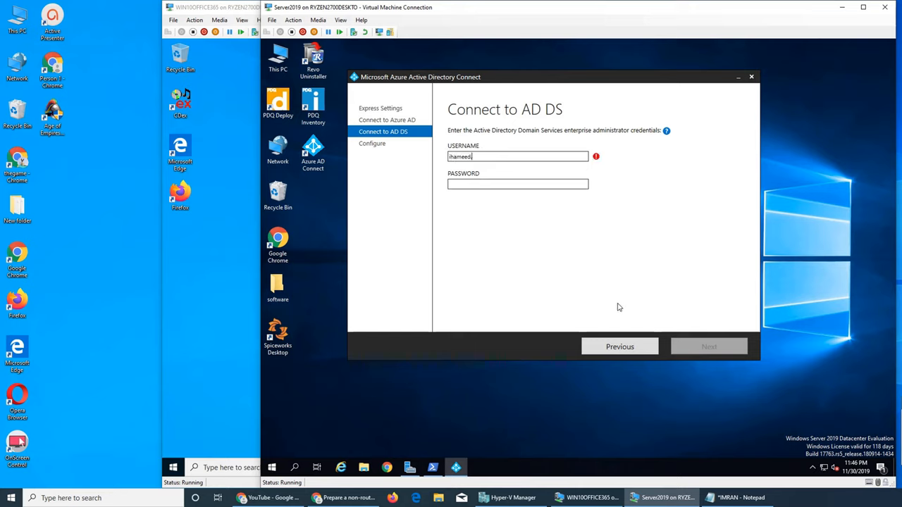
{"action": "type", "text": ".org\\"}
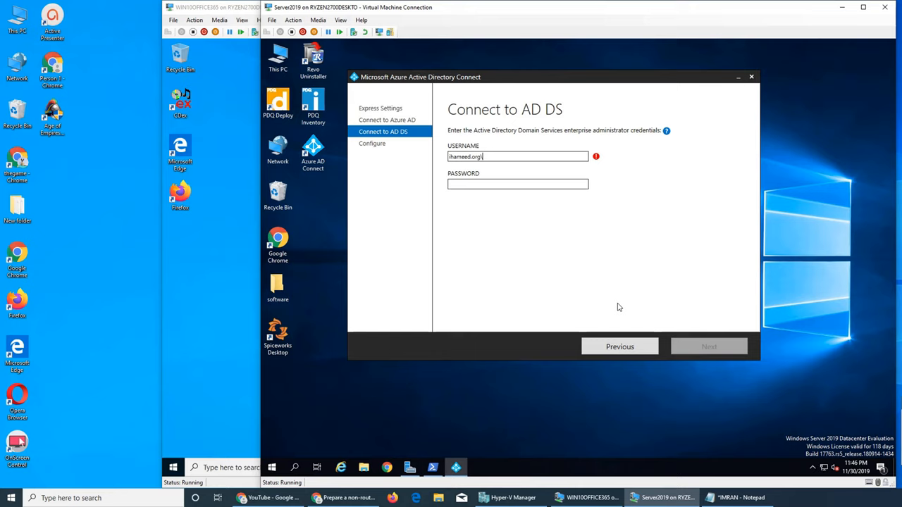
{"action": "type", "text": "IHAMEED.ORG\\administrator"}
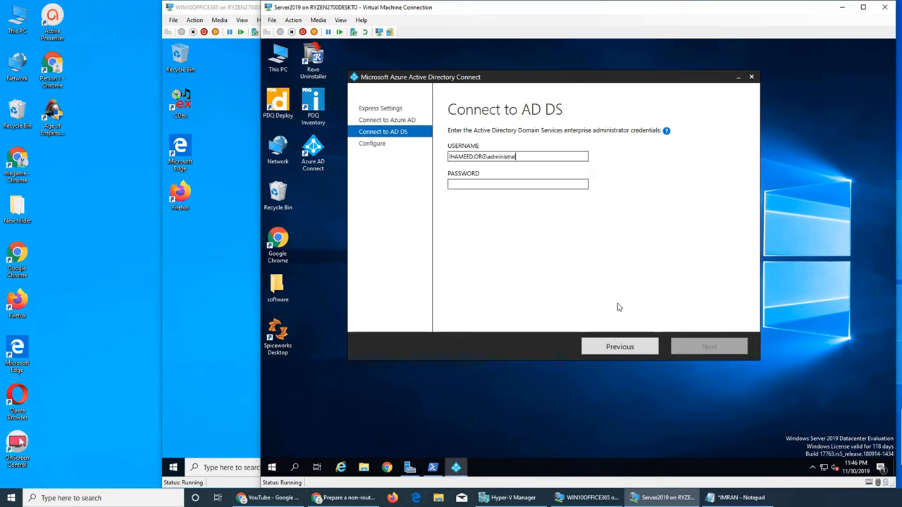
{"action": "type", "text": "••"}
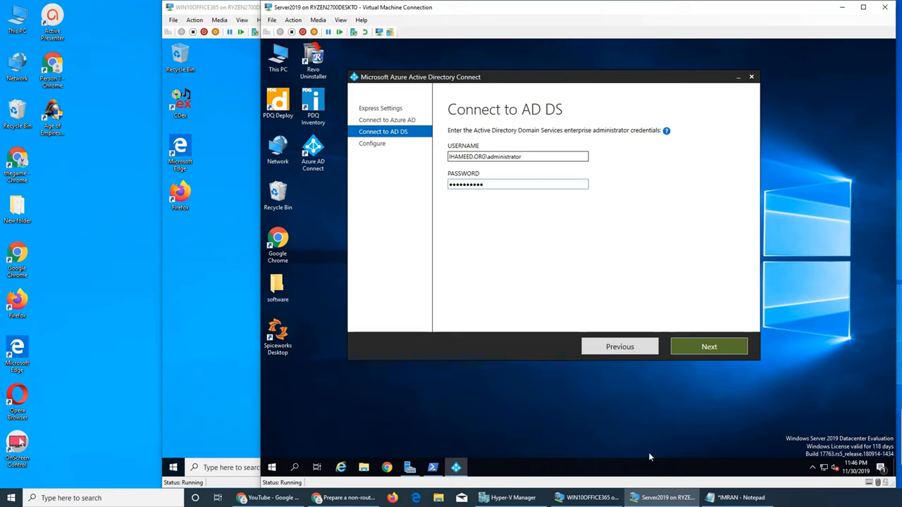
{"action": "mouse_move", "coordinate": [591, 497]}
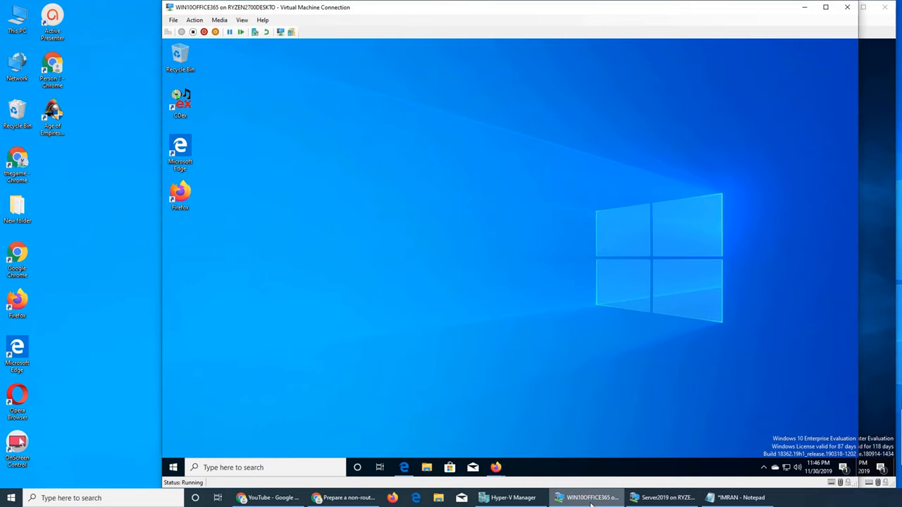
{"action": "left_click", "coordinate": [662, 497]}
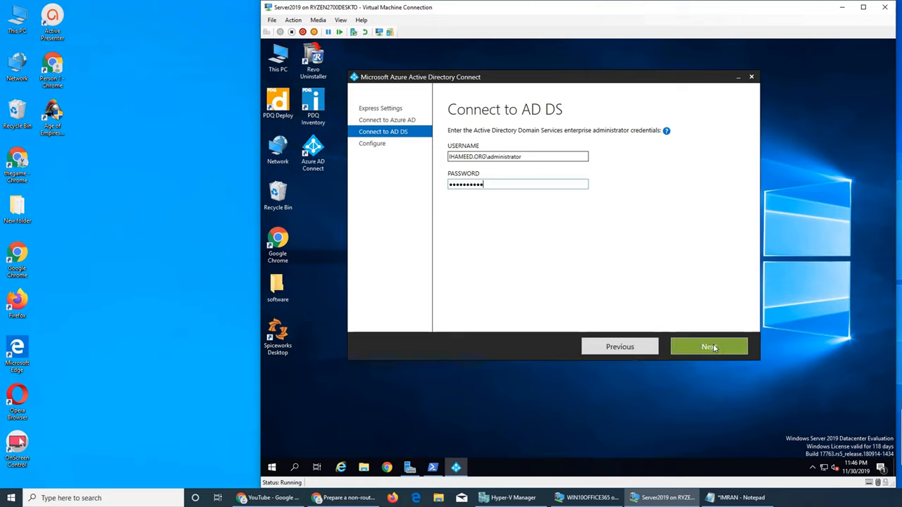
{"action": "left_click", "coordinate": [709, 346]}
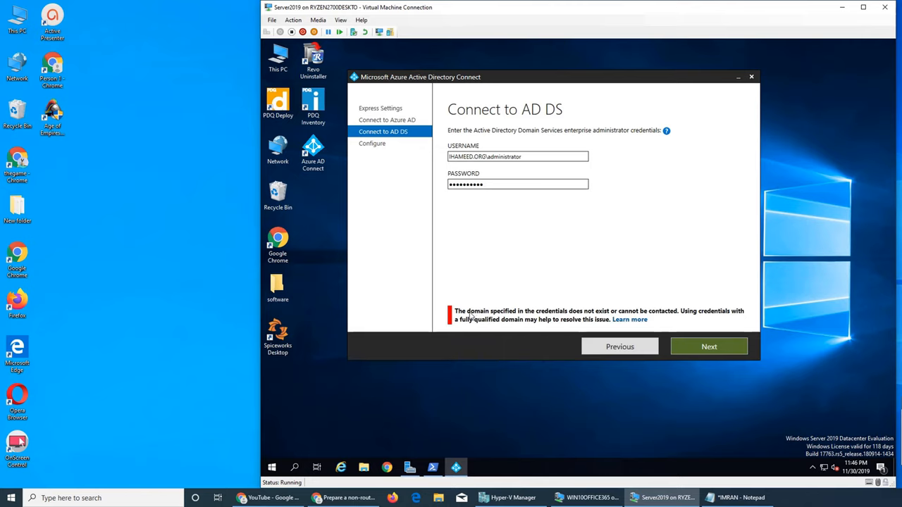
{"action": "mouse_move", "coordinate": [523, 336]}
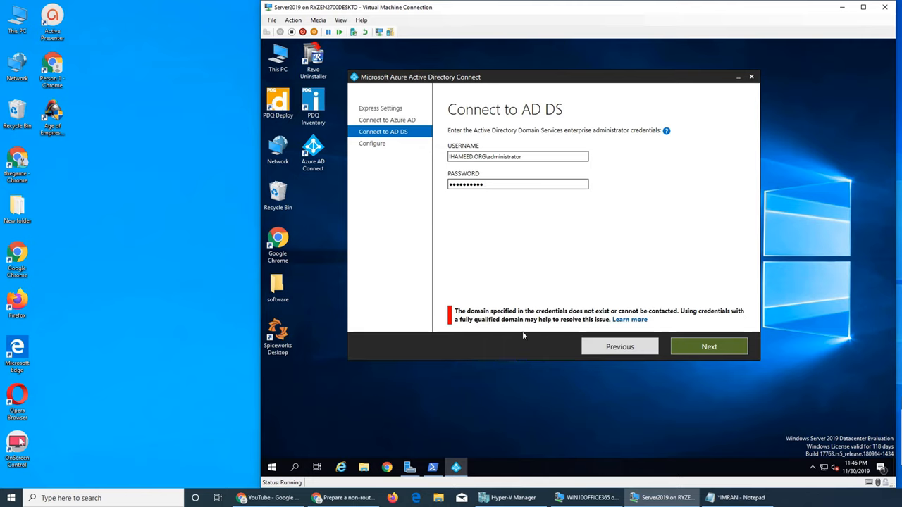
{"action": "mouse_move", "coordinate": [527, 334]}
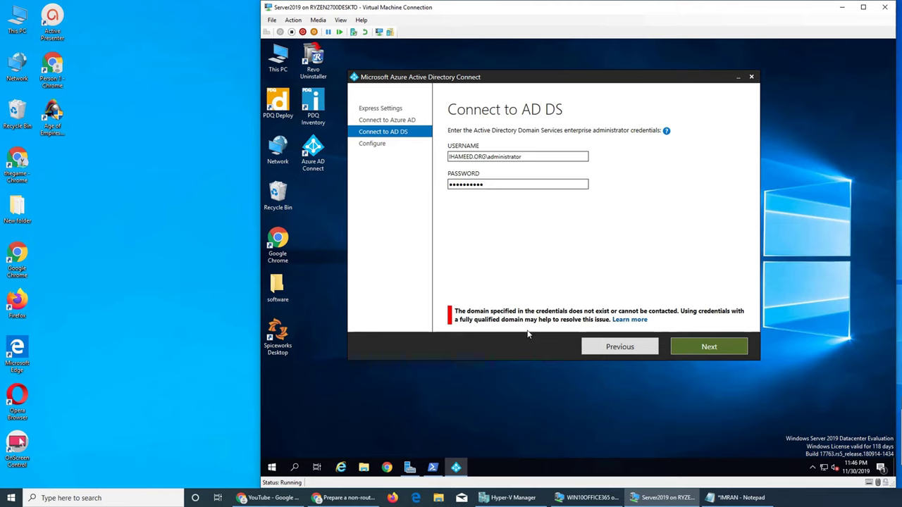
{"action": "mouse_move", "coordinate": [483, 157]}
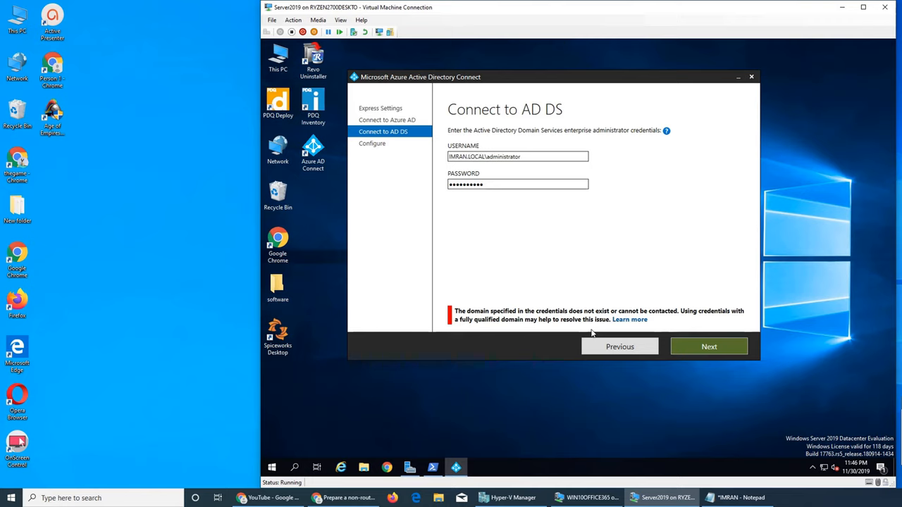
{"action": "left_click", "coordinate": [708, 346]}
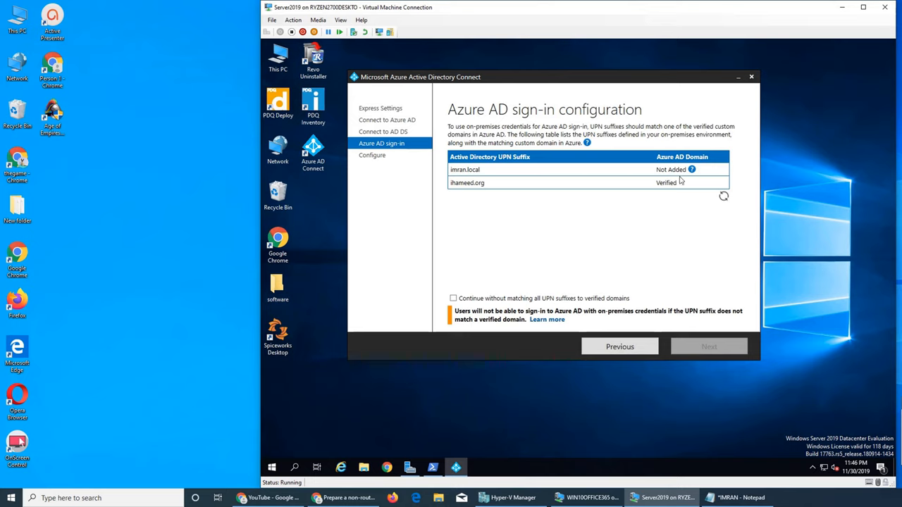
{"action": "mouse_move", "coordinate": [616, 211]}
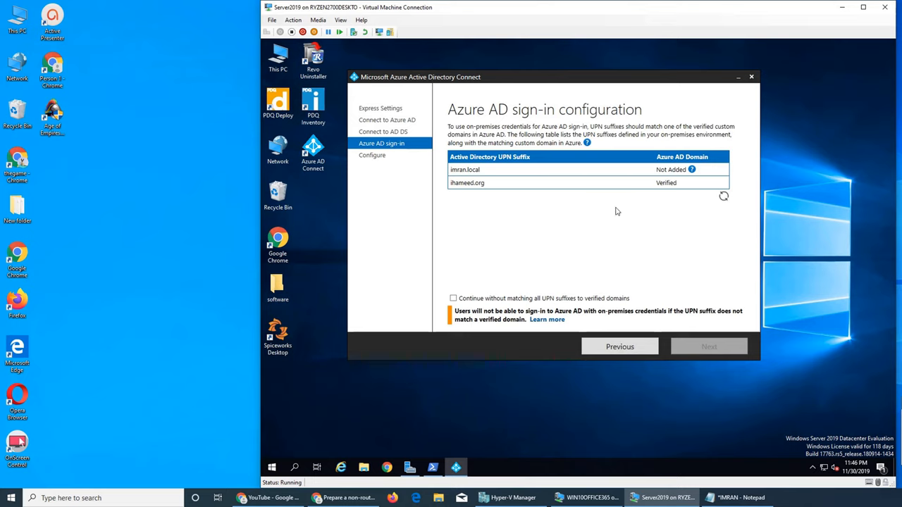
{"action": "mouse_move", "coordinate": [596, 303]}
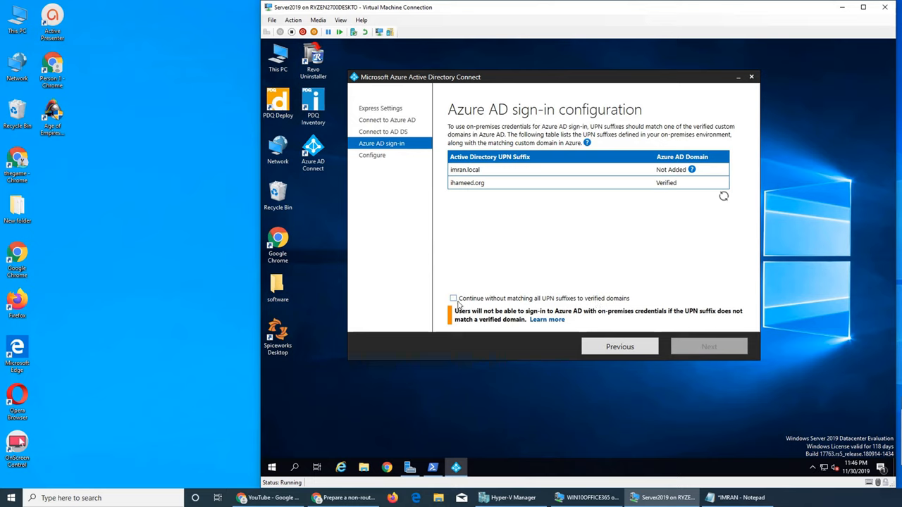
Step: Continue without matching all UPN suffixes and start the Azure AD Connect installation
{"action": "left_click", "coordinate": [453, 298]}
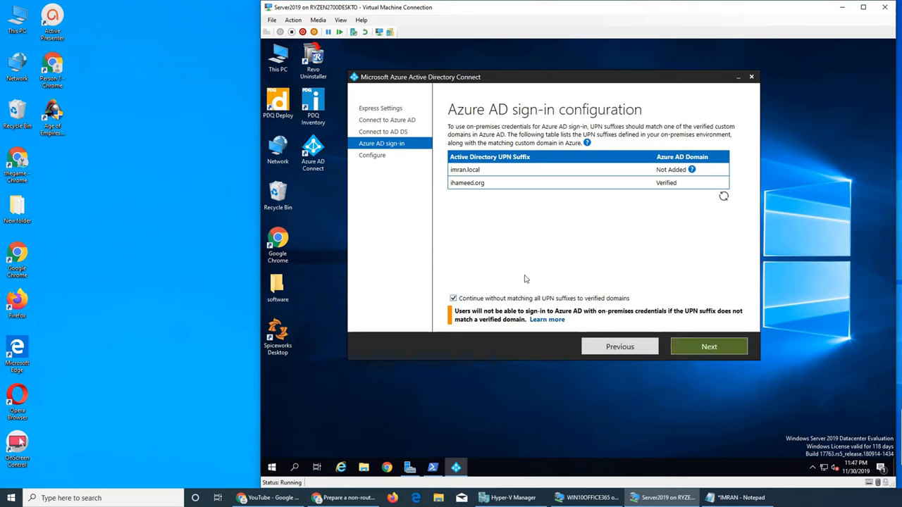
{"action": "mouse_move", "coordinate": [641, 322]}
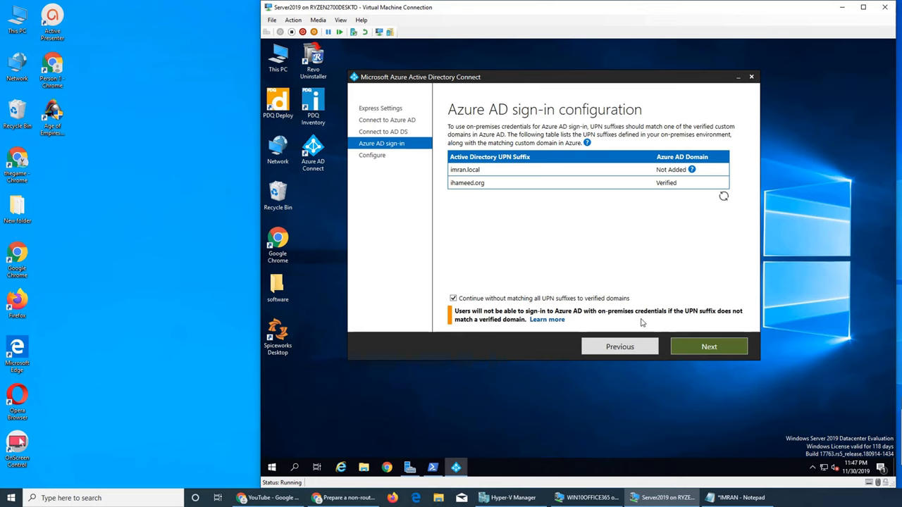
{"action": "mouse_move", "coordinate": [509, 332]}
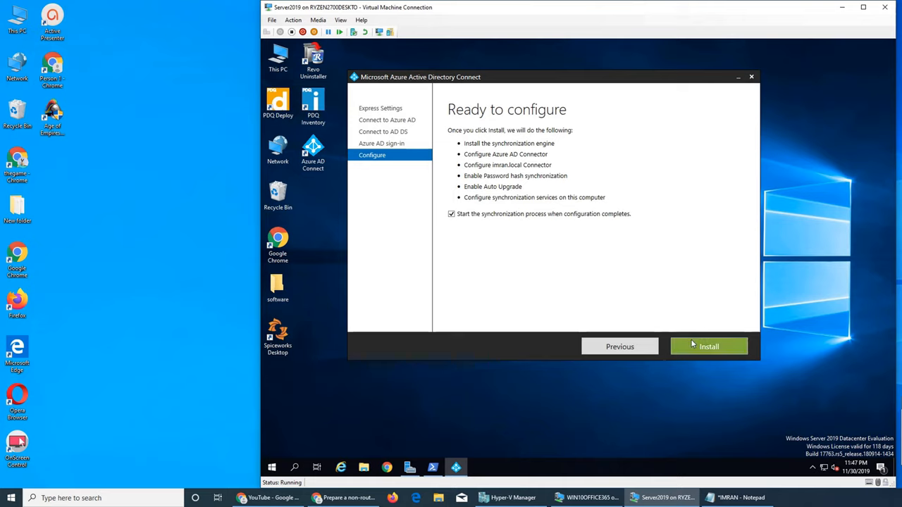
{"action": "left_click", "coordinate": [708, 346]}
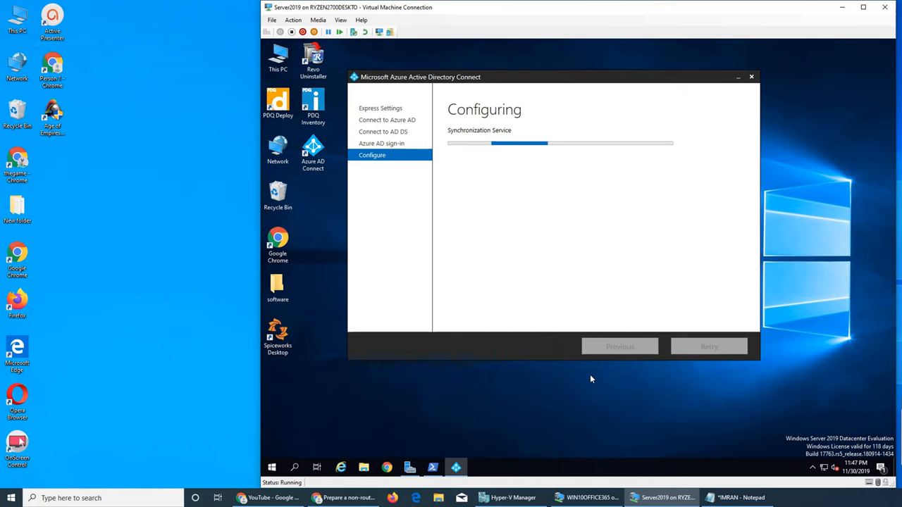
{"action": "mouse_move", "coordinate": [594, 314]}
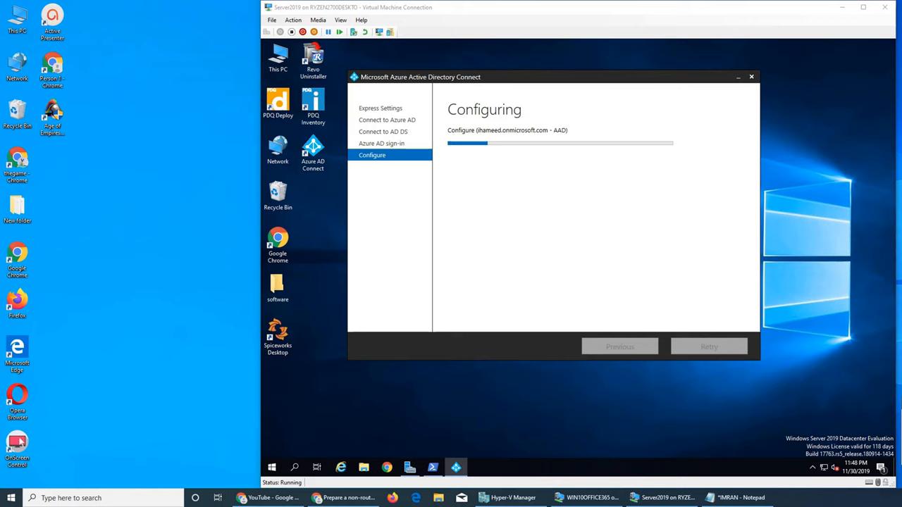
{"action": "mouse_move", "coordinate": [824, 397]}
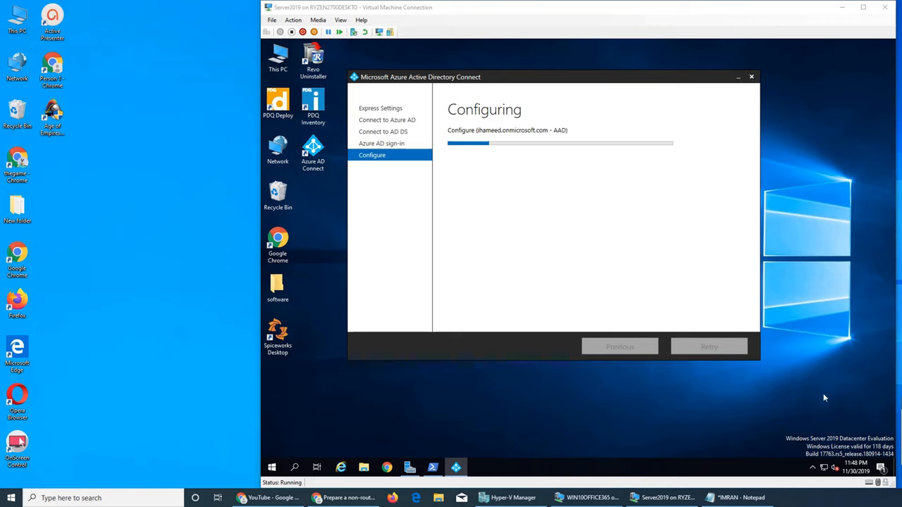
{"action": "mouse_move", "coordinate": [876, 356]}
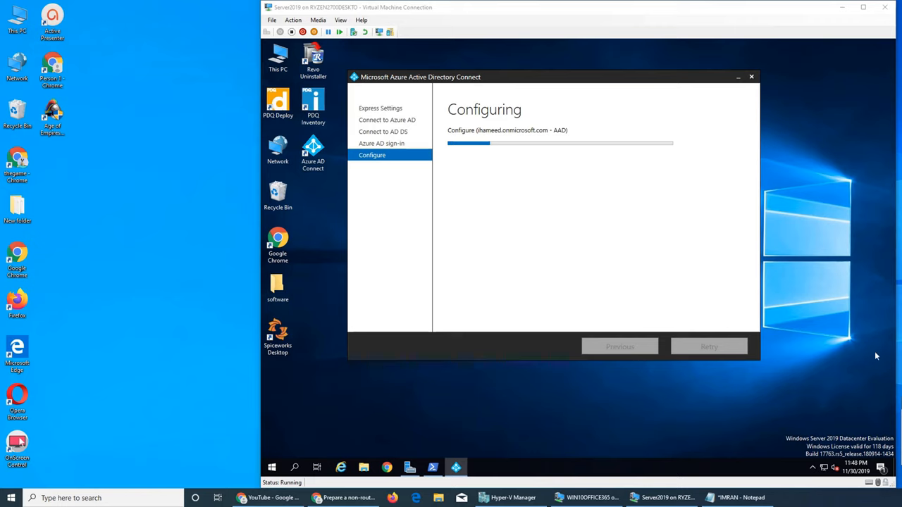
{"action": "mouse_move", "coordinate": [542, 219]}
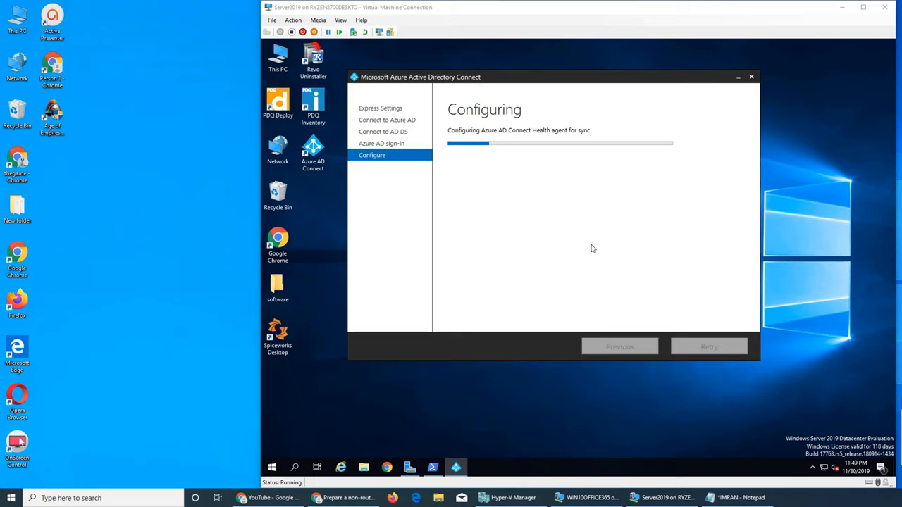
{"action": "mouse_move", "coordinate": [622, 287]}
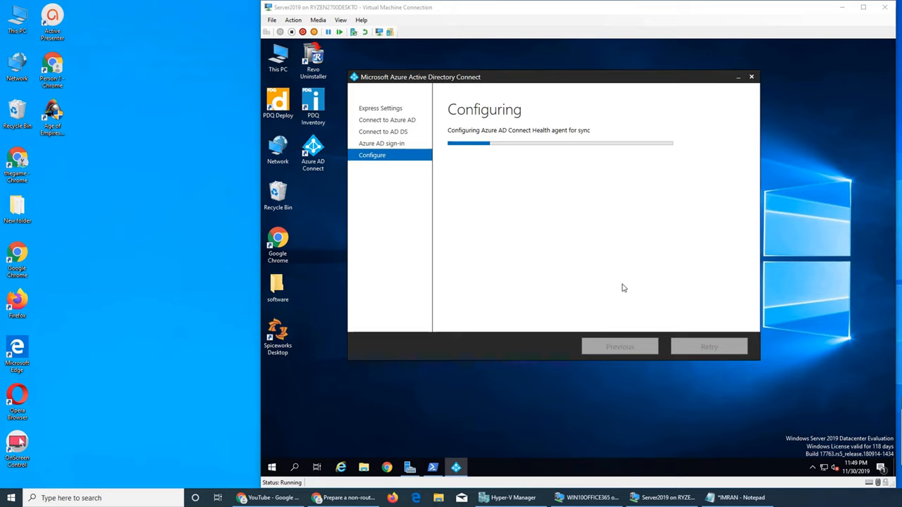
{"action": "mouse_move", "coordinate": [604, 283]}
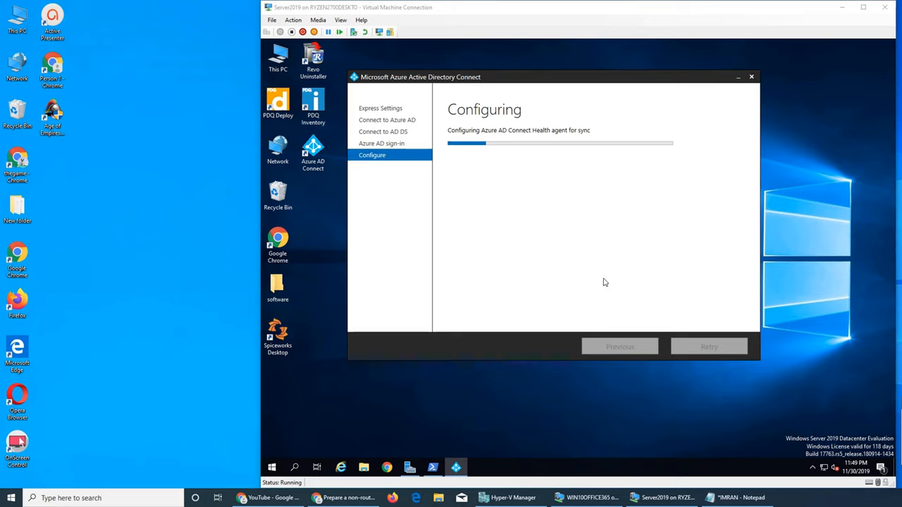
{"action": "mouse_move", "coordinate": [539, 155]}
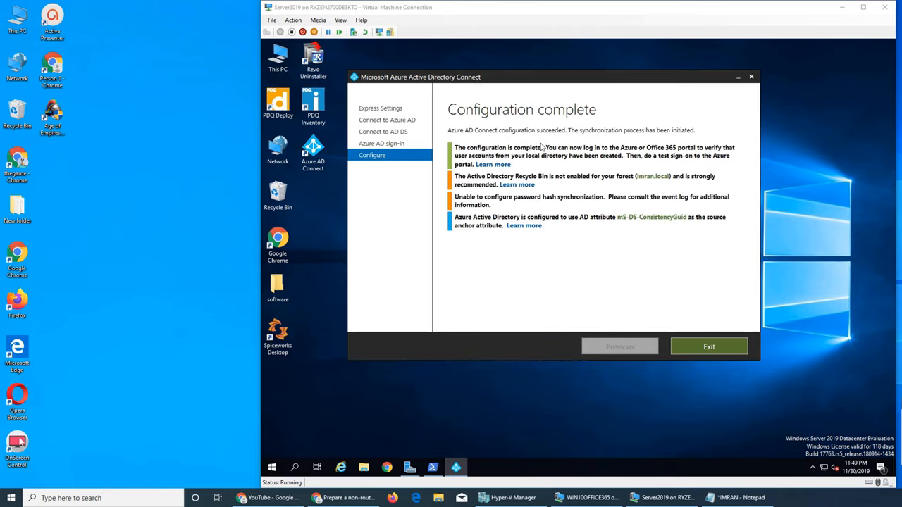
{"action": "mouse_move", "coordinate": [570, 136]}
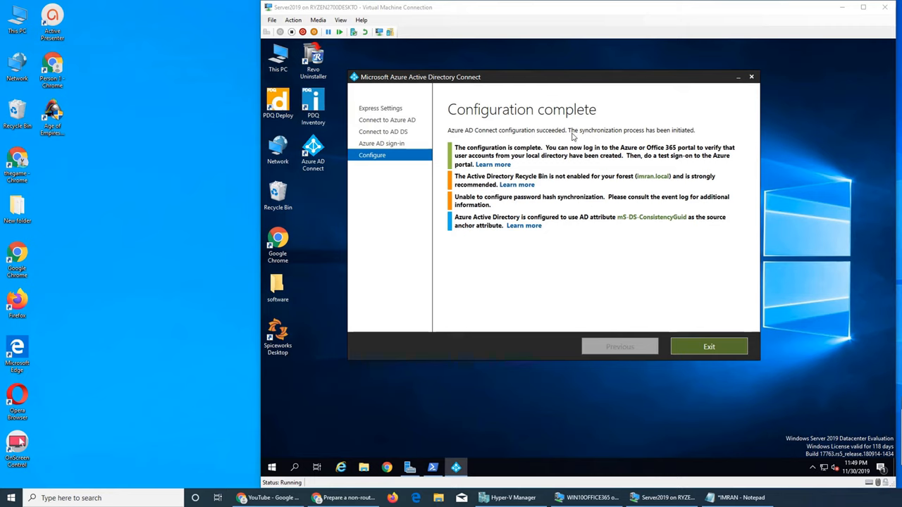
{"action": "mouse_move", "coordinate": [531, 245]}
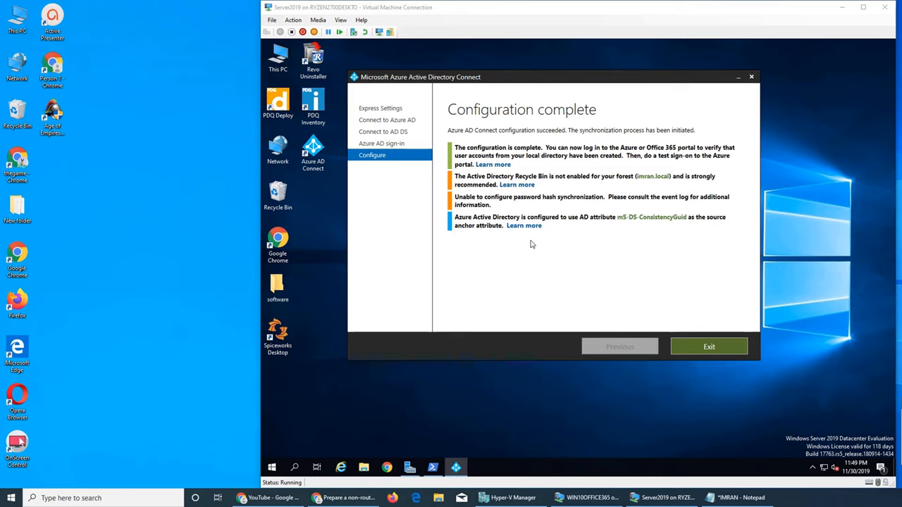
{"action": "mouse_move", "coordinate": [634, 154]}
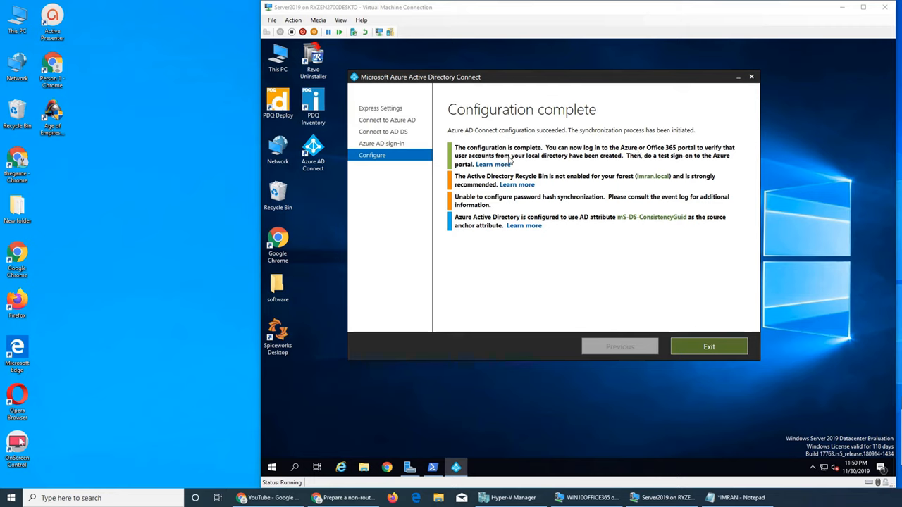
{"action": "mouse_move", "coordinate": [541, 162]}
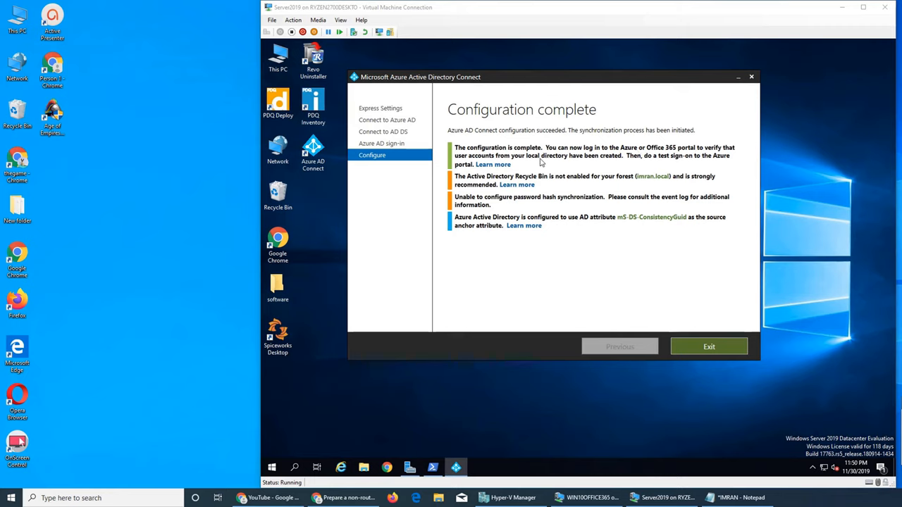
{"action": "mouse_move", "coordinate": [505, 181]}
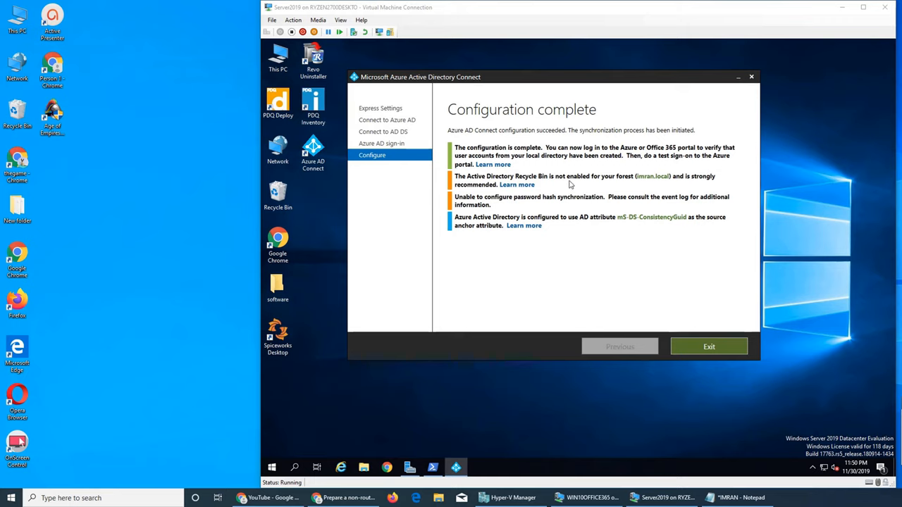
{"action": "mouse_move", "coordinate": [615, 191]}
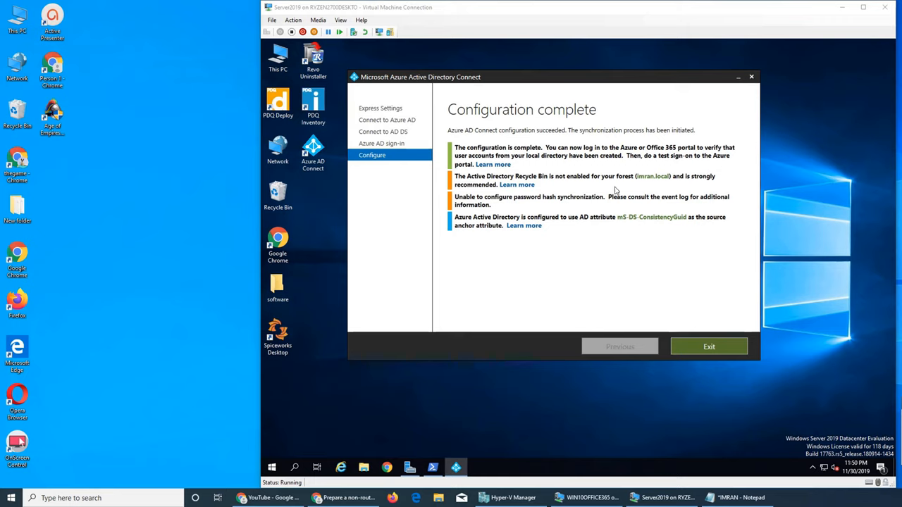
{"action": "mouse_move", "coordinate": [506, 198]}
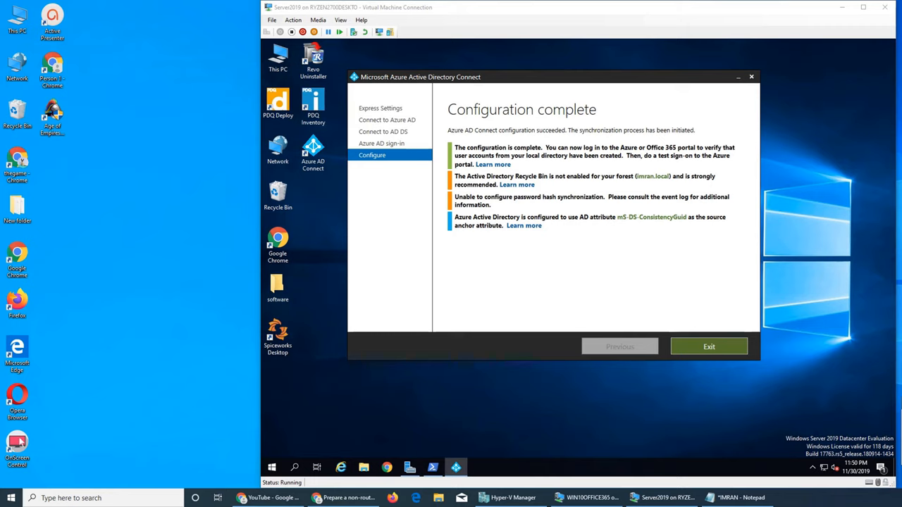
{"action": "mouse_move", "coordinate": [610, 178]}
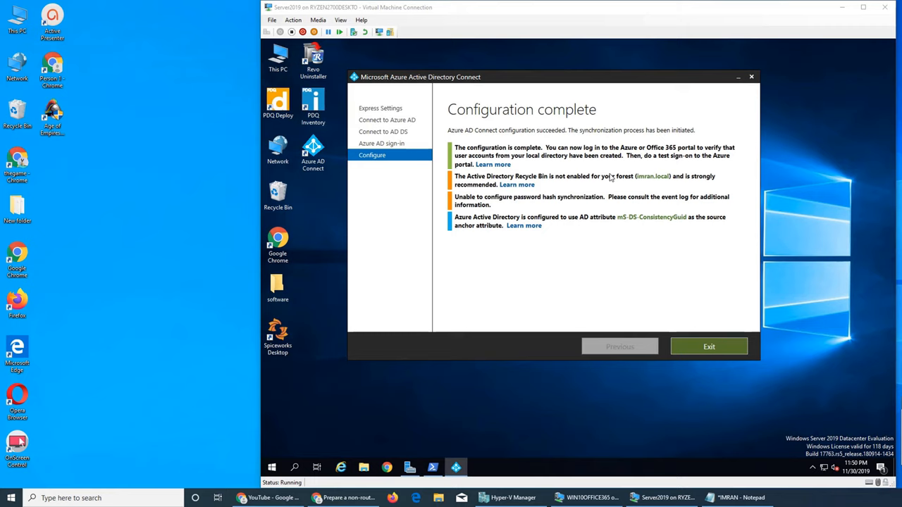
{"action": "mouse_move", "coordinate": [500, 206]}
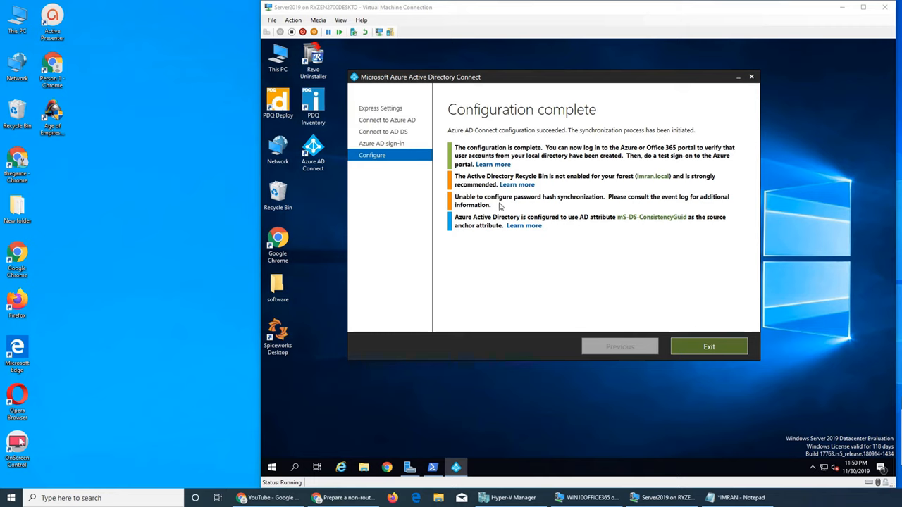
{"action": "mouse_move", "coordinate": [592, 205]}
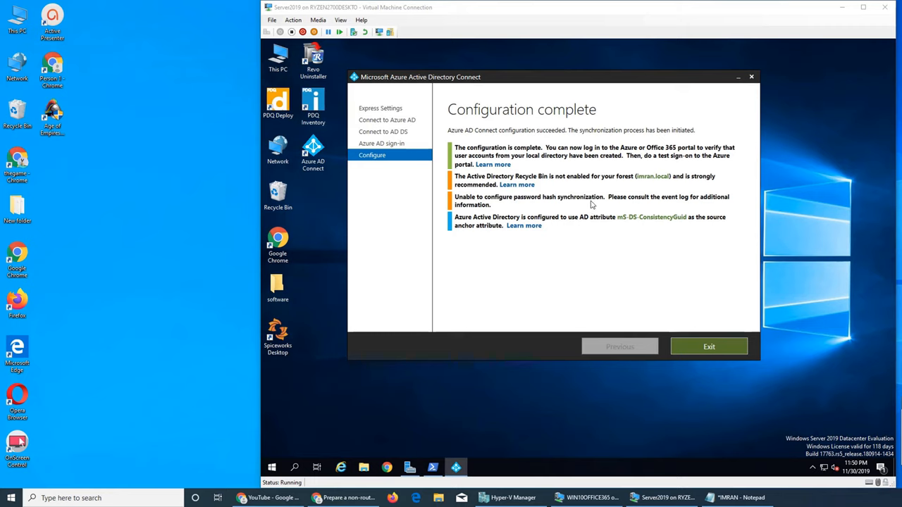
{"action": "mouse_move", "coordinate": [472, 226]}
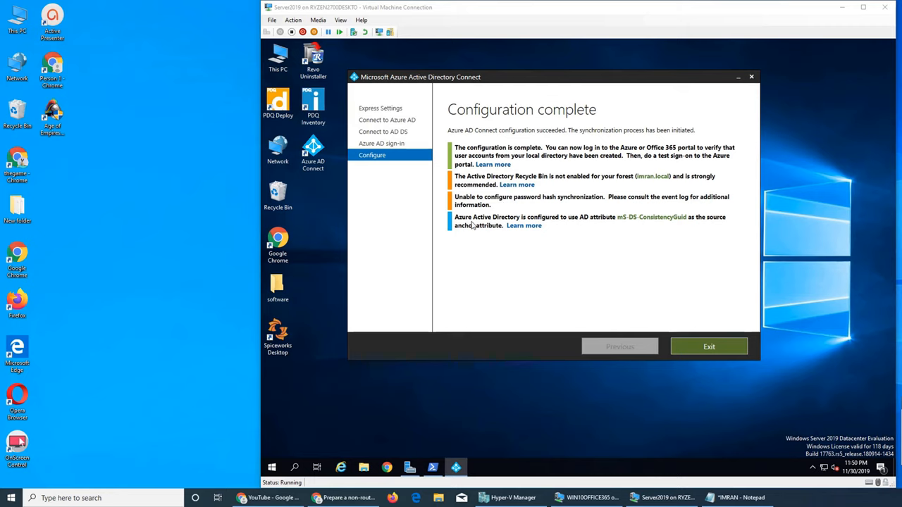
{"action": "mouse_move", "coordinate": [626, 224]}
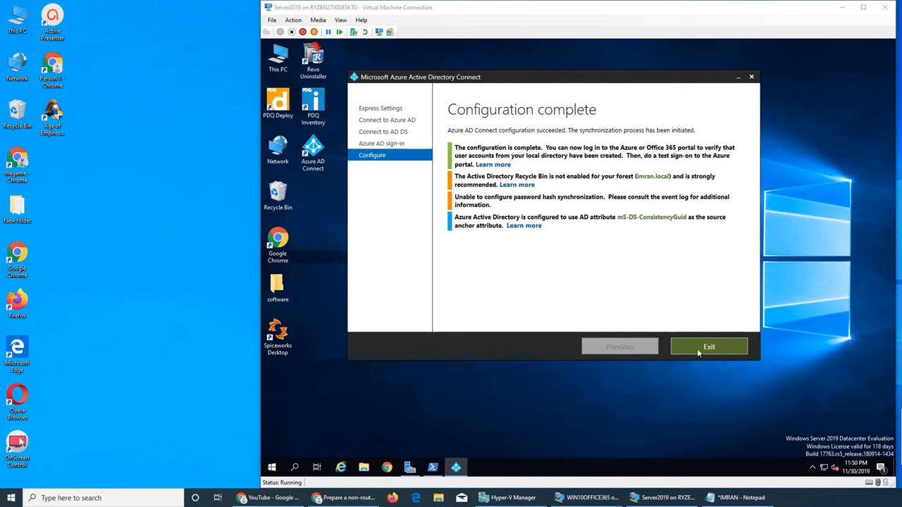
Step: Exit the completed Azure AD Connect wizard
{"action": "left_click", "coordinate": [708, 346]}
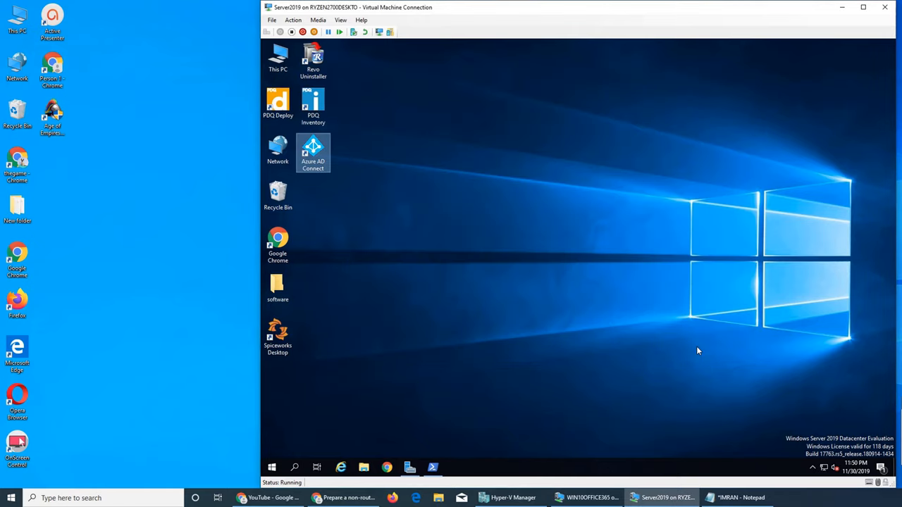
{"action": "mouse_move", "coordinate": [832, 35]}
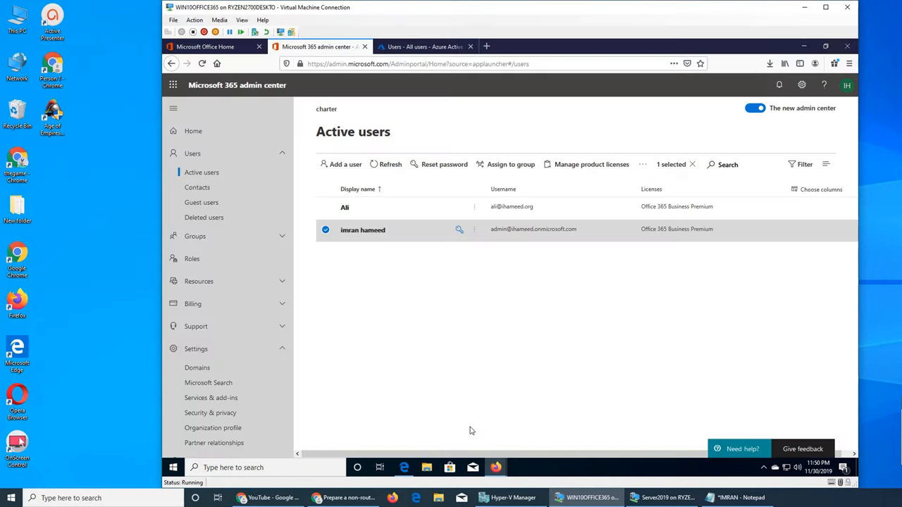
{"action": "mouse_move", "coordinate": [397, 231]}
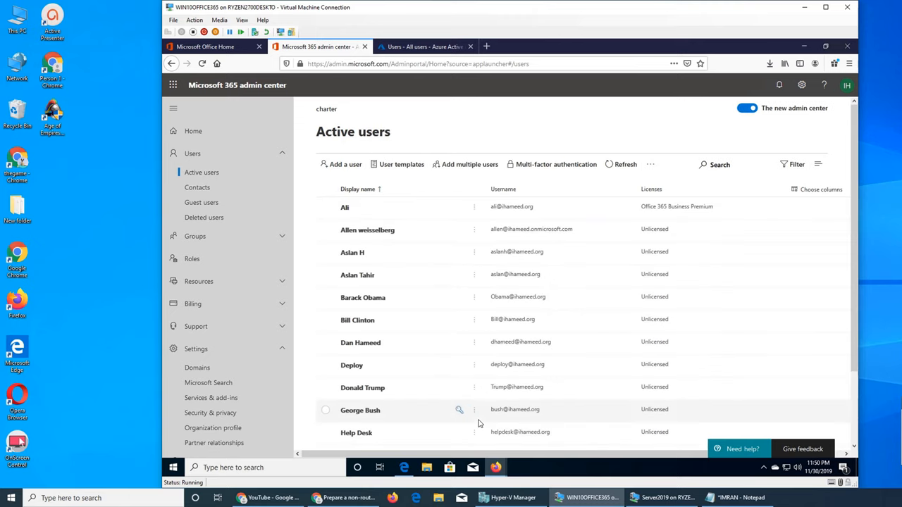
{"action": "scroll", "scroll_direction": "down", "scroll_amount": 3}
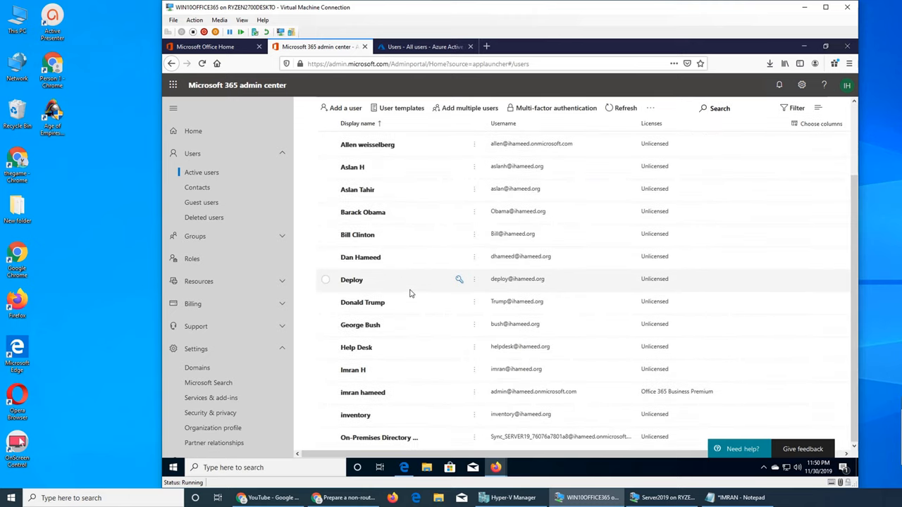
{"action": "mouse_move", "coordinate": [367, 166]}
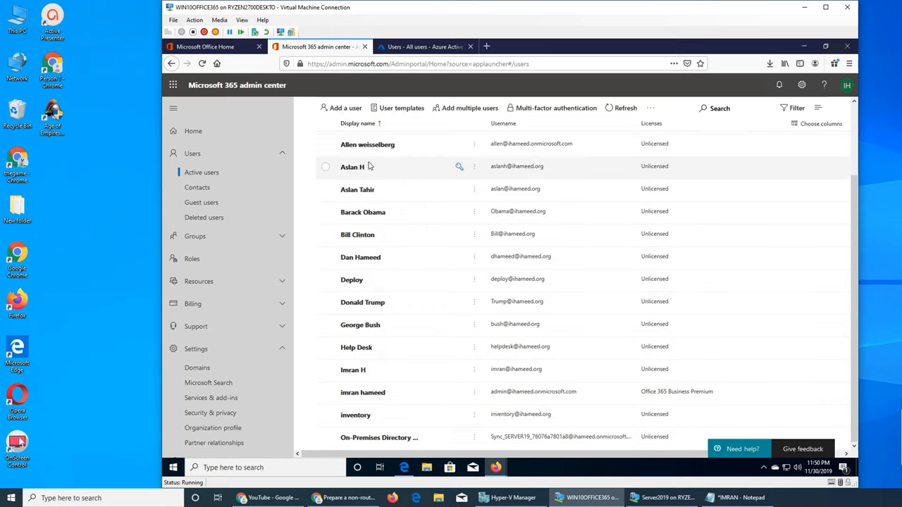
{"action": "mouse_move", "coordinate": [521, 147]}
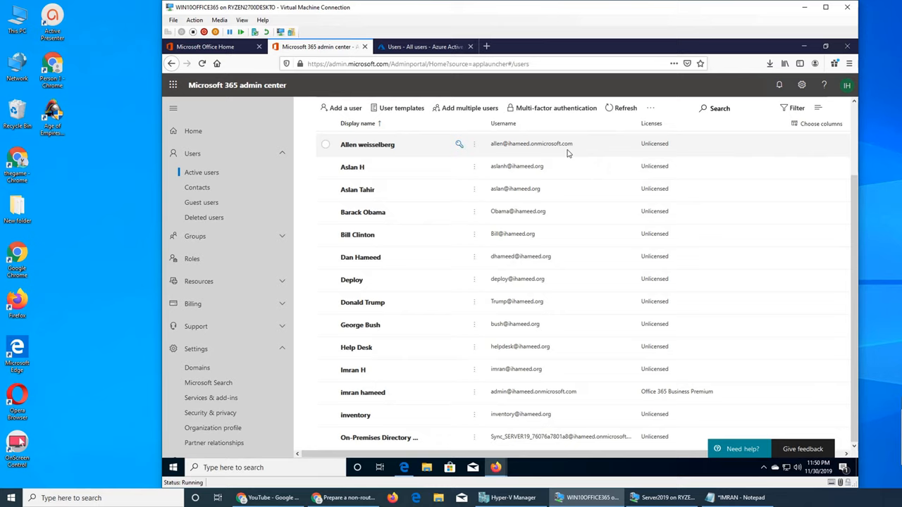
{"action": "mouse_move", "coordinate": [523, 243]}
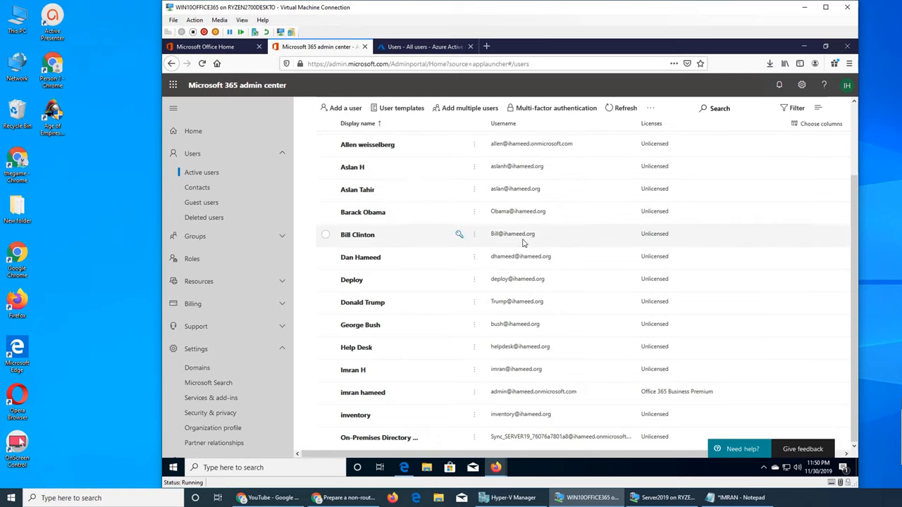
{"action": "mouse_move", "coordinate": [521, 369]}
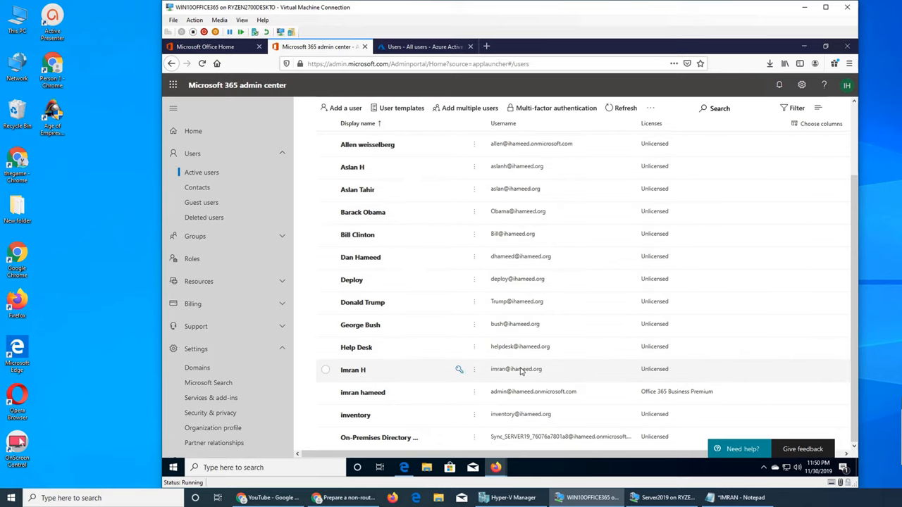
{"action": "mouse_move", "coordinate": [493, 153]}
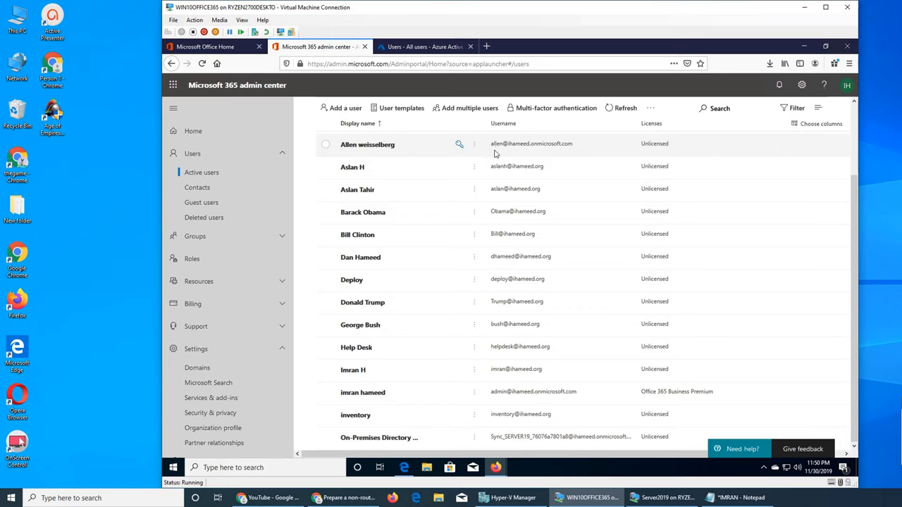
{"action": "mouse_move", "coordinate": [518, 257]}
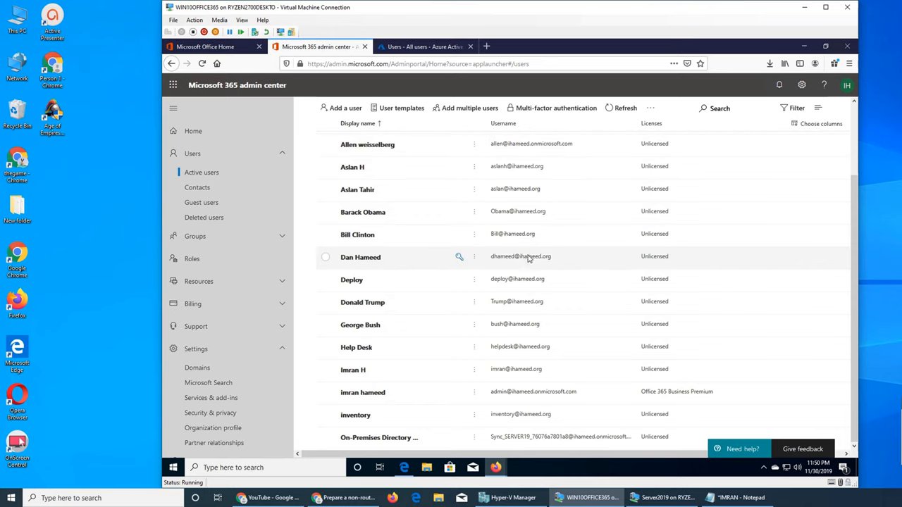
{"action": "mouse_move", "coordinate": [529, 414]}
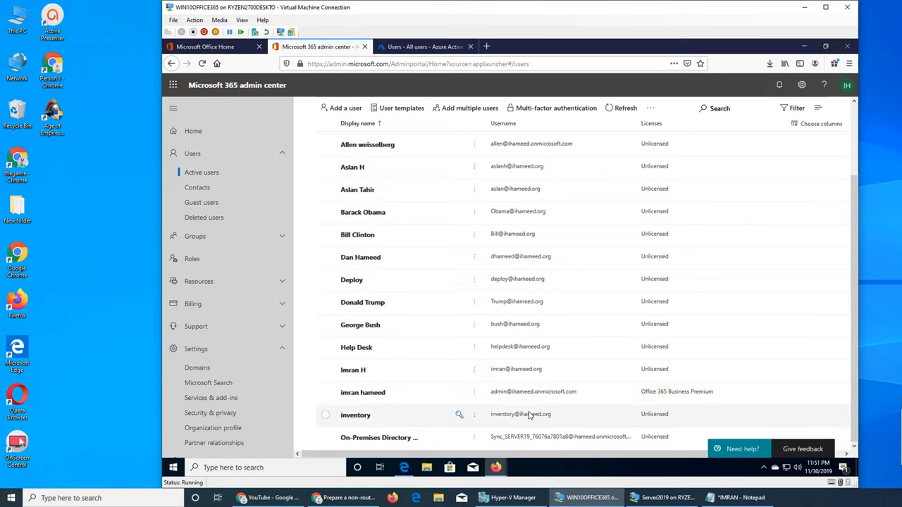
{"action": "mouse_move", "coordinate": [517, 279]}
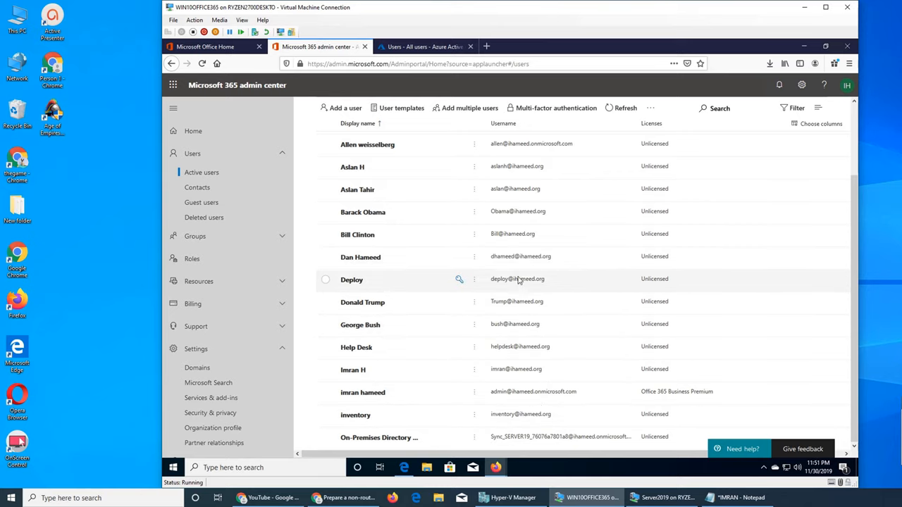
{"action": "mouse_move", "coordinate": [532, 396]}
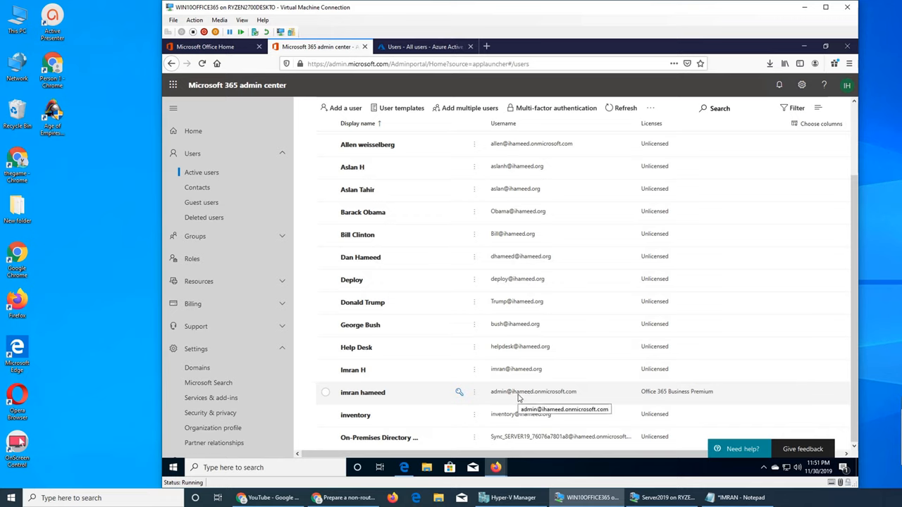
{"action": "mouse_move", "coordinate": [524, 396]}
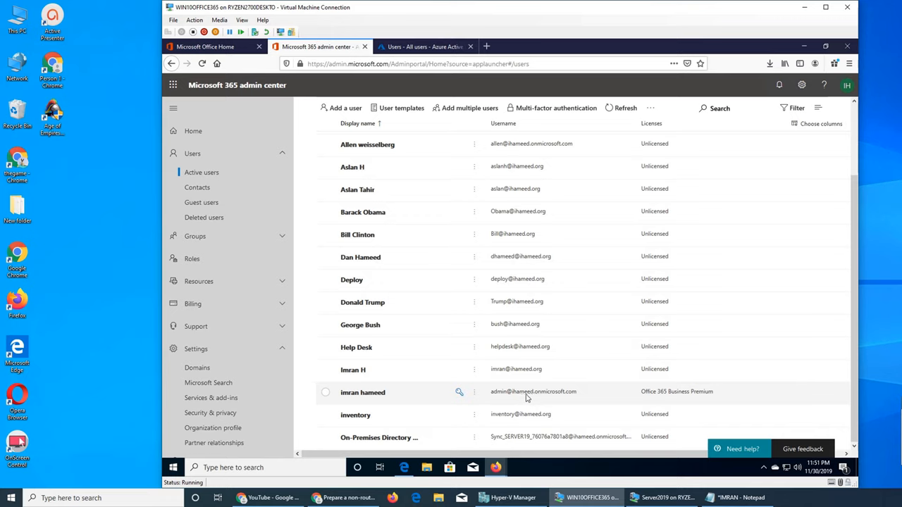
{"action": "mouse_move", "coordinate": [533, 391]}
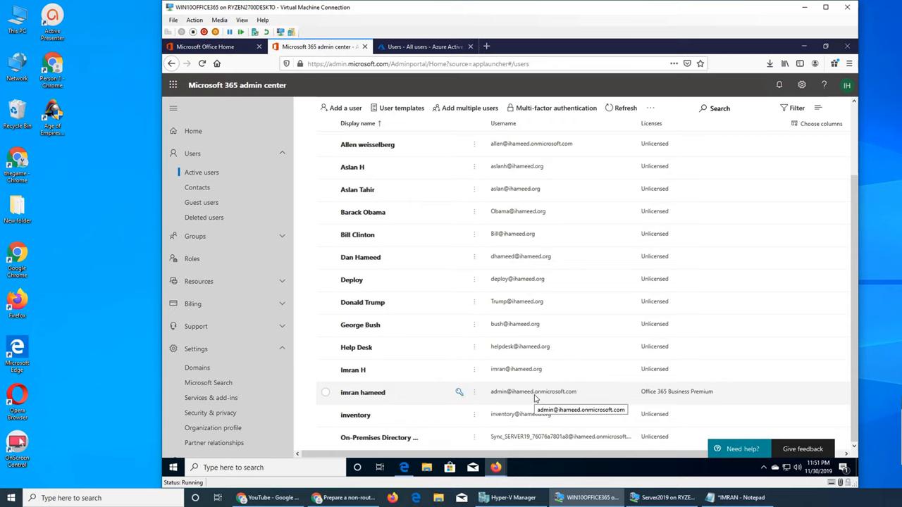
{"action": "mouse_move", "coordinate": [533, 392]}
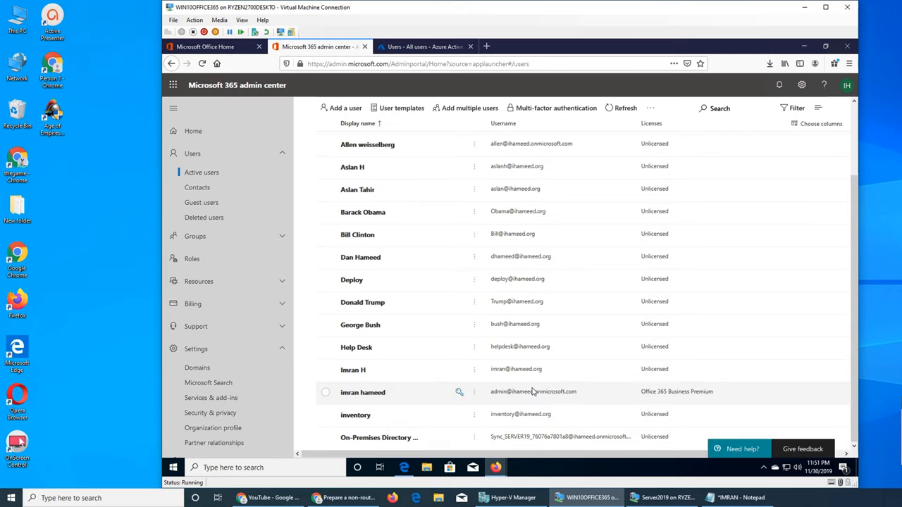
{"action": "scroll", "scroll_direction": "up", "scroll_amount": 3}
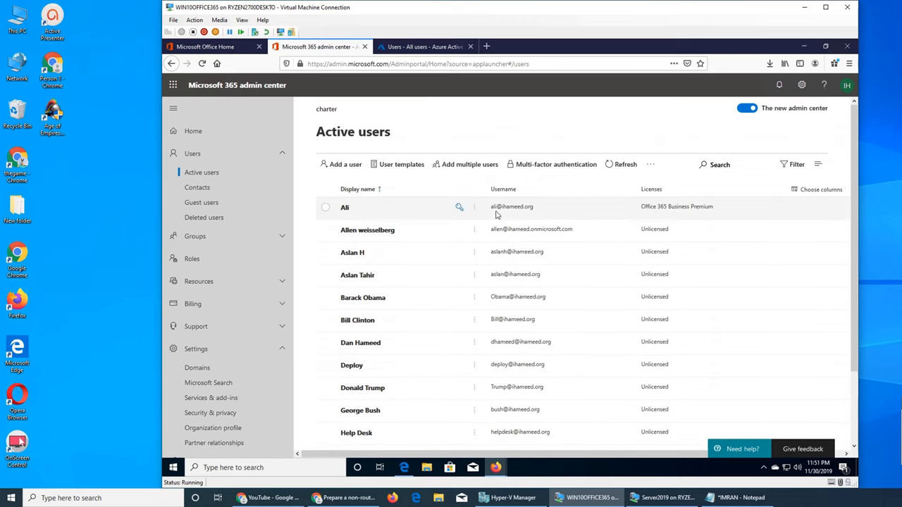
{"action": "mouse_move", "coordinate": [518, 216]}
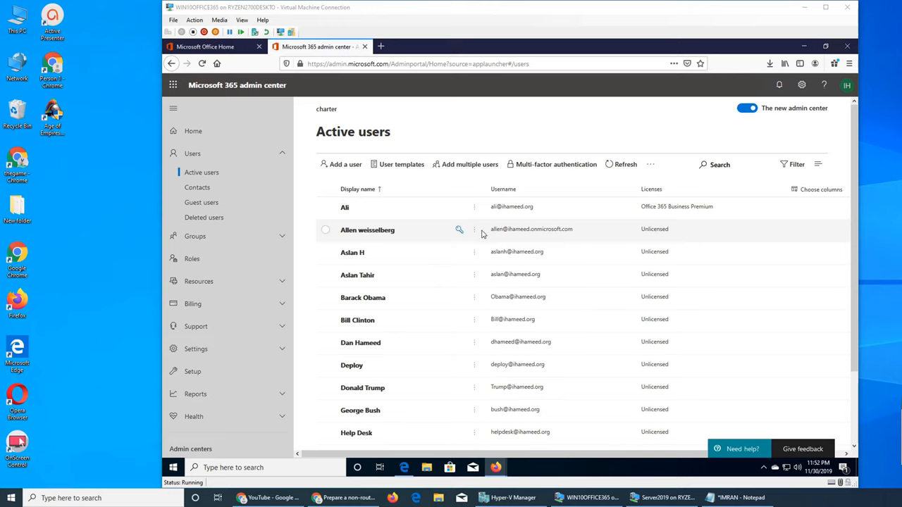
{"action": "mouse_move", "coordinate": [519, 371]}
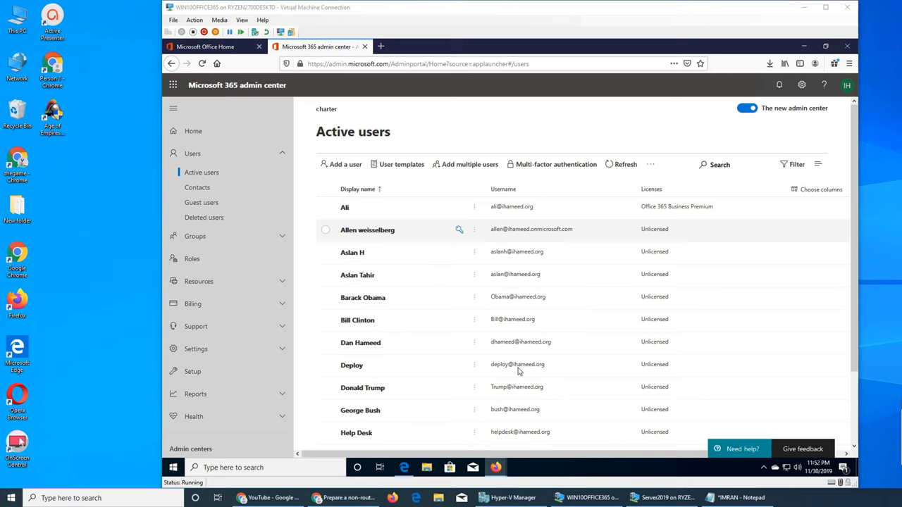
{"action": "mouse_move", "coordinate": [511, 215]}
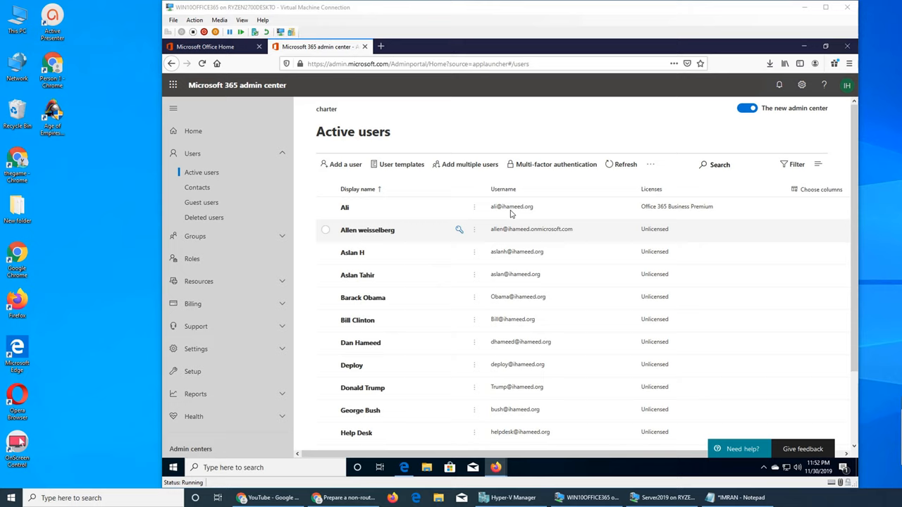
{"action": "mouse_move", "coordinate": [542, 397]}
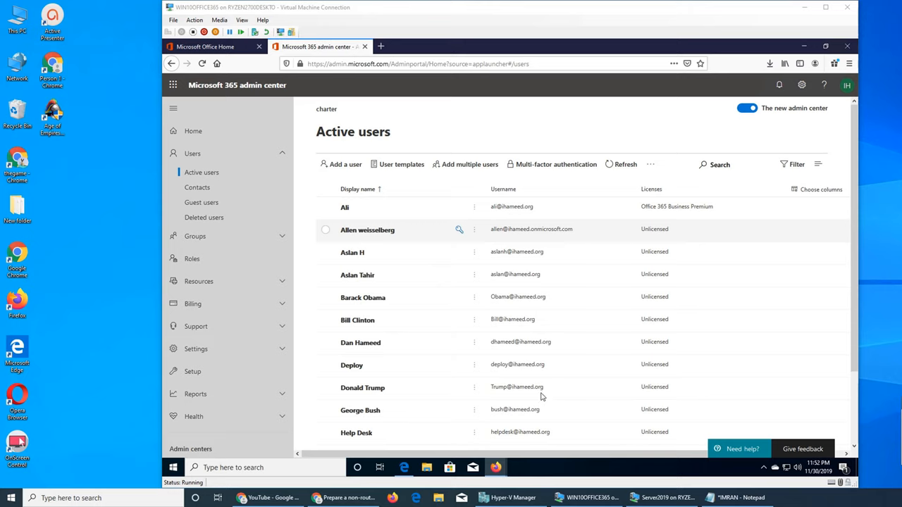
{"action": "mouse_move", "coordinate": [528, 332]}
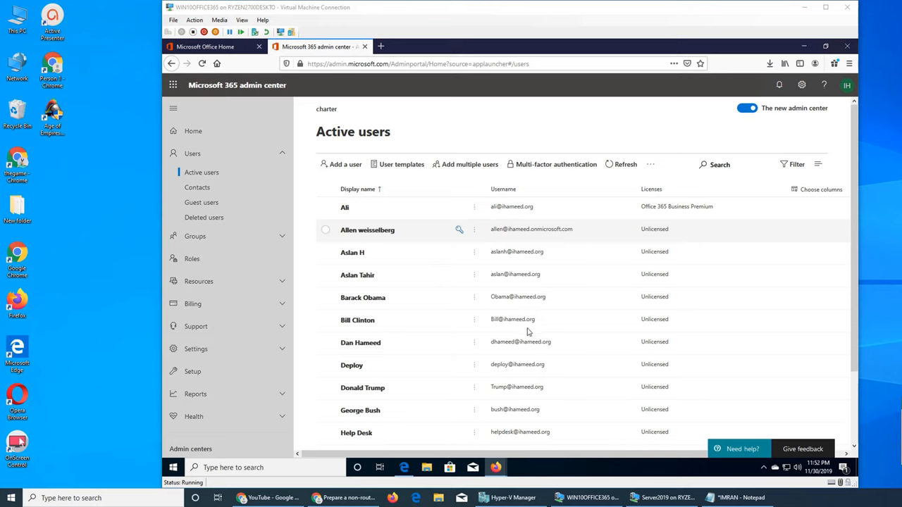
{"action": "mouse_move", "coordinate": [528, 332]}
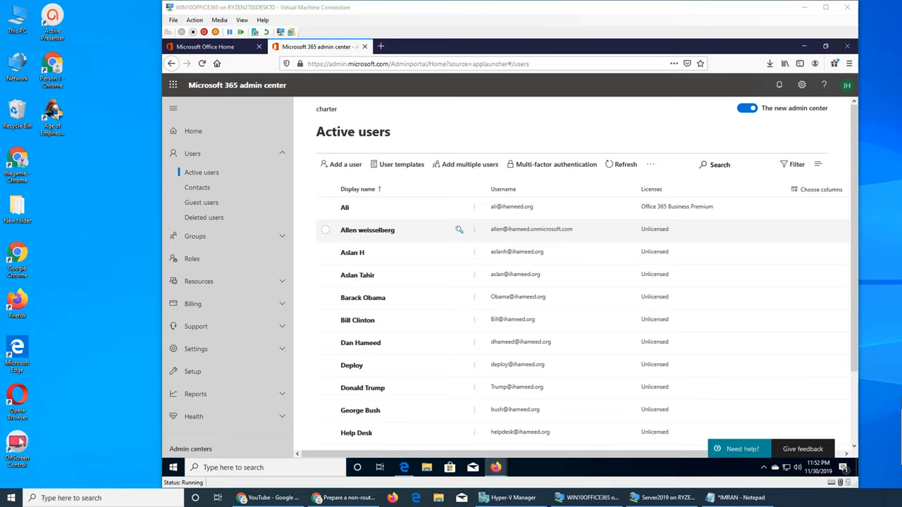
{"action": "mouse_move", "coordinate": [534, 238]}
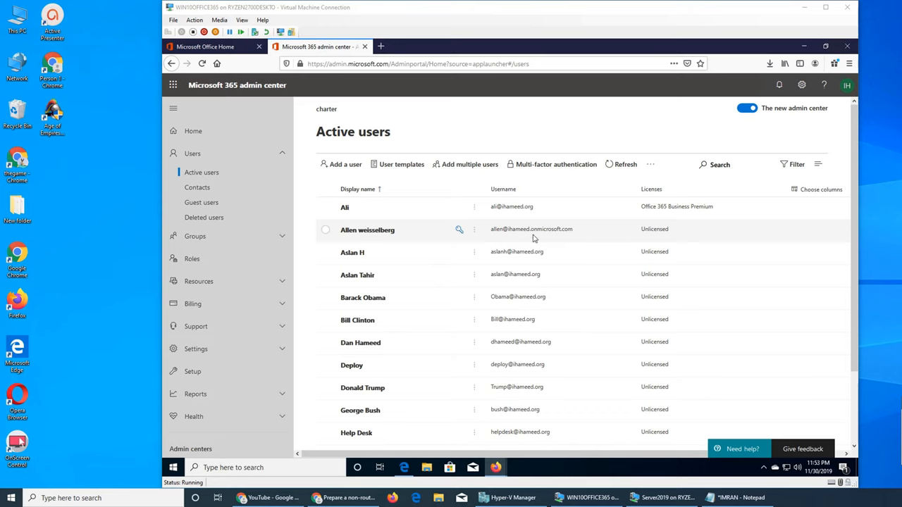
{"action": "mouse_move", "coordinate": [541, 242]}
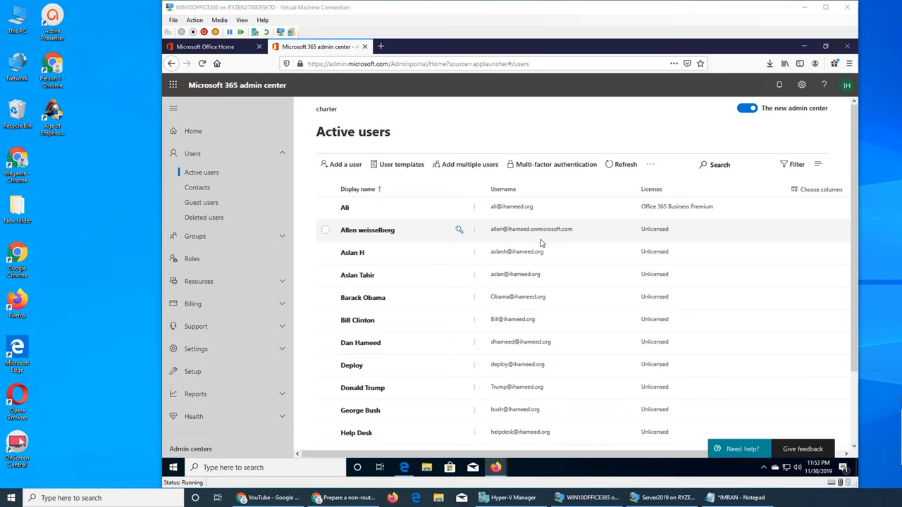
{"action": "mouse_move", "coordinate": [556, 270]}
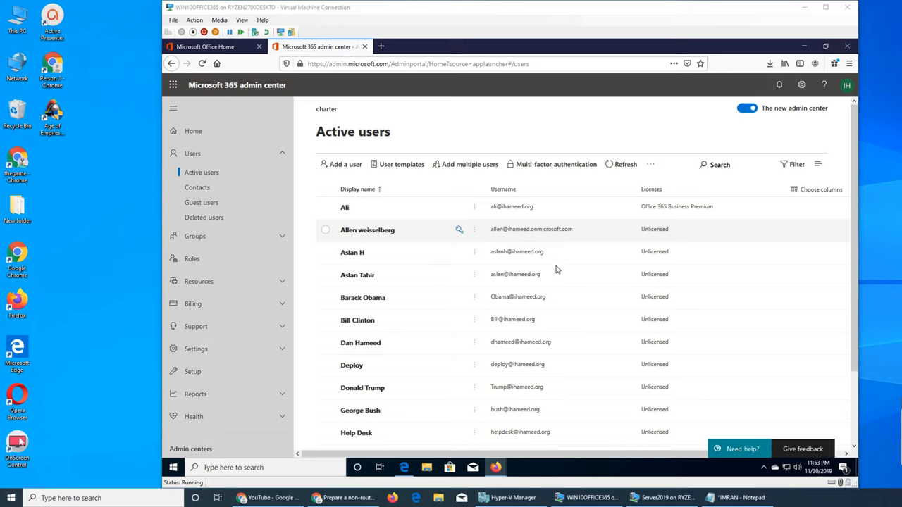
{"action": "mouse_move", "coordinate": [533, 232]}
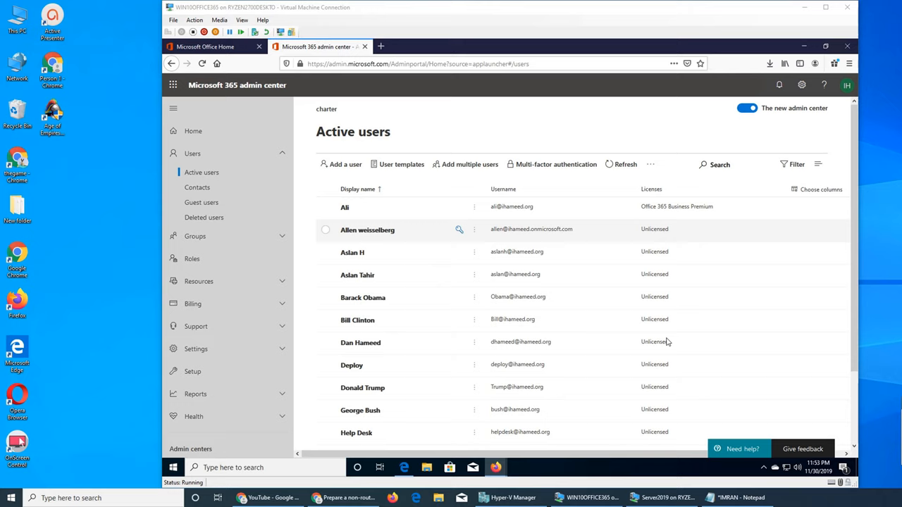
{"action": "mouse_move", "coordinate": [676, 377]}
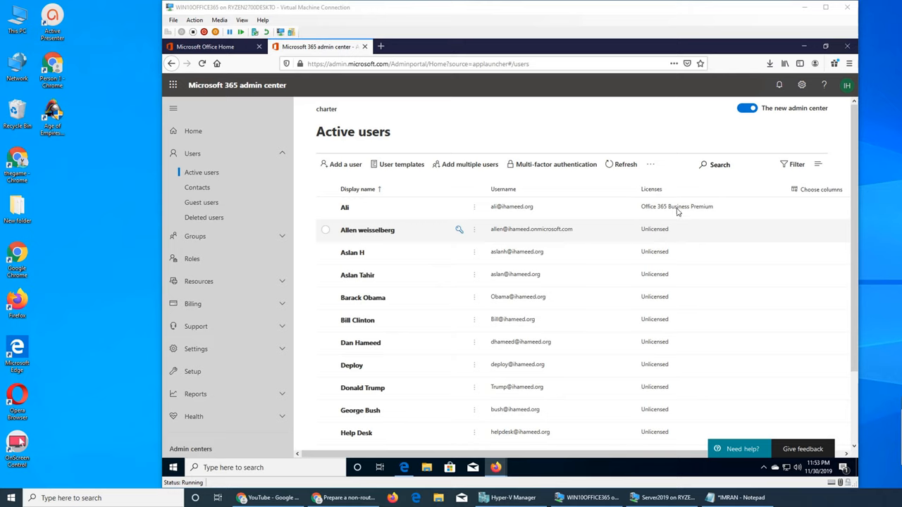
{"action": "mouse_move", "coordinate": [653, 375]}
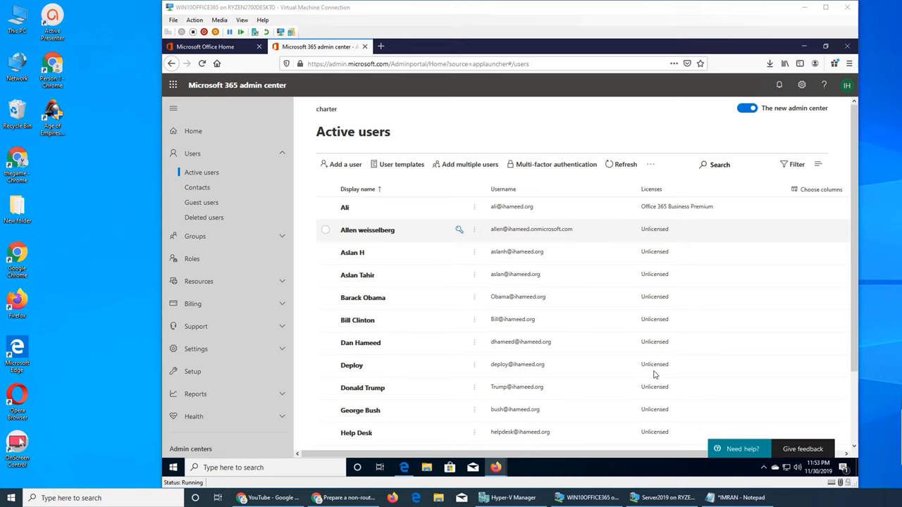
{"action": "mouse_move", "coordinate": [655, 319]}
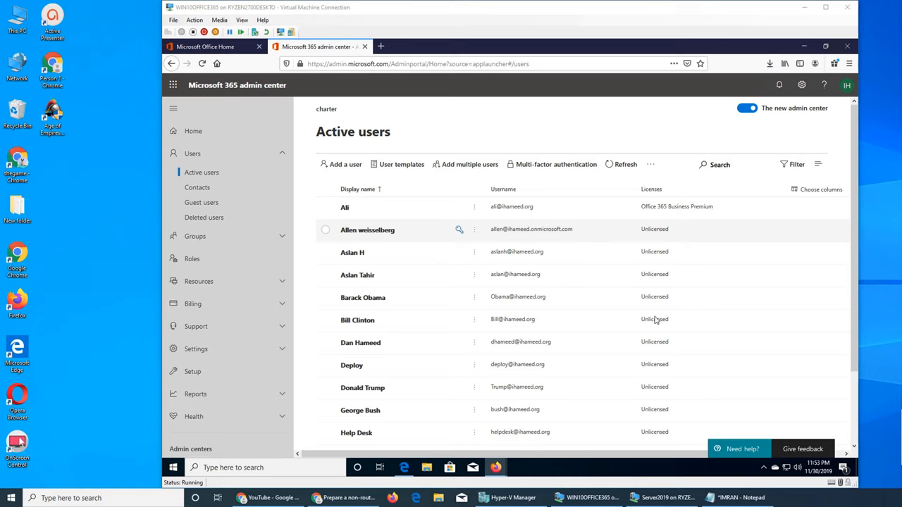
Step: Open the actions list for Bill Clinton's synced account in Active users
{"action": "left_click", "coordinate": [458, 320]}
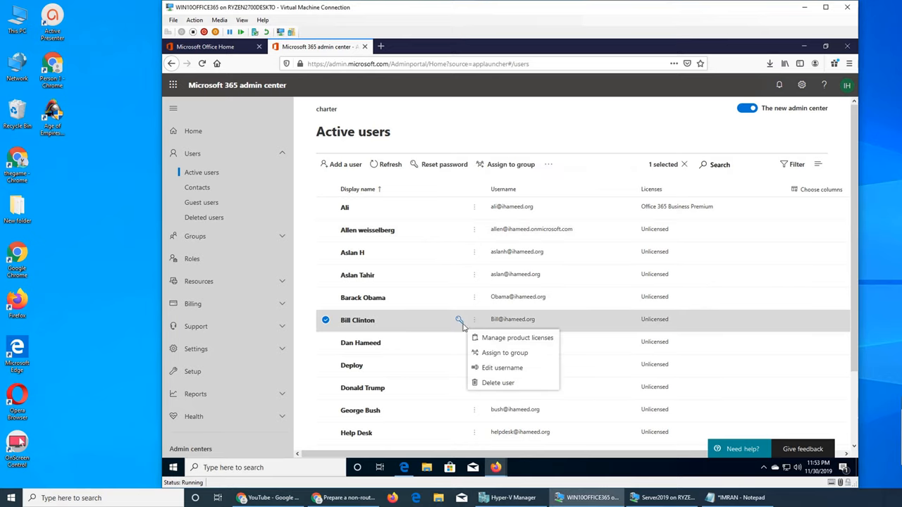
{"action": "mouse_move", "coordinate": [493, 317]}
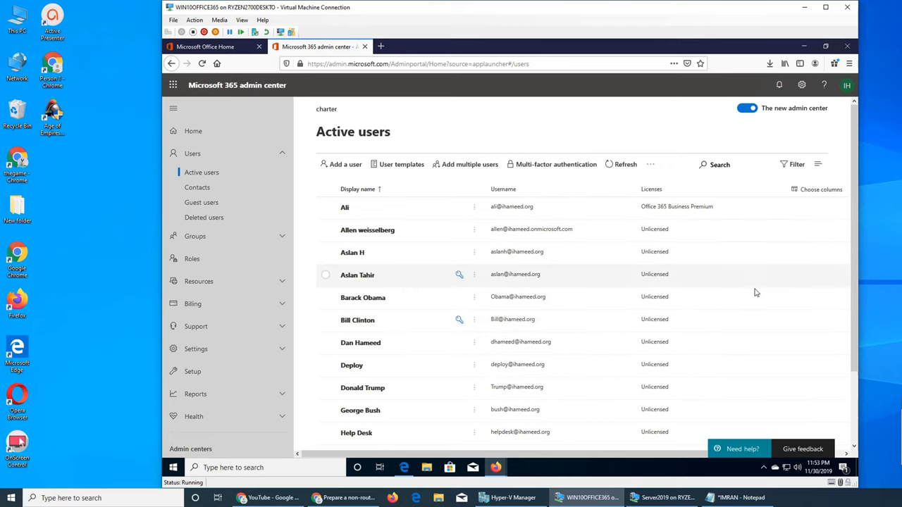
{"action": "mouse_move", "coordinate": [512, 363]}
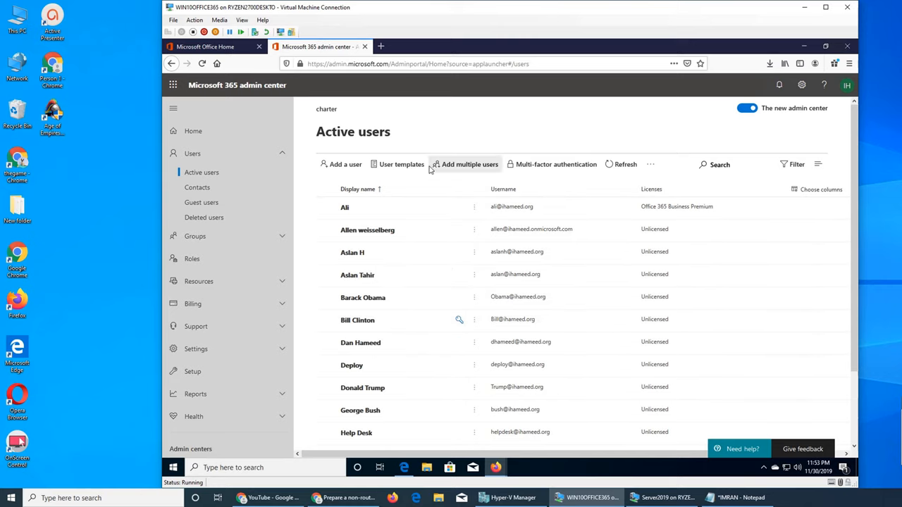
{"action": "mouse_move", "coordinate": [238, 92]}
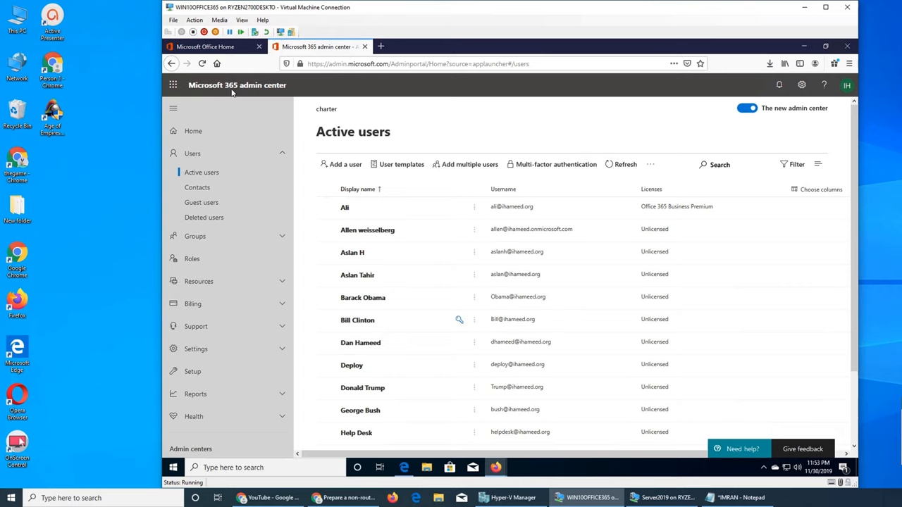
{"action": "mouse_move", "coordinate": [279, 89]}
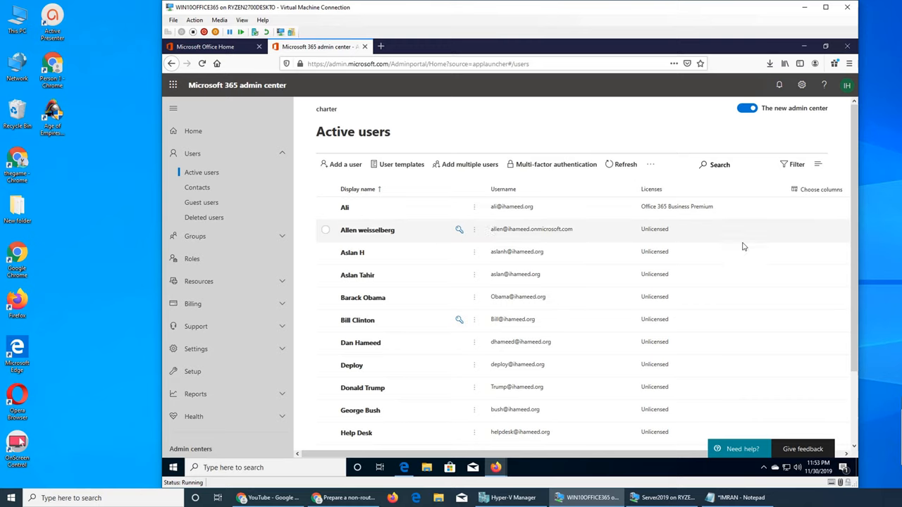
{"action": "mouse_move", "coordinate": [781, 302]}
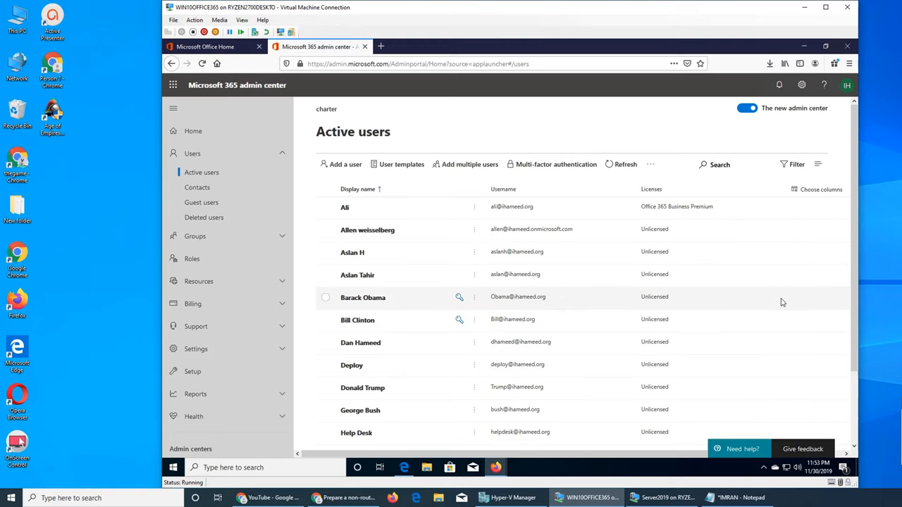
{"action": "mouse_move", "coordinate": [785, 296]}
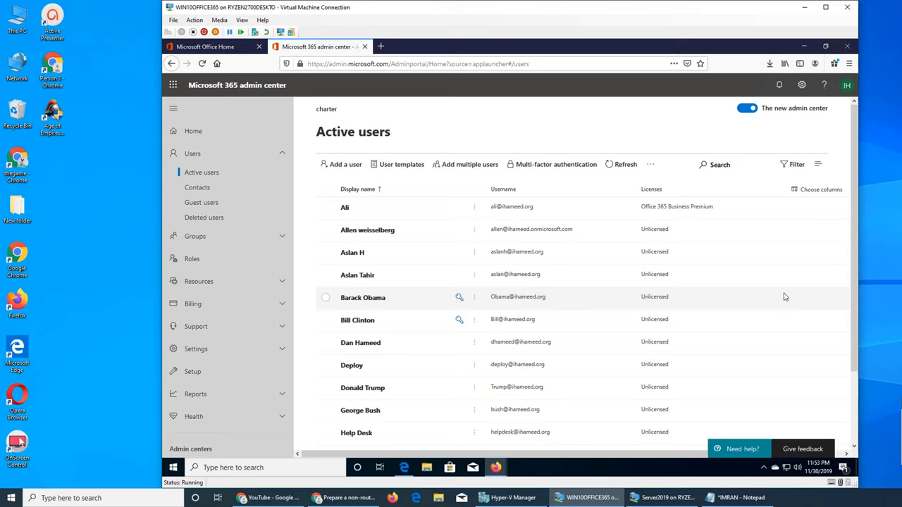
{"action": "mouse_move", "coordinate": [415, 330]}
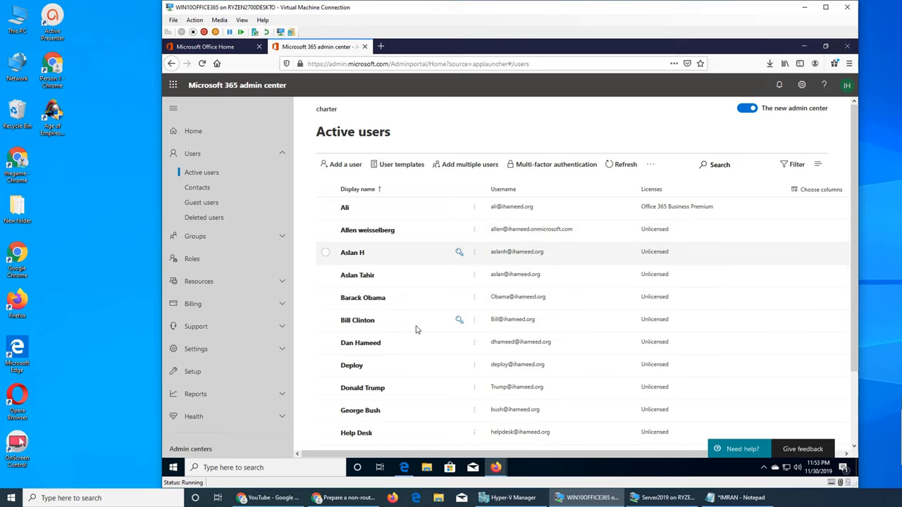
{"action": "mouse_move", "coordinate": [553, 365]}
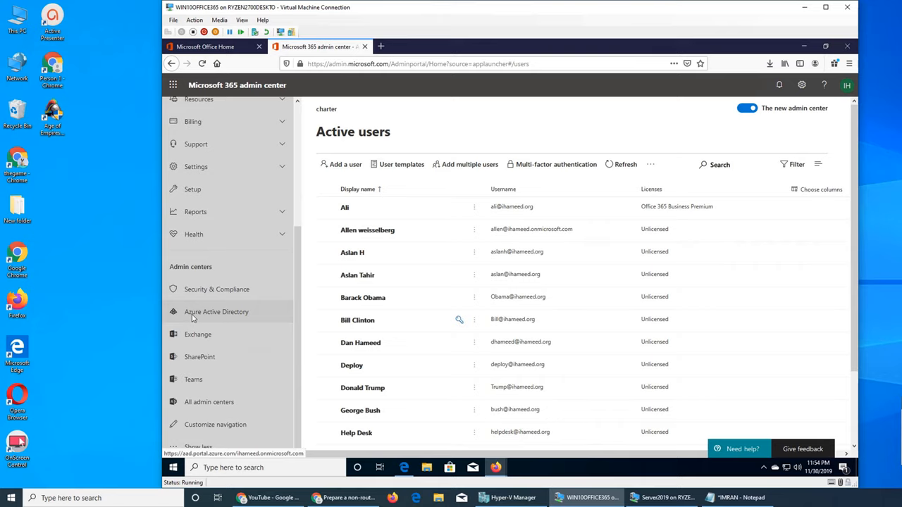
Step: Open the Azure Active Directory admin center from the Admin centers list
{"action": "left_click", "coordinate": [216, 311]}
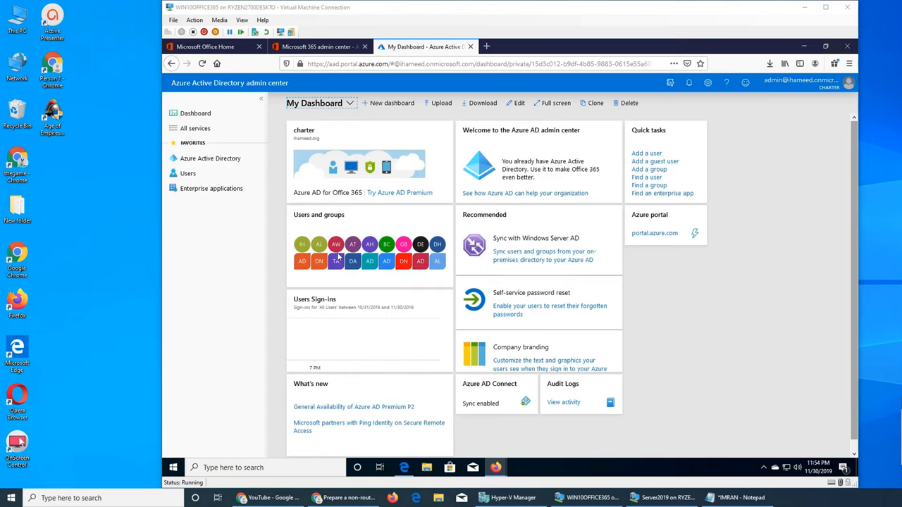
{"action": "mouse_move", "coordinate": [433, 266]}
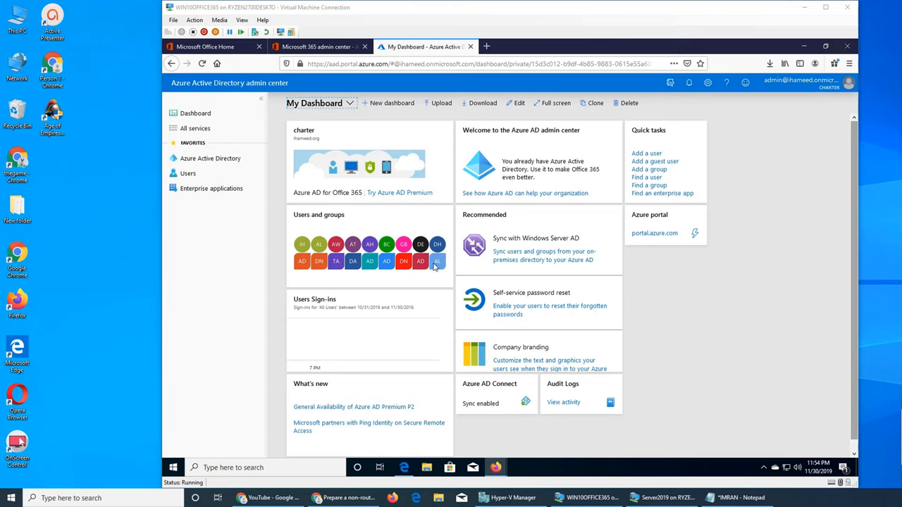
{"action": "mouse_move", "coordinate": [404, 245]}
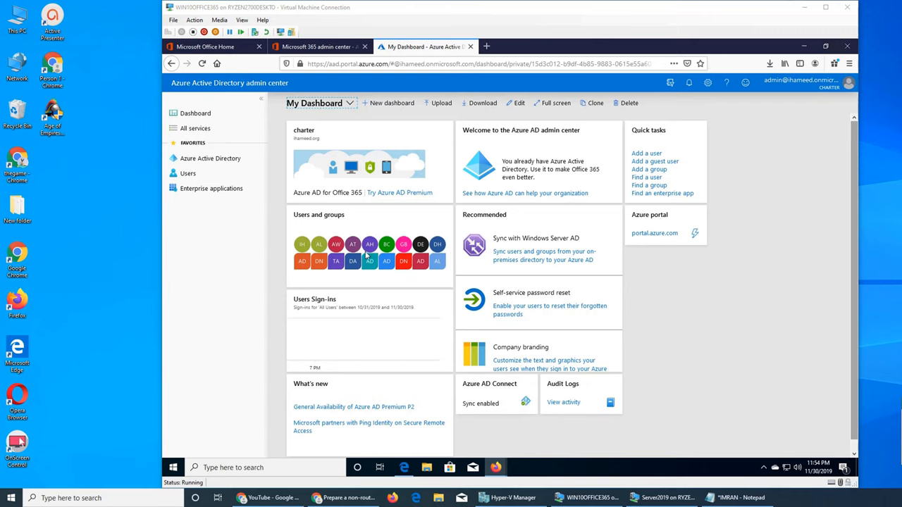
{"action": "mouse_move", "coordinate": [642, 160]}
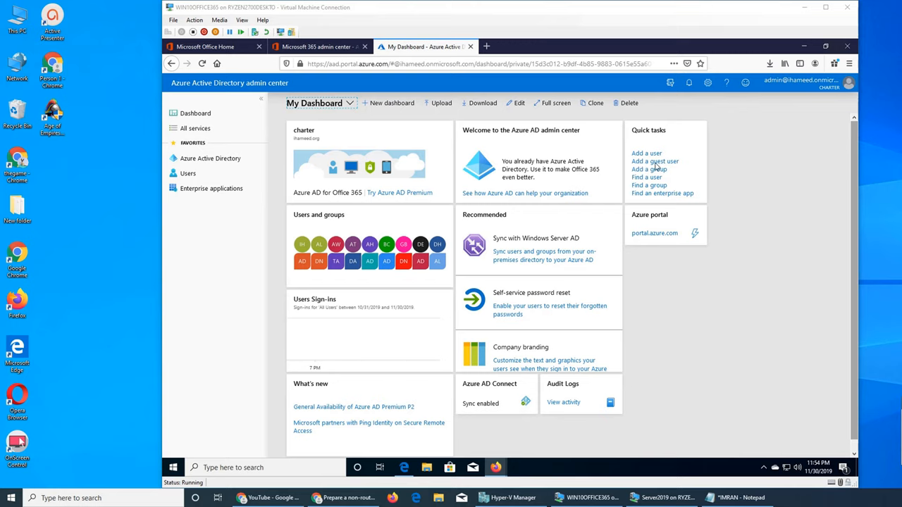
{"action": "mouse_move", "coordinate": [505, 157]}
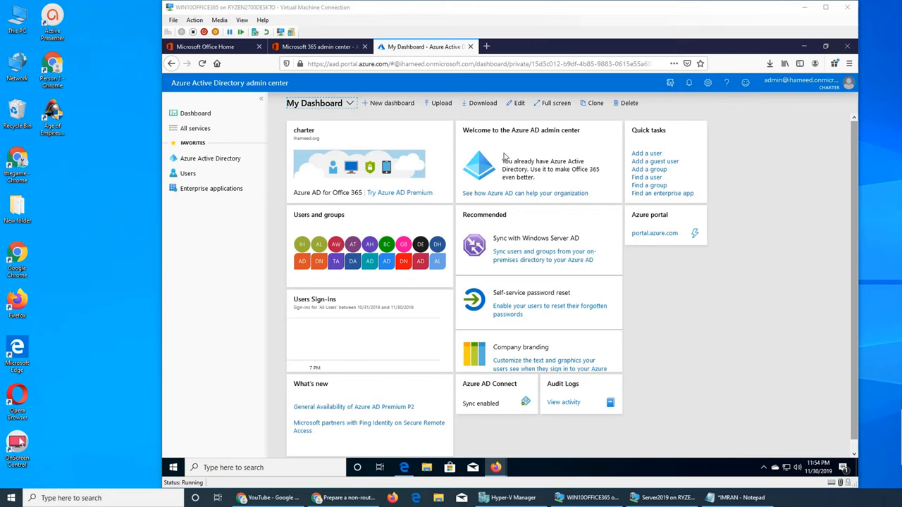
{"action": "mouse_move", "coordinate": [352, 267]}
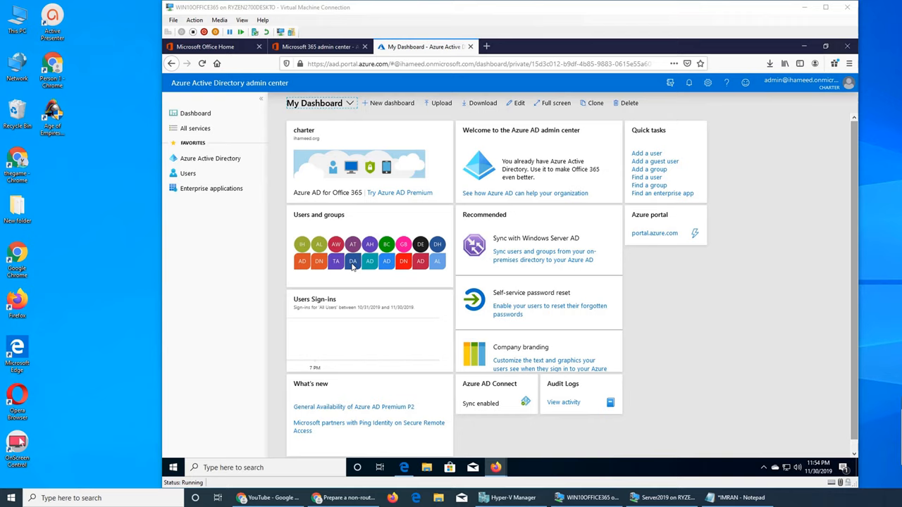
{"action": "left_click", "coordinate": [353, 261]}
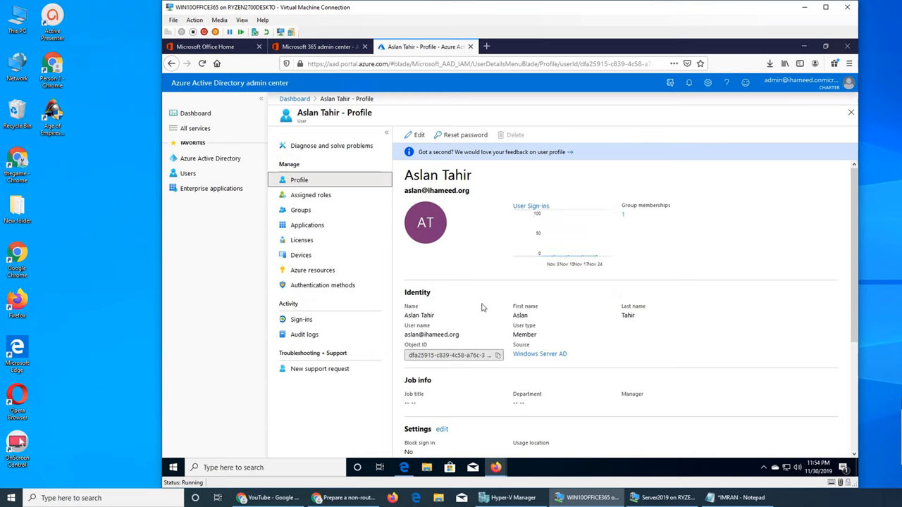
{"action": "mouse_move", "coordinate": [435, 258]}
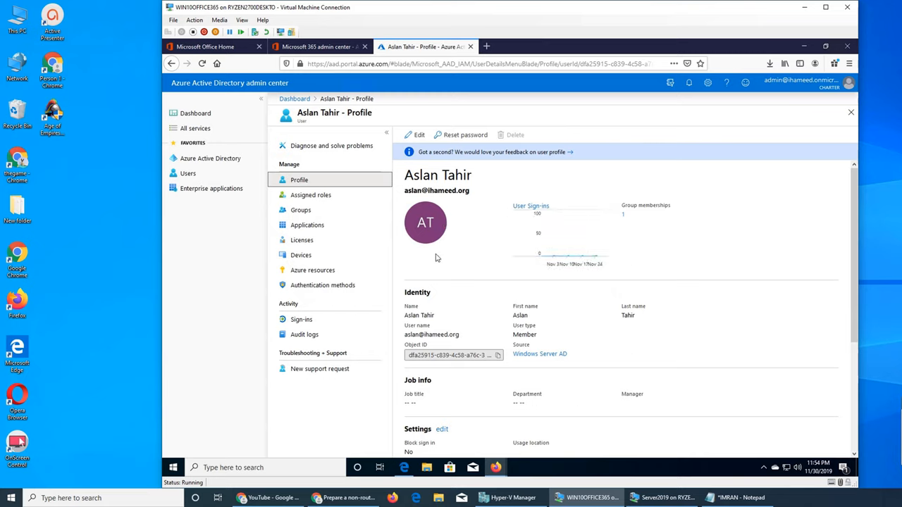
{"action": "mouse_move", "coordinate": [473, 258]}
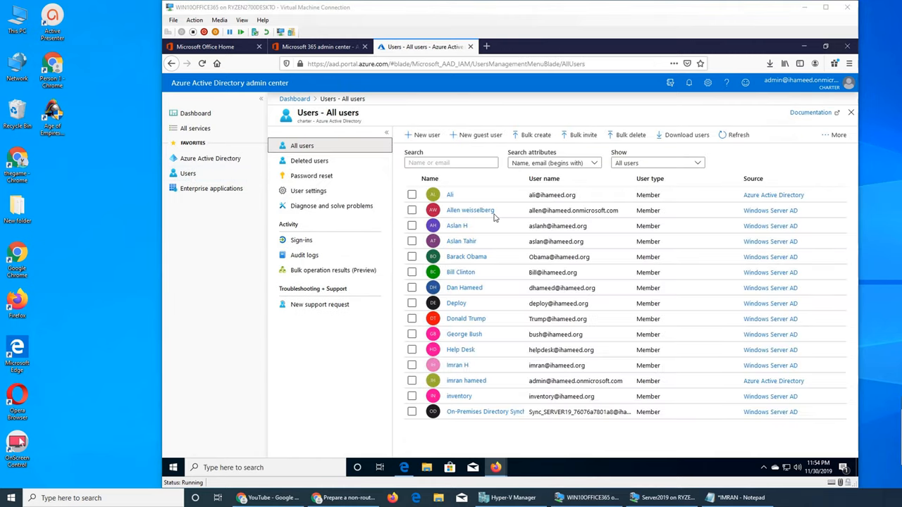
{"action": "mouse_move", "coordinate": [576, 393]}
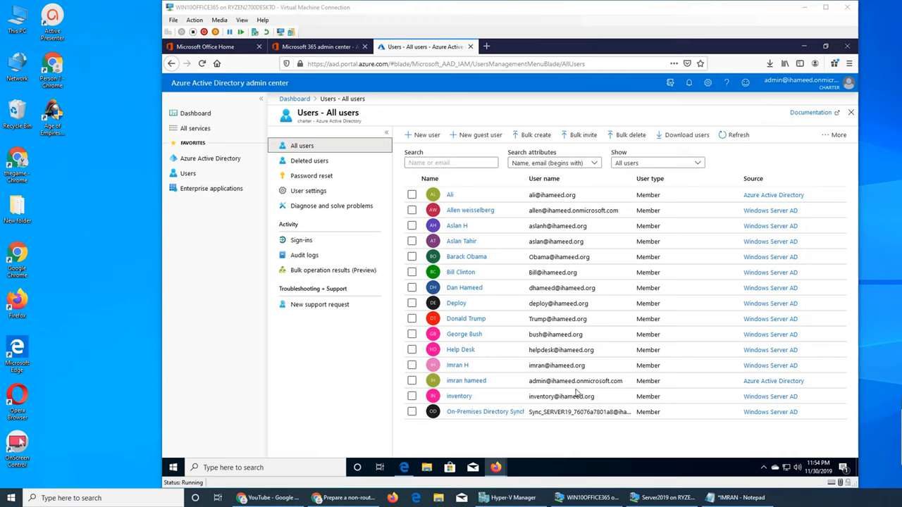
{"action": "mouse_move", "coordinate": [485, 423]}
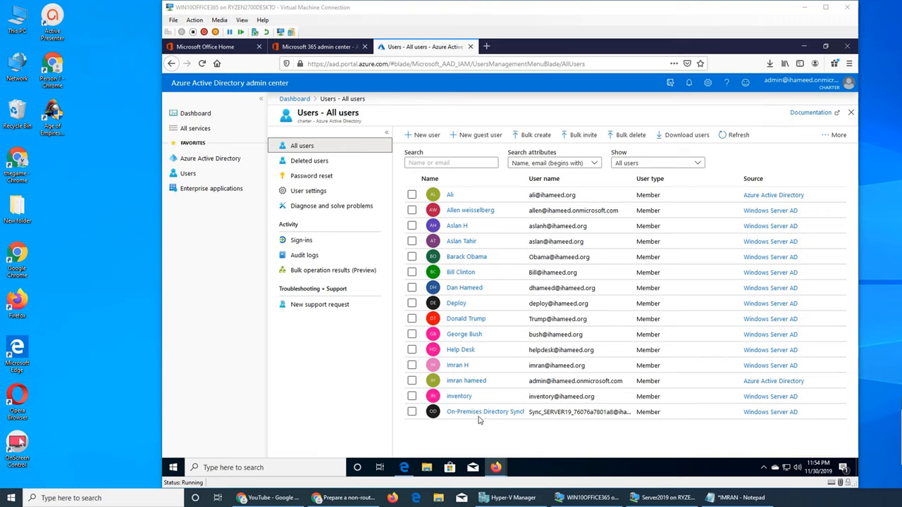
{"action": "mouse_move", "coordinate": [554, 420]}
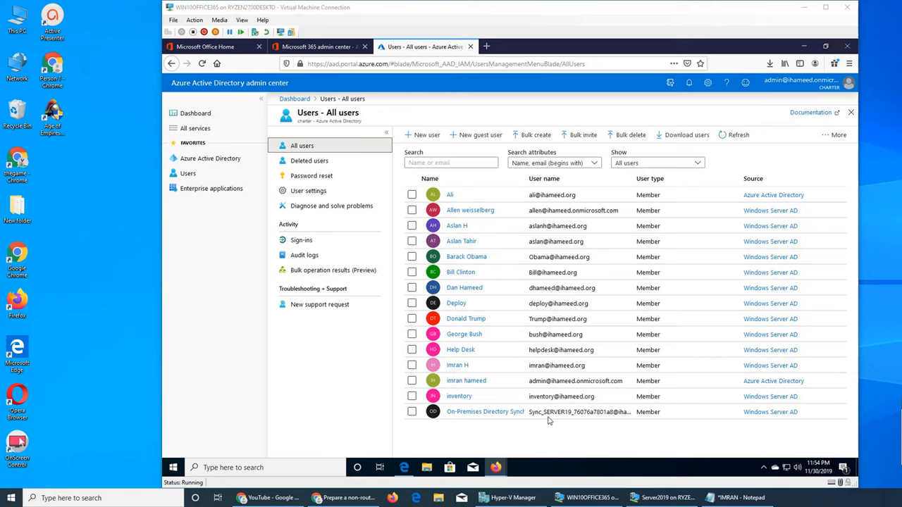
{"action": "mouse_move", "coordinate": [563, 430]}
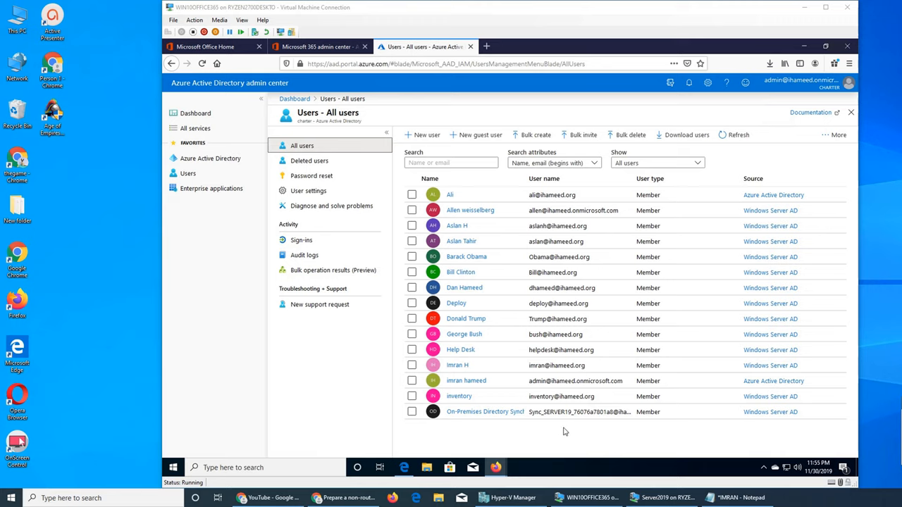
{"action": "mouse_move", "coordinate": [564, 331]}
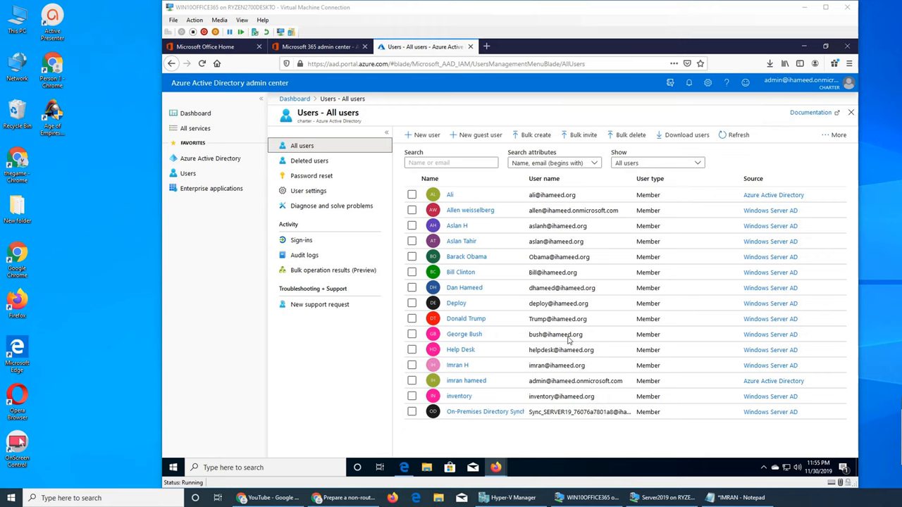
{"action": "mouse_move", "coordinate": [326, 51]}
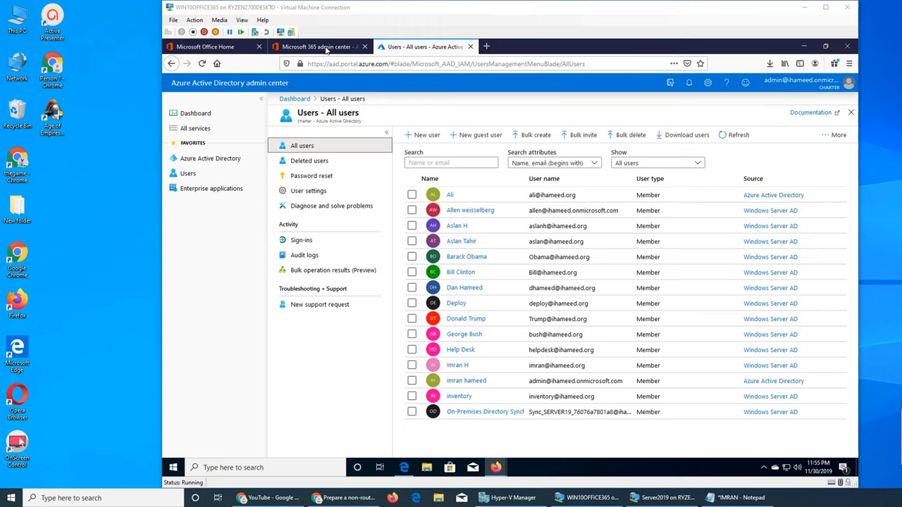
{"action": "mouse_move", "coordinate": [602, 247]}
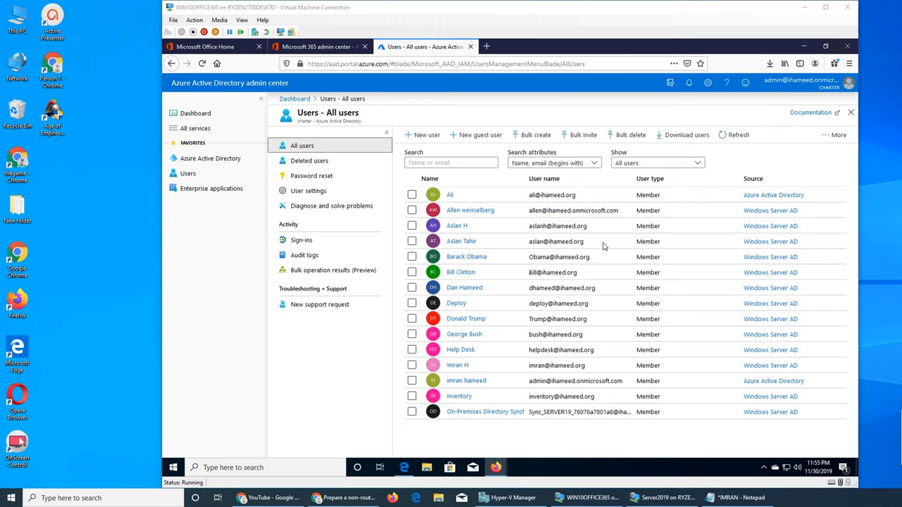
{"action": "mouse_move", "coordinate": [623, 273]}
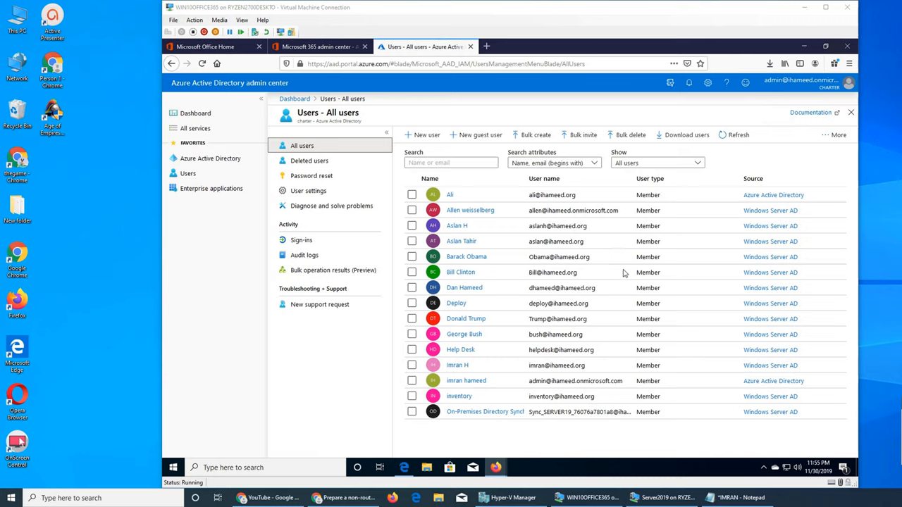
{"action": "mouse_move", "coordinate": [766, 235]}
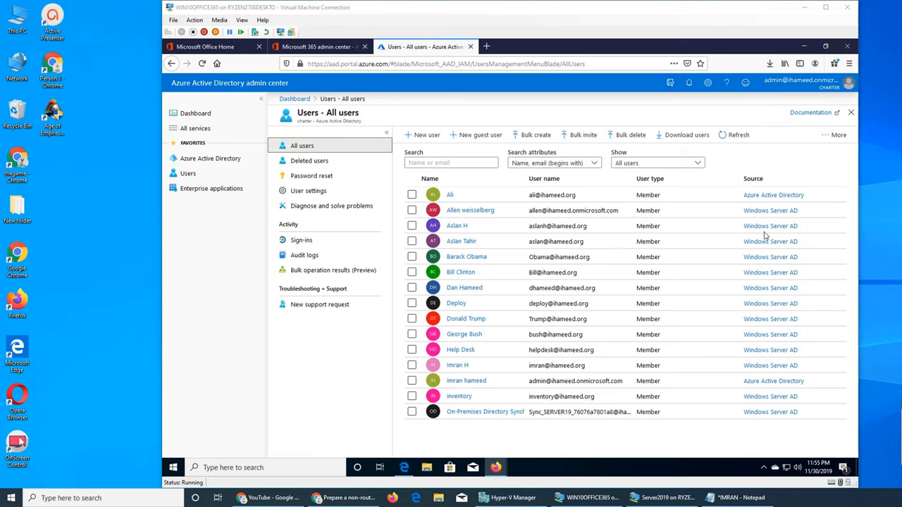
{"action": "mouse_move", "coordinate": [750, 262]}
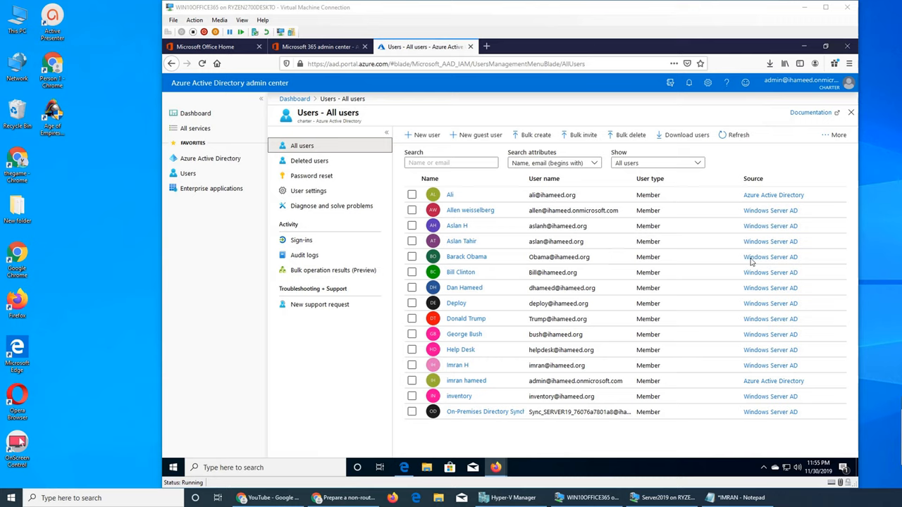
{"action": "mouse_move", "coordinate": [778, 303]}
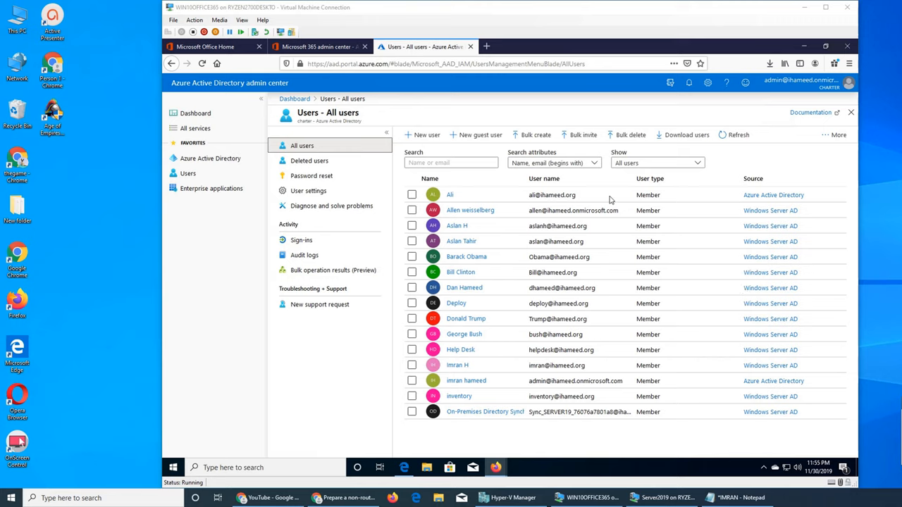
{"action": "mouse_move", "coordinate": [750, 205]}
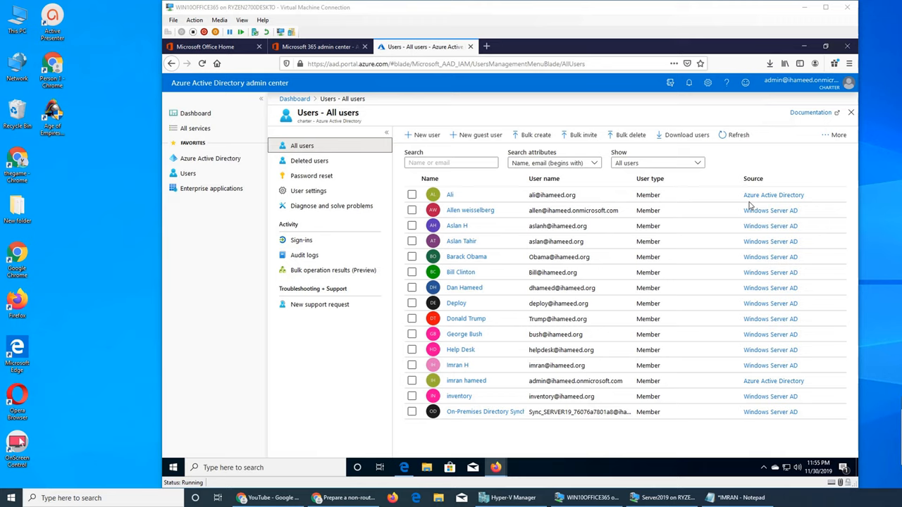
{"action": "mouse_move", "coordinate": [752, 205]}
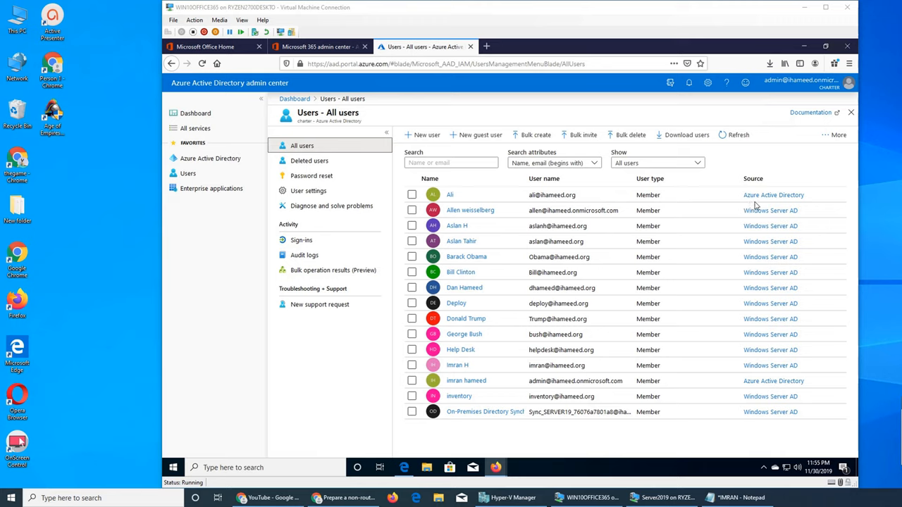
{"action": "mouse_move", "coordinate": [775, 270]}
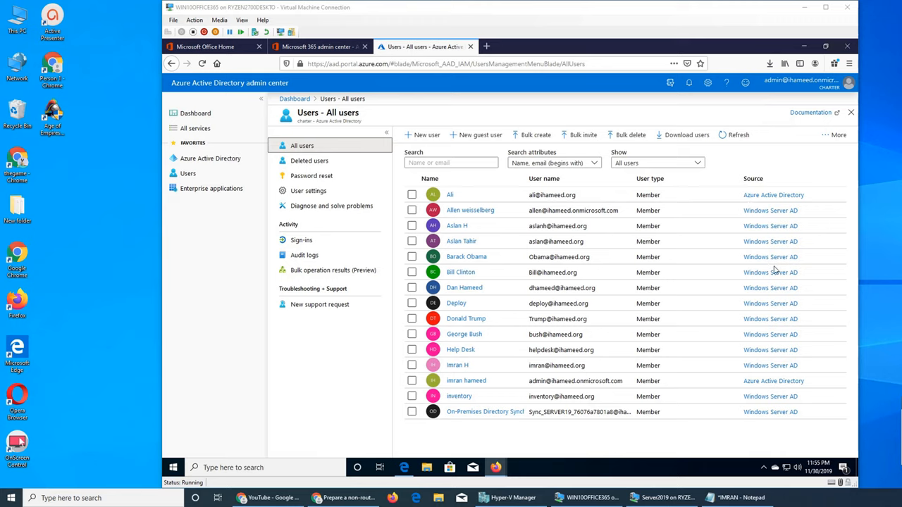
{"action": "mouse_move", "coordinate": [764, 218]}
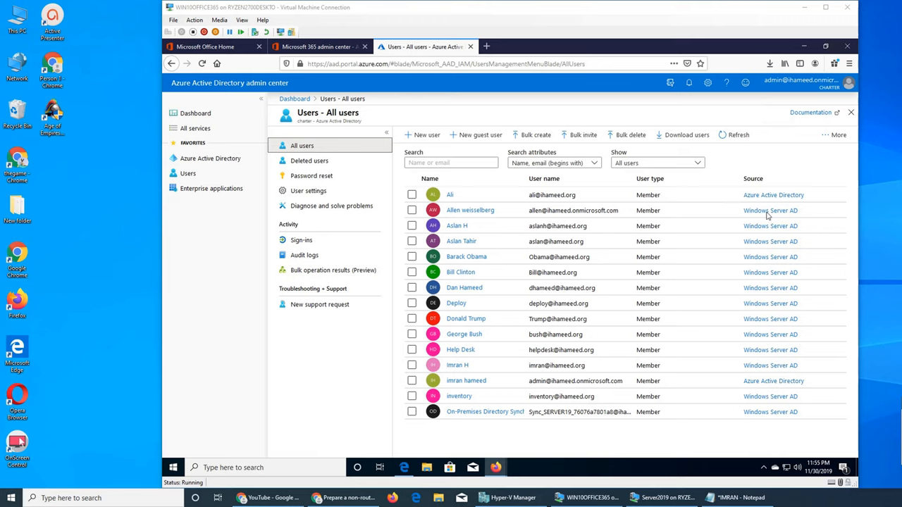
{"action": "mouse_move", "coordinate": [731, 289]}
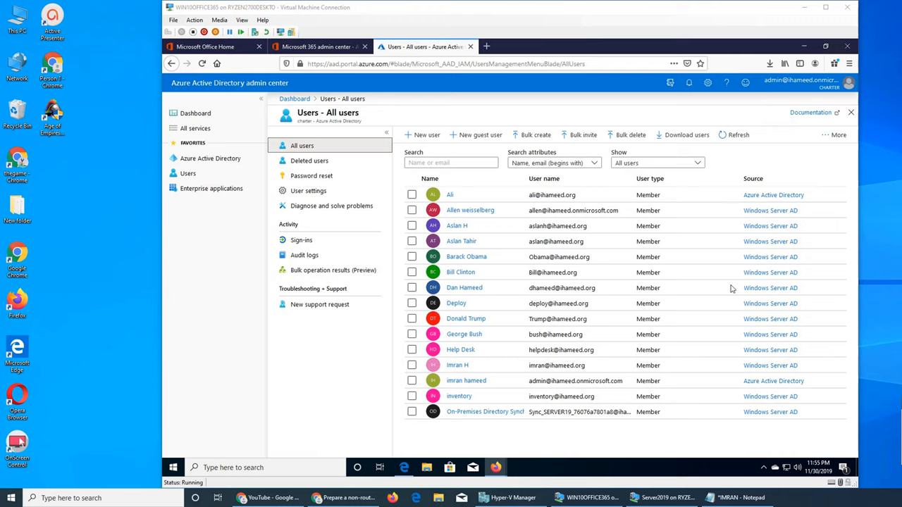
{"action": "mouse_move", "coordinate": [778, 382]}
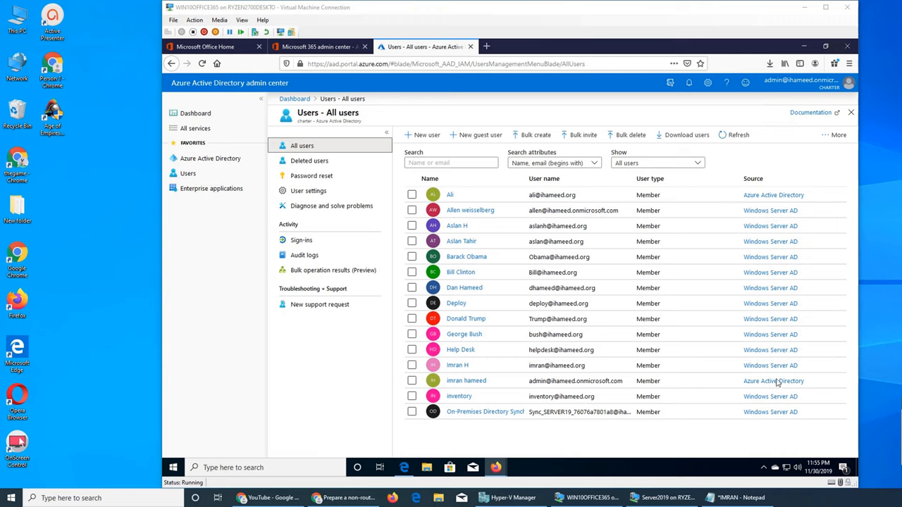
{"action": "mouse_move", "coordinate": [764, 382]}
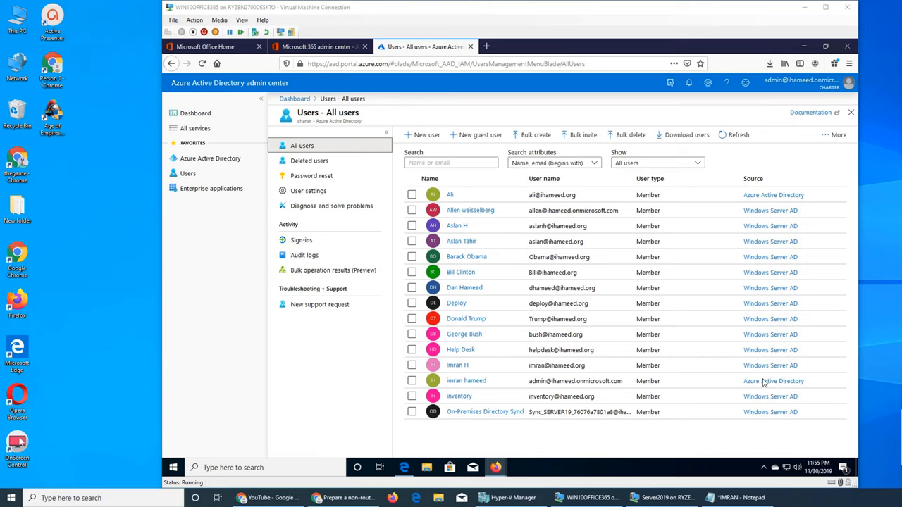
{"action": "mouse_move", "coordinate": [766, 384]}
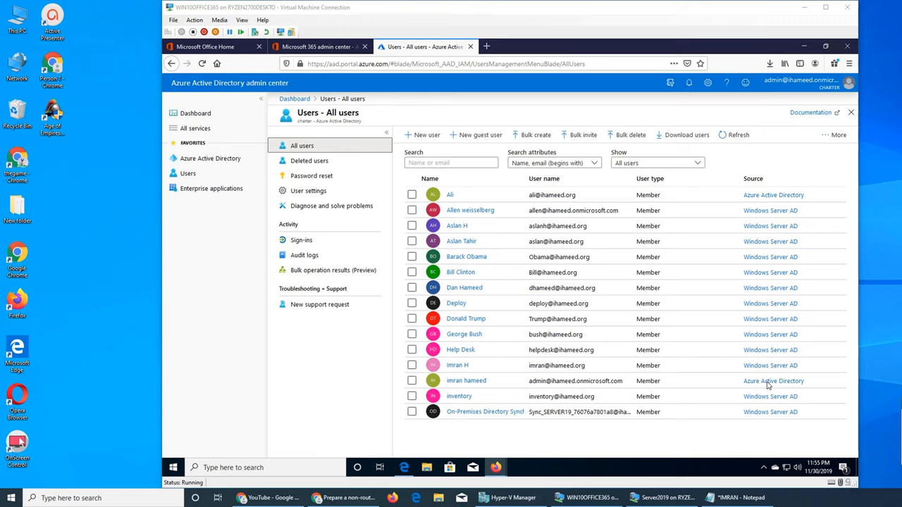
{"action": "mouse_move", "coordinate": [618, 277]}
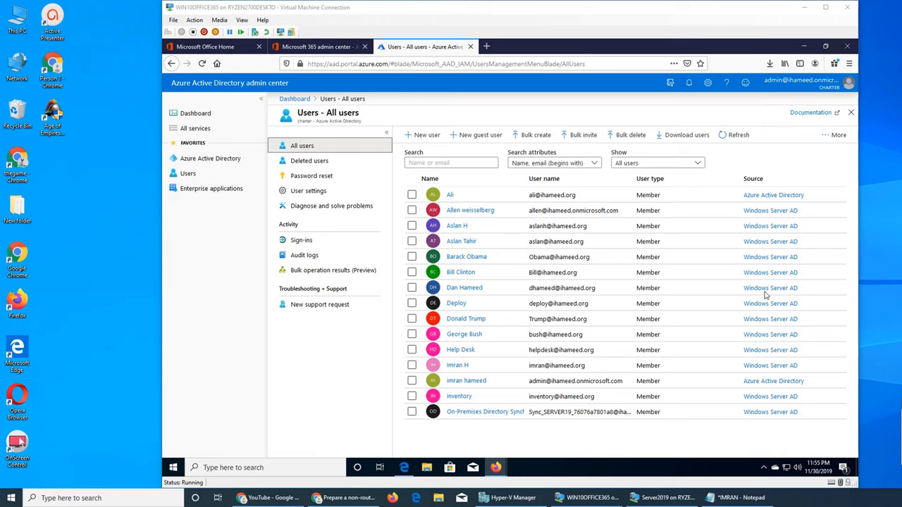
{"action": "mouse_move", "coordinate": [747, 330]}
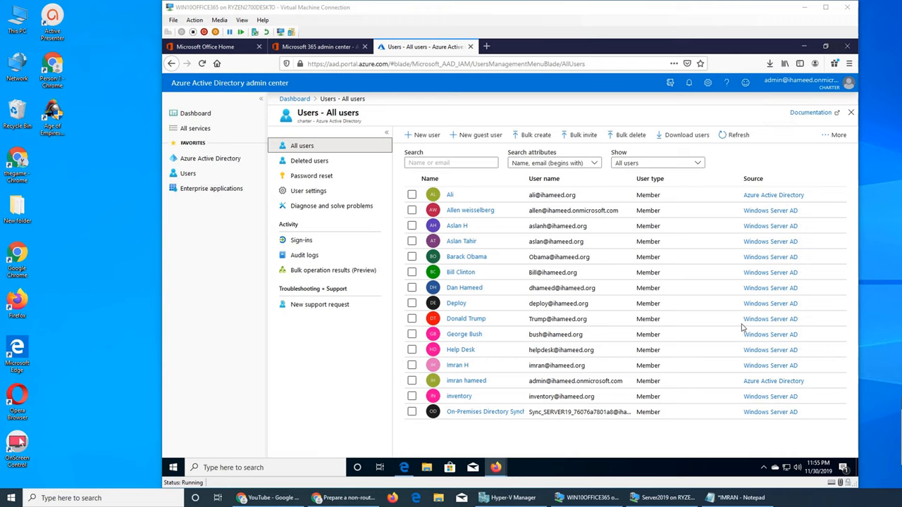
{"action": "mouse_move", "coordinate": [745, 238]}
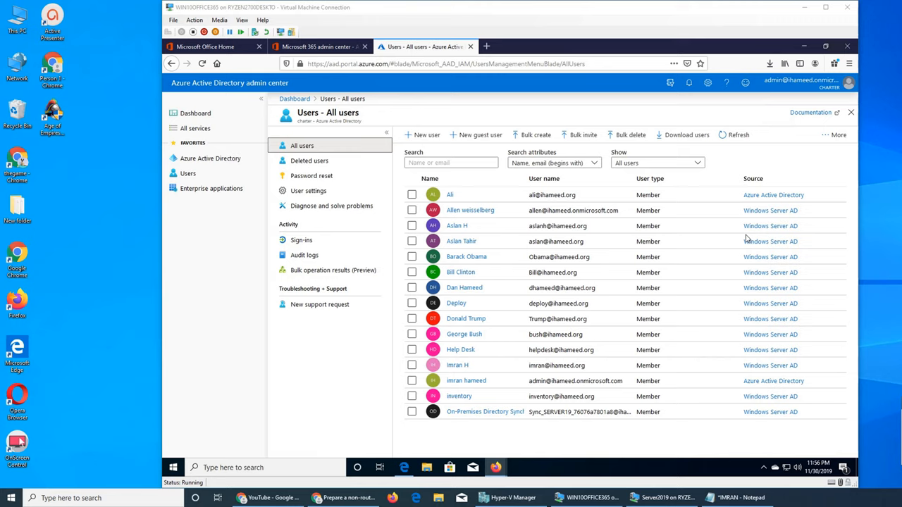
{"action": "mouse_move", "coordinate": [825, 255]}
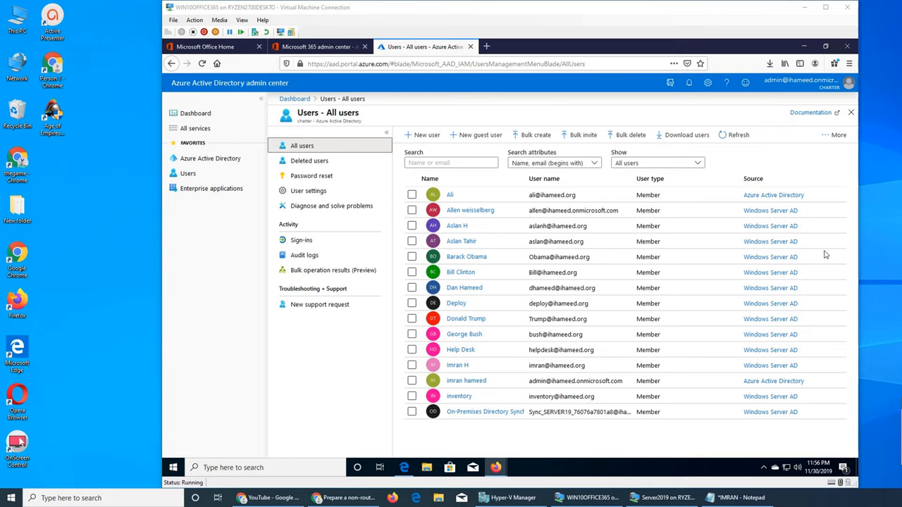
{"action": "mouse_move", "coordinate": [700, 498]}
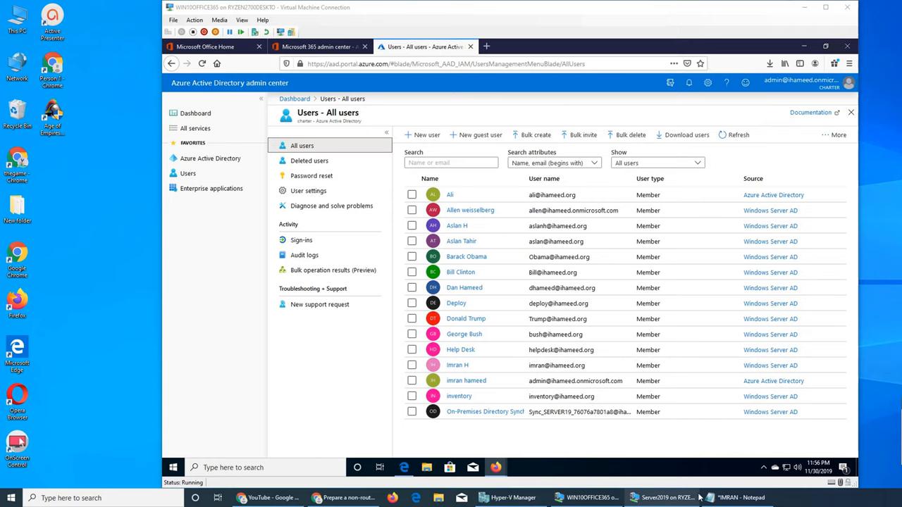
Step: Launch Active Directory Users and Computers from Server Manager and show the Users container
{"action": "left_click", "coordinate": [661, 497]}
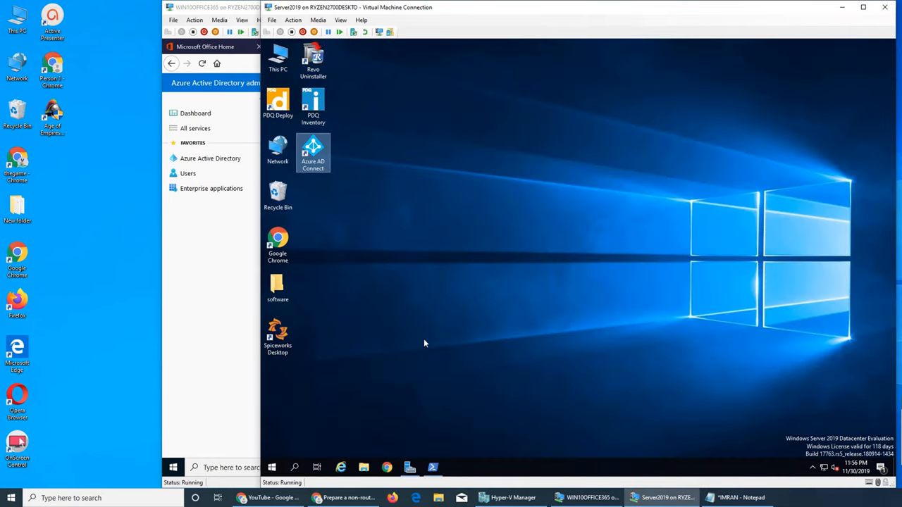
{"action": "left_click", "coordinate": [410, 467]}
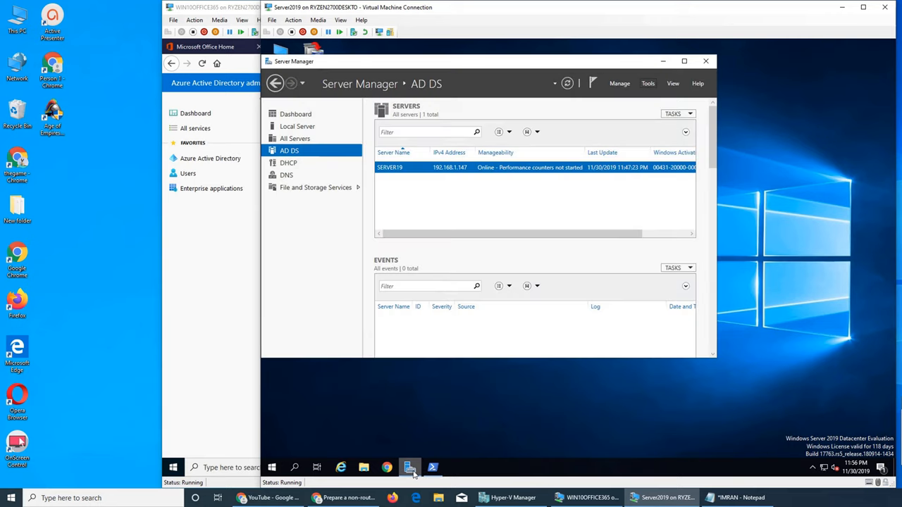
{"action": "left_click", "coordinate": [647, 83]}
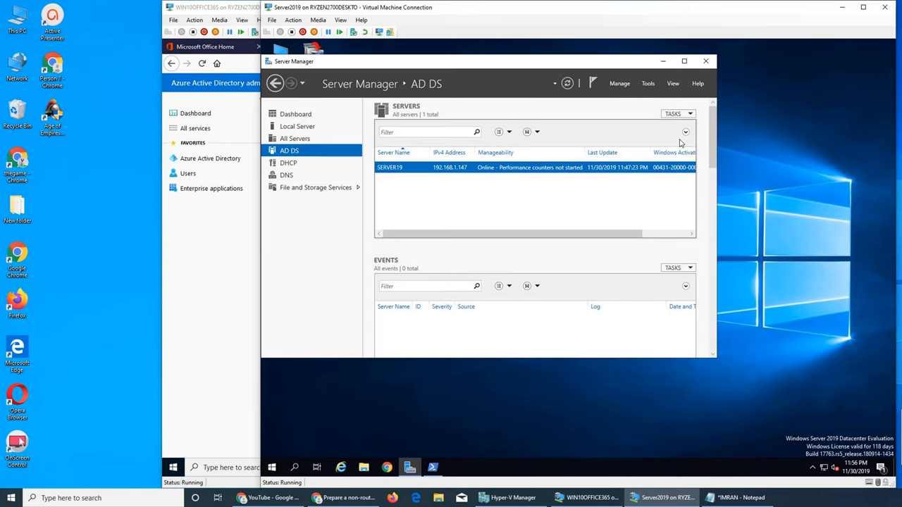
{"action": "left_click", "coordinate": [647, 83]}
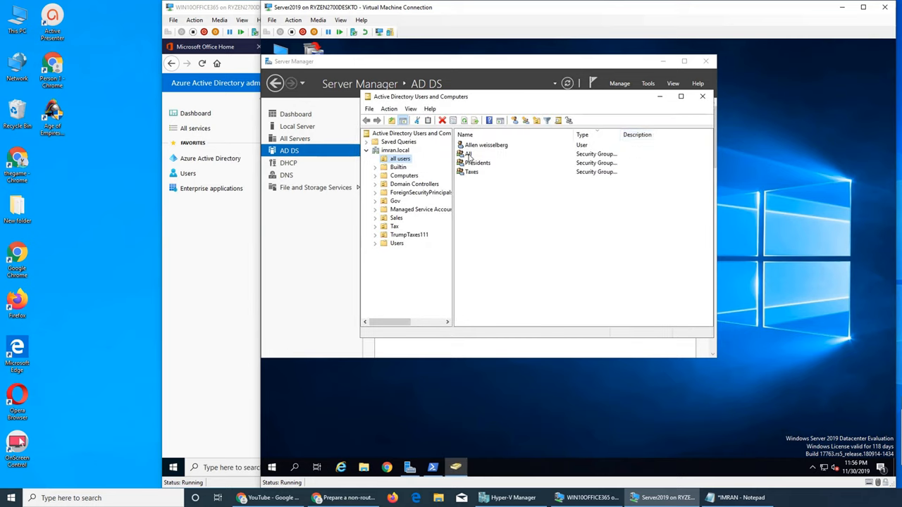
{"action": "left_click", "coordinate": [469, 153]}
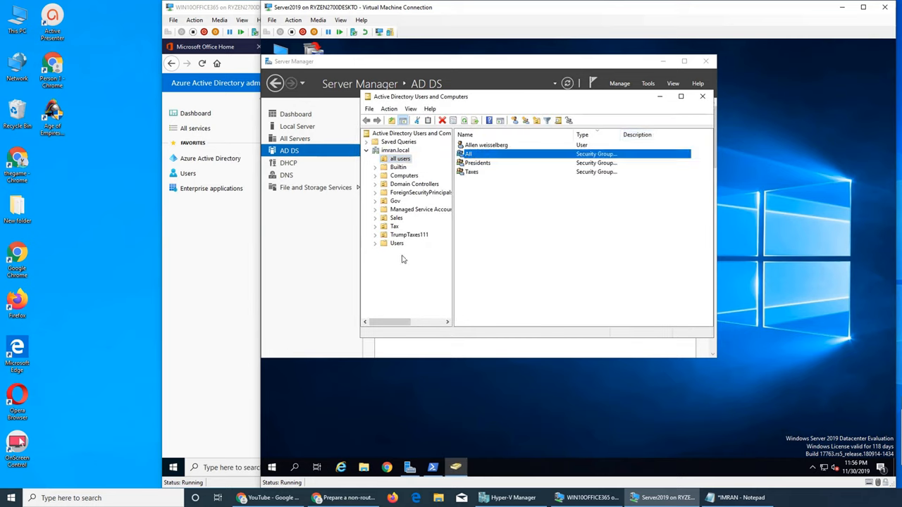
{"action": "left_click", "coordinate": [396, 243]}
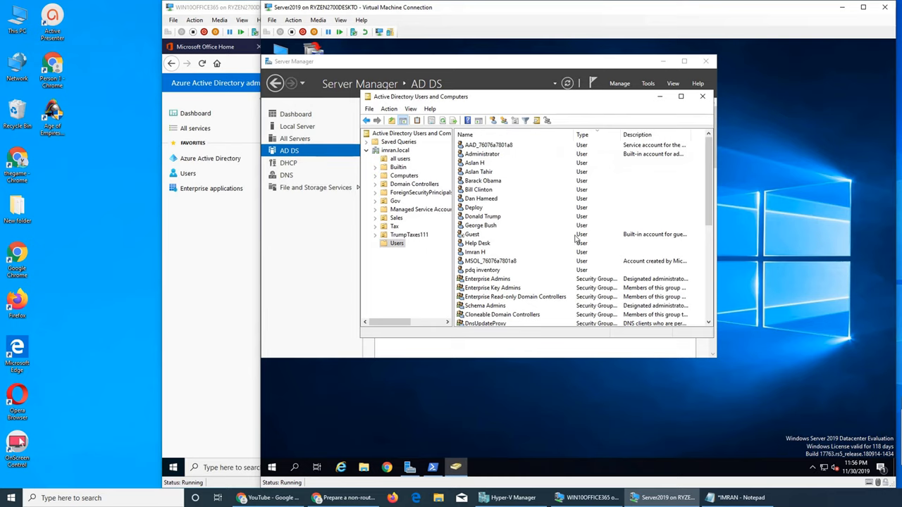
{"action": "mouse_move", "coordinate": [493, 120]}
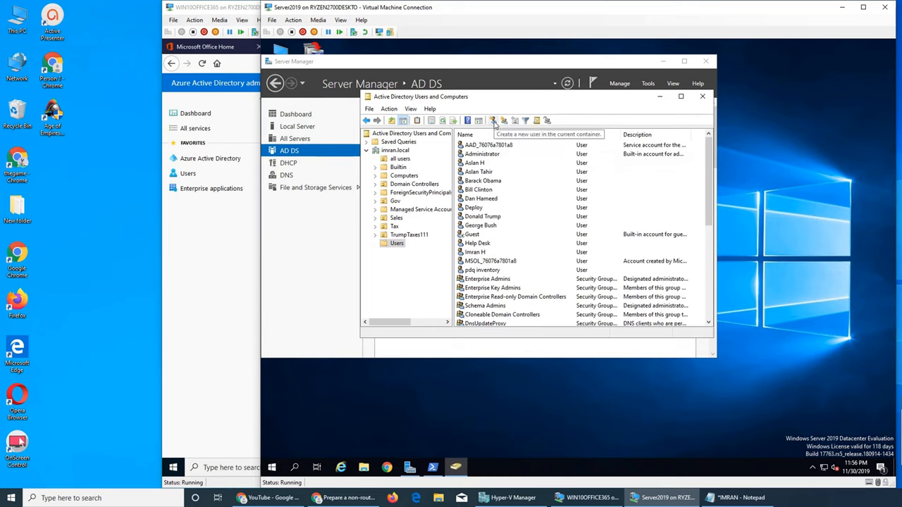
{"action": "mouse_move", "coordinate": [451, 132]}
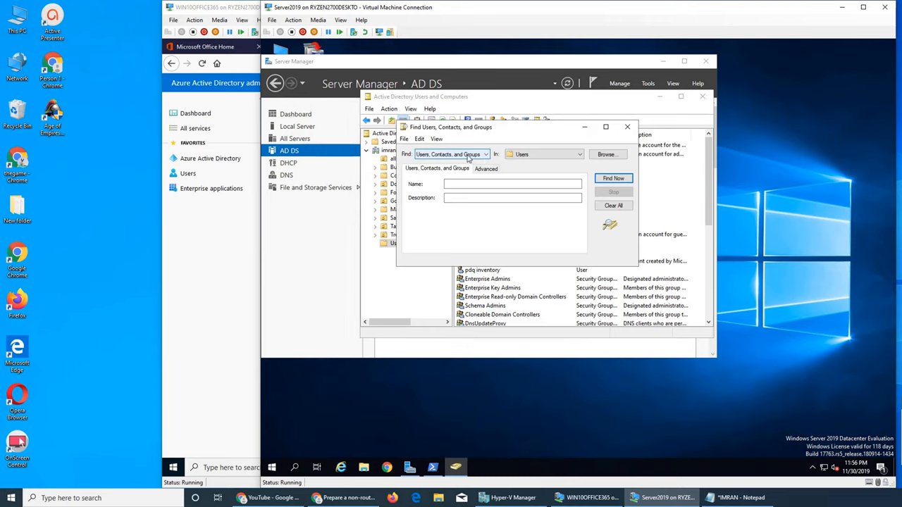
Step: Search the entire directory for 'ali', get no matches, and close the Find dialog
{"action": "left_click", "coordinate": [546, 153]}
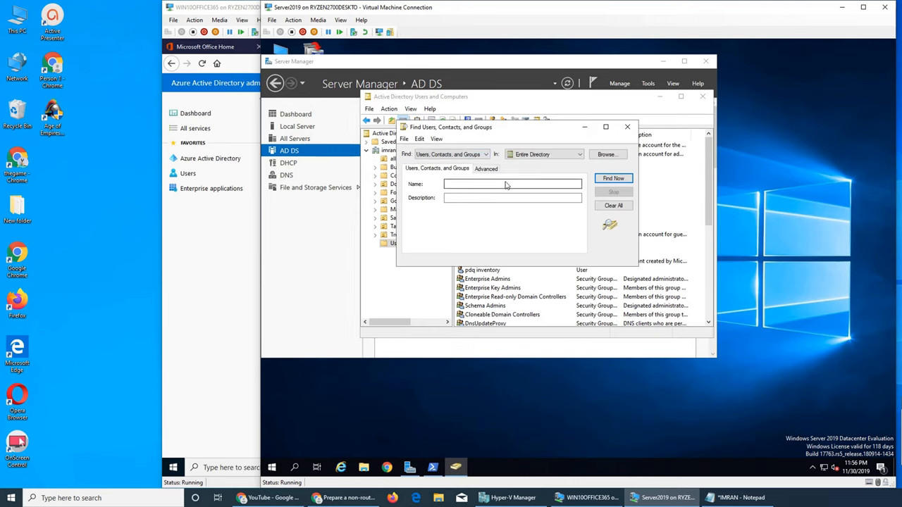
{"action": "type", "text": "a"}
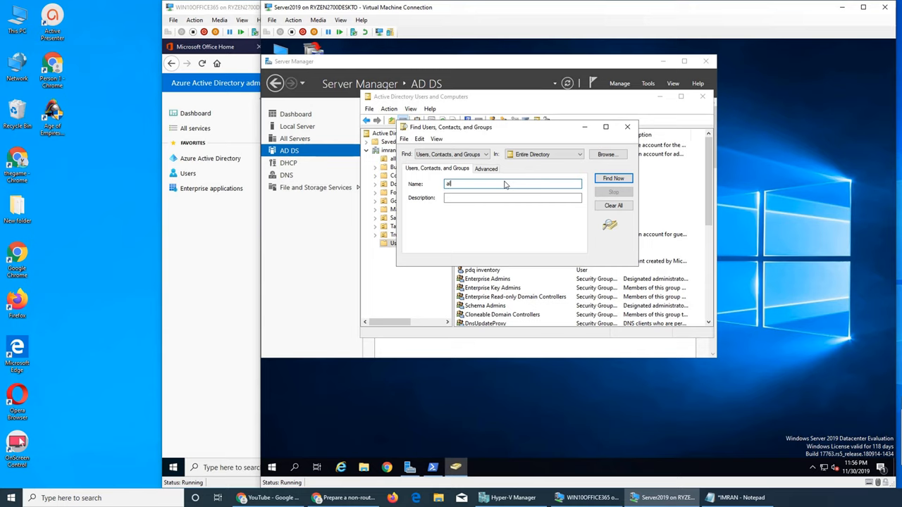
{"action": "left_click", "coordinate": [613, 178]}
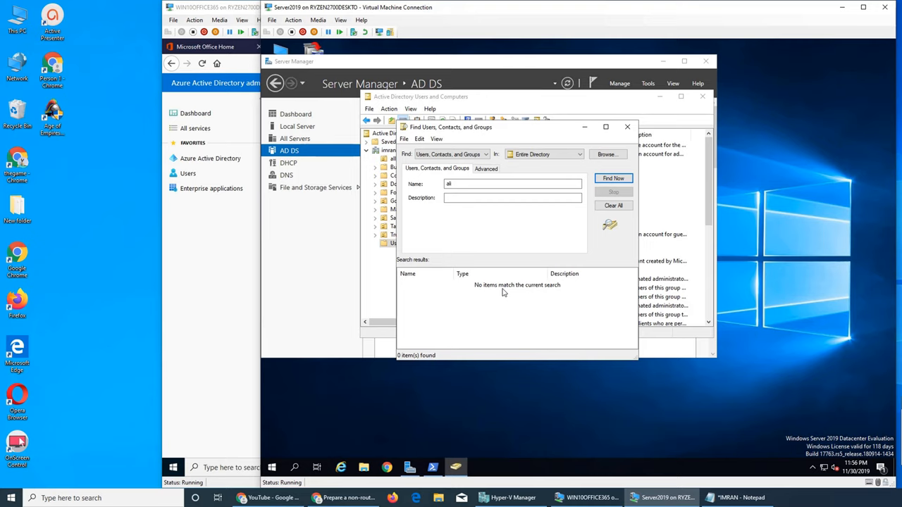
{"action": "left_click", "coordinate": [626, 127]}
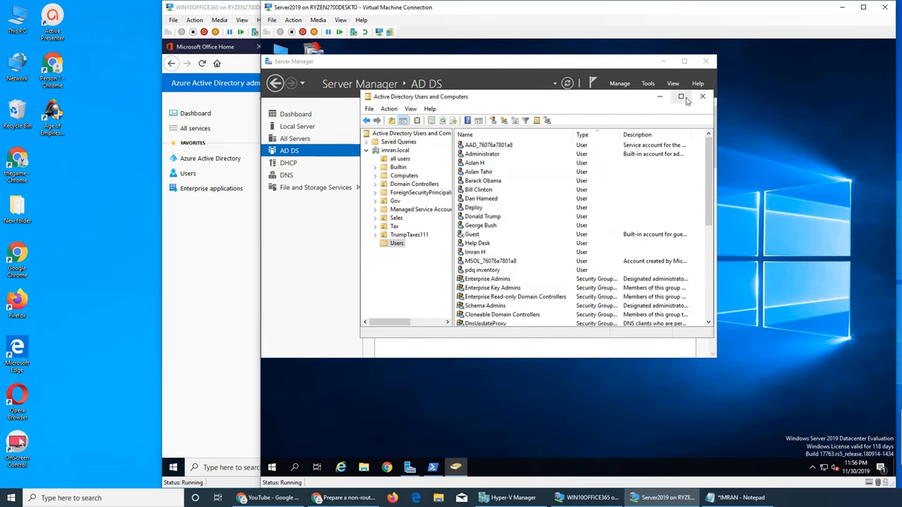
Step: Return to the All users list showing Windows Server AD and Azure Active Directory sources
{"action": "left_click", "coordinate": [702, 96]}
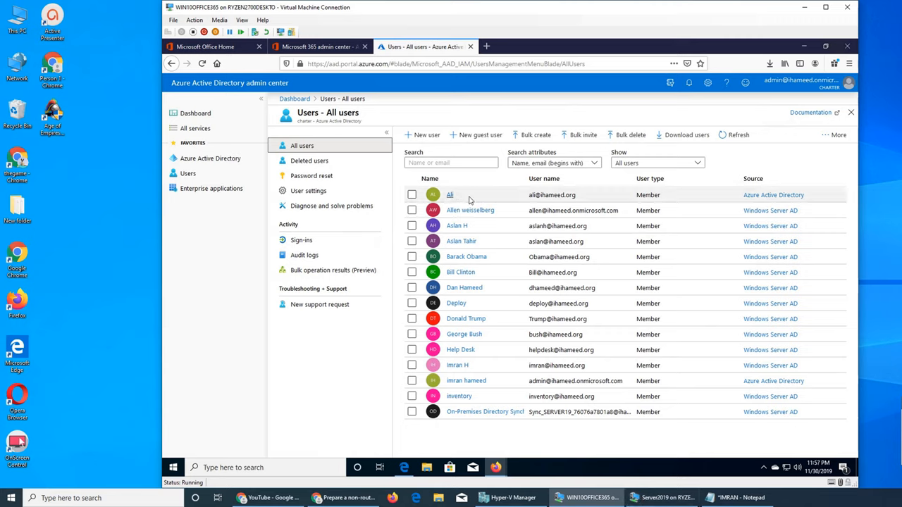
{"action": "mouse_move", "coordinate": [522, 194]}
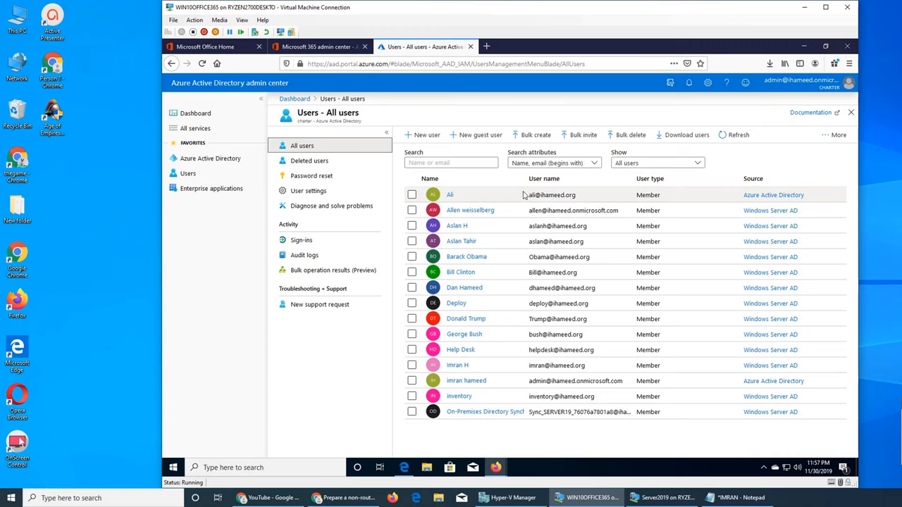
{"action": "mouse_move", "coordinate": [537, 196]}
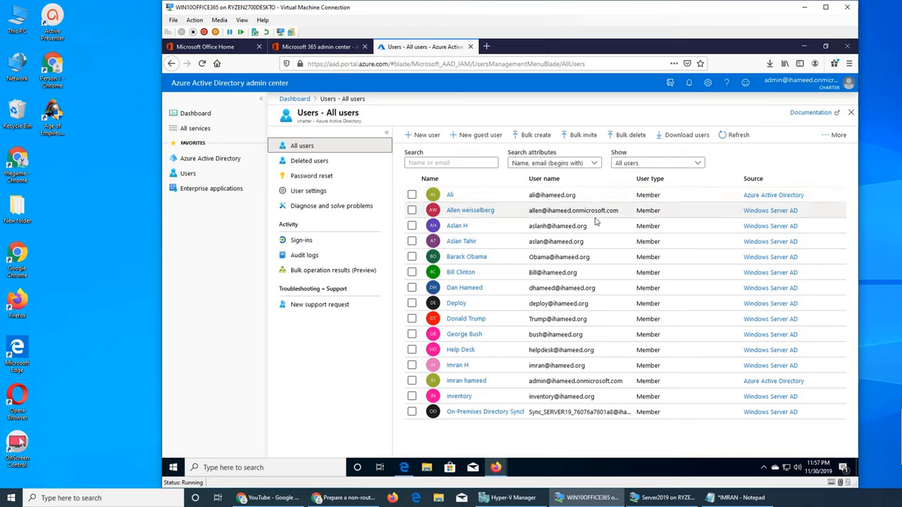
{"action": "mouse_move", "coordinate": [655, 238]}
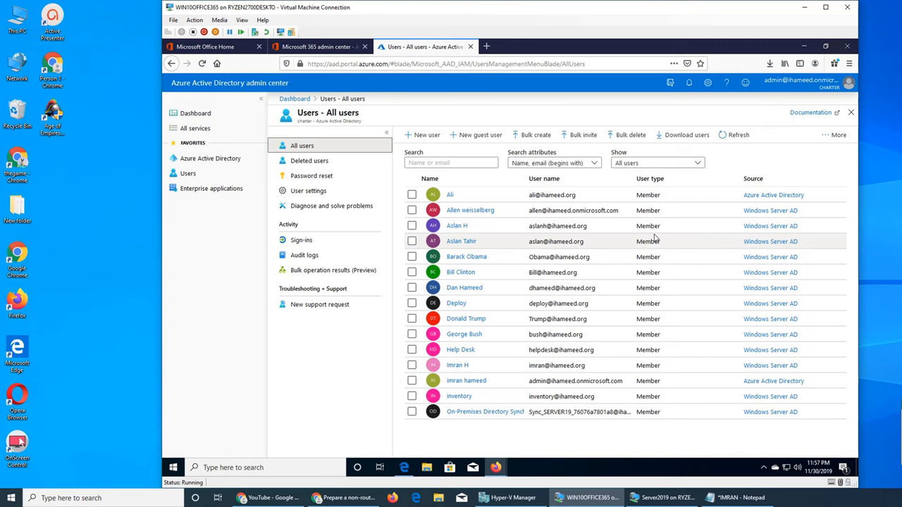
{"action": "mouse_move", "coordinate": [670, 275]}
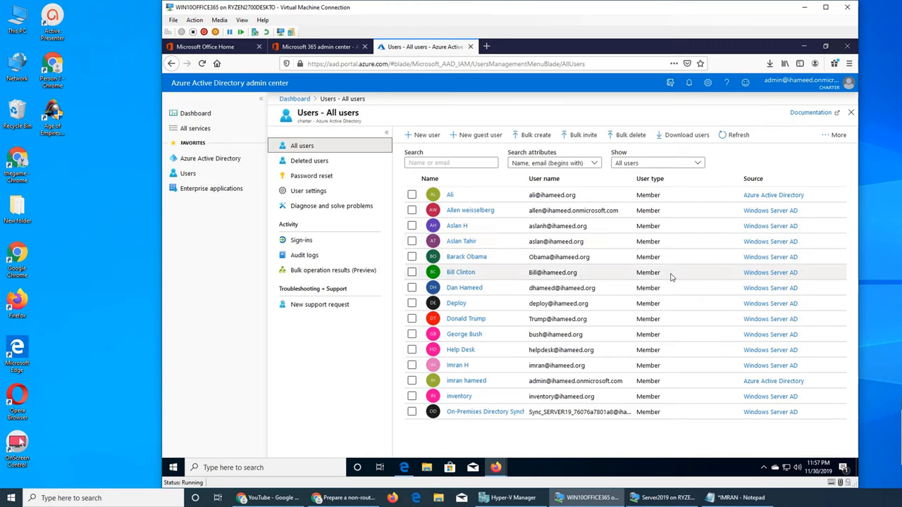
{"action": "mouse_move", "coordinate": [669, 315]}
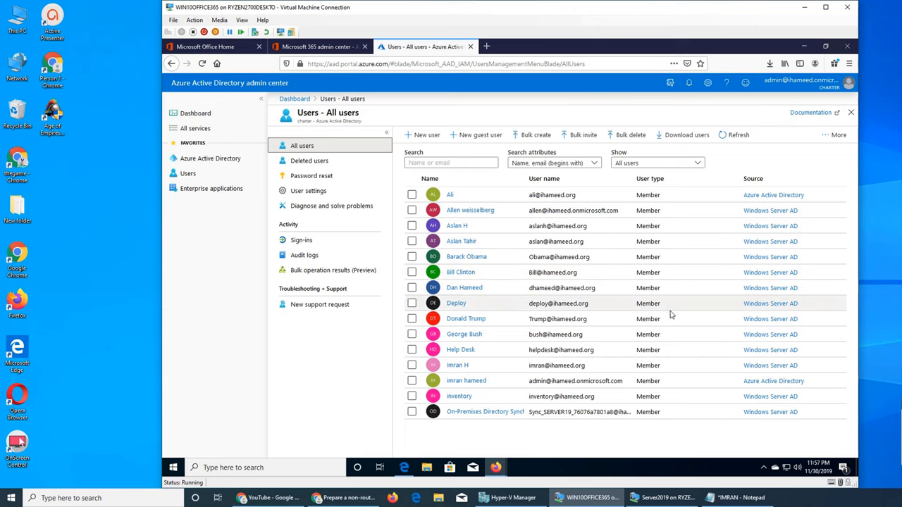